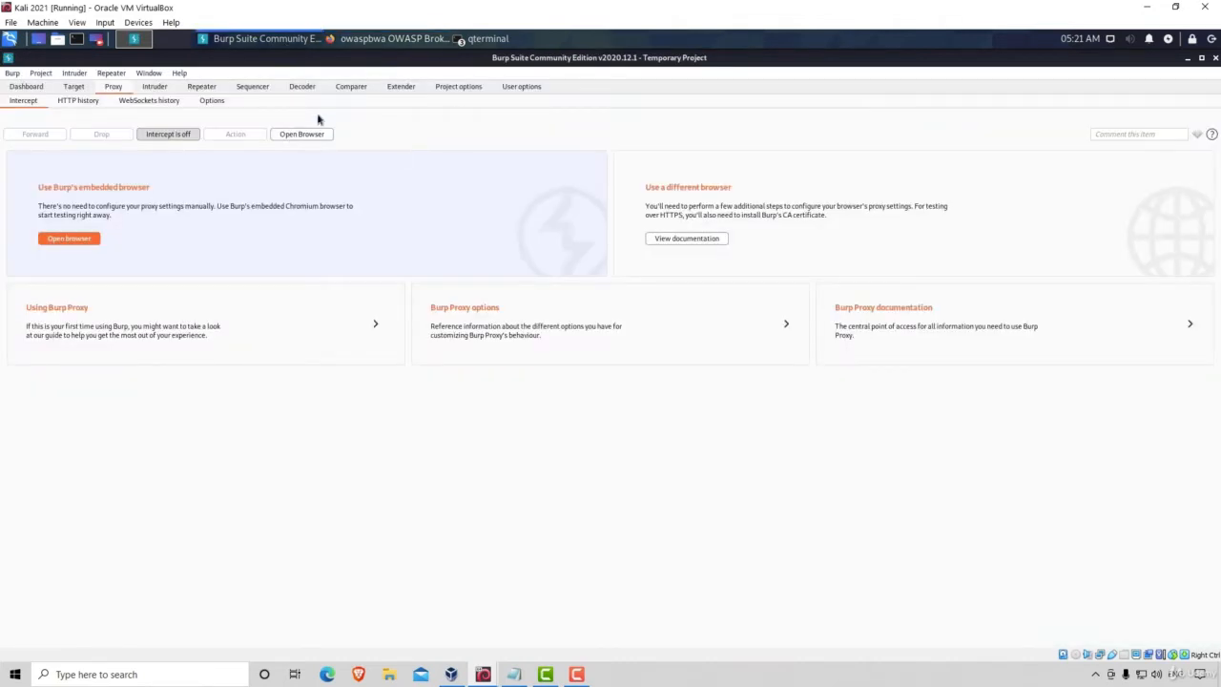
mouse_move(395, 38)
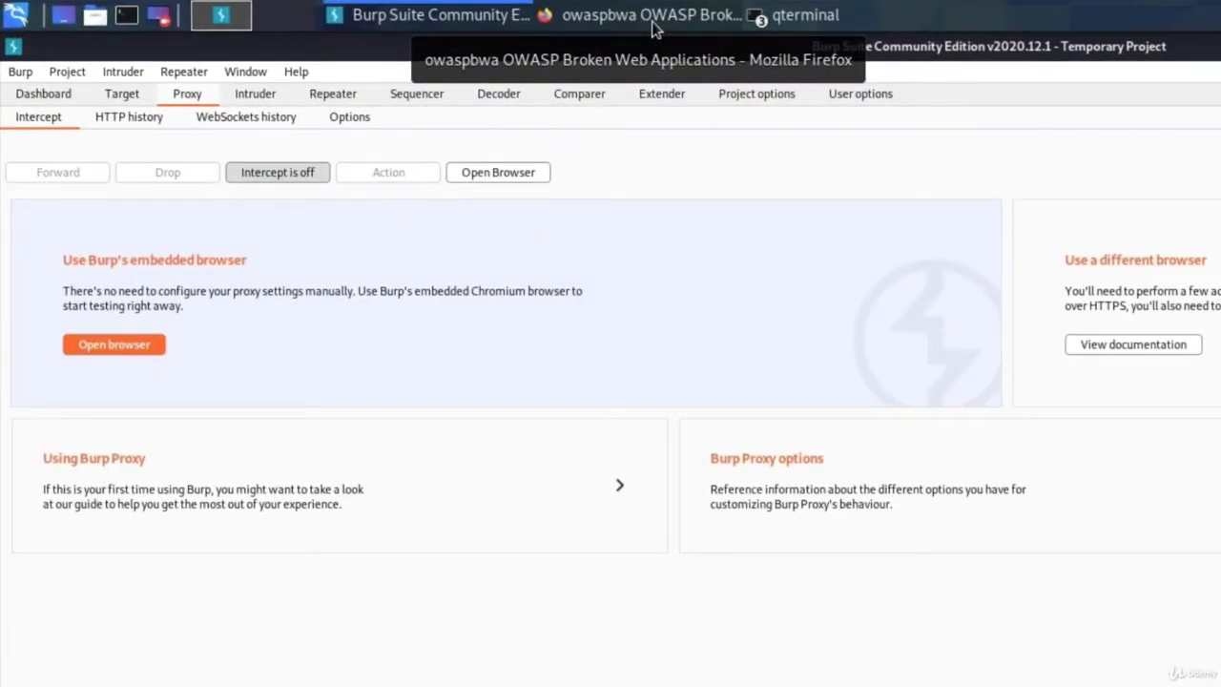
Bring the OWASP Broken Web Applications page in Firefox to the front over Burp Suite
click(653, 15)
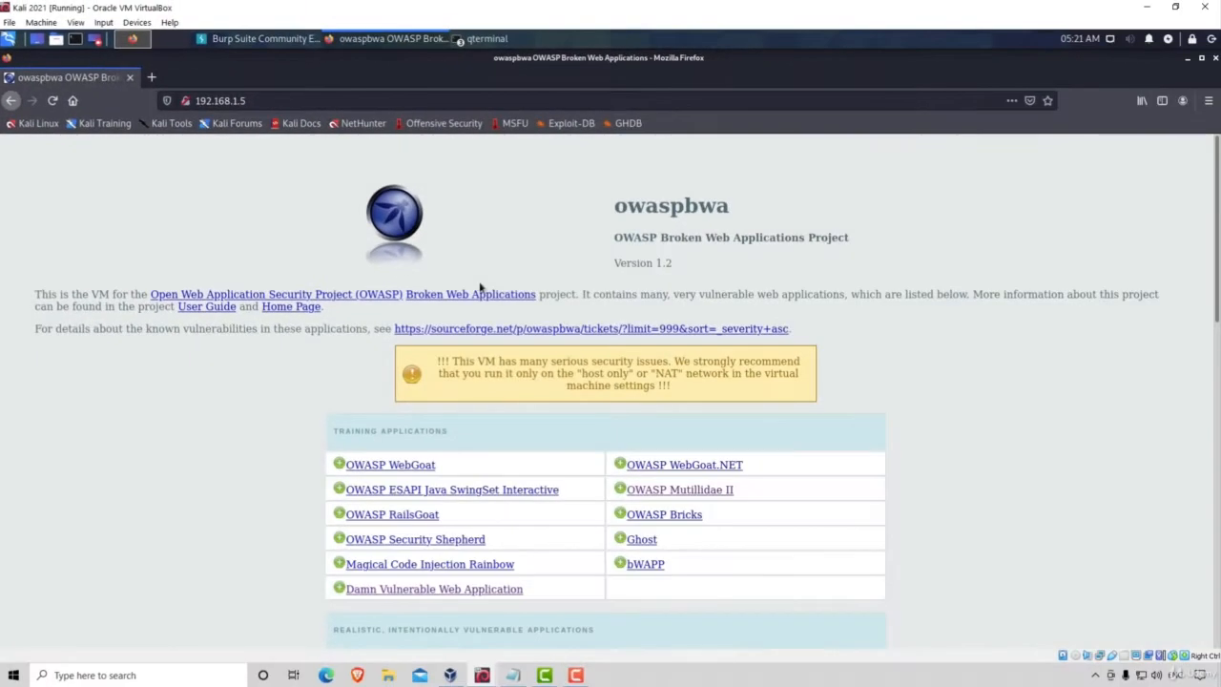
mouse_move(532, 236)
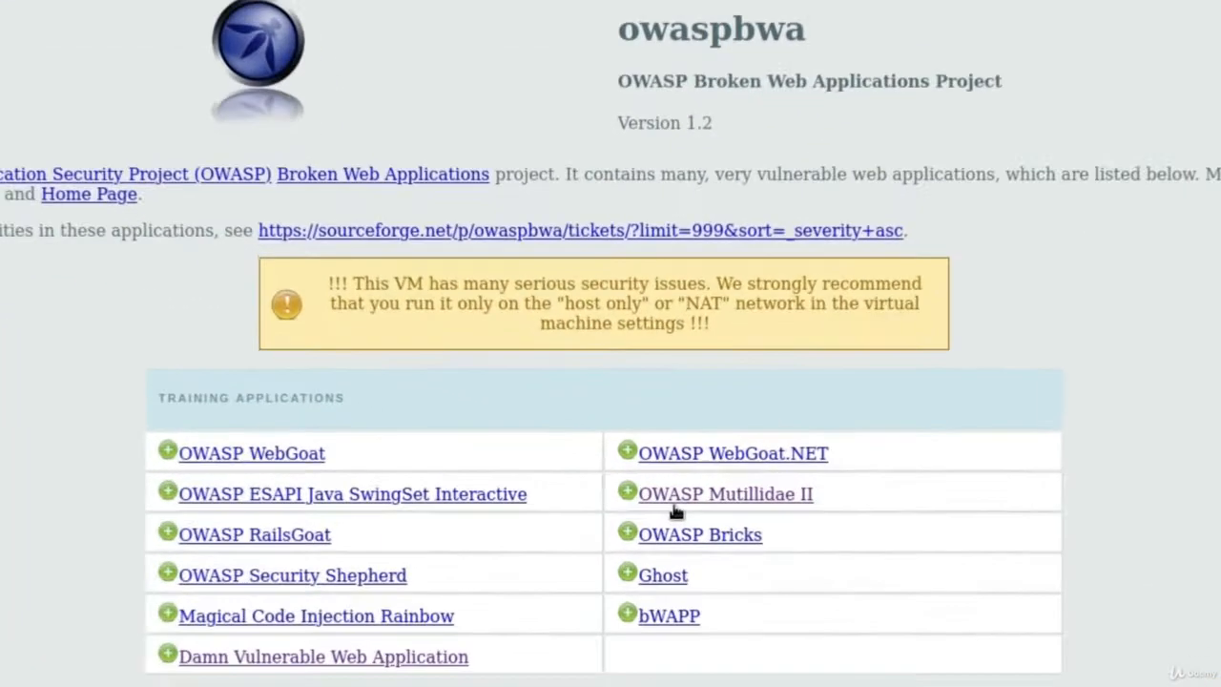
Launch the Mutillidae II training application from the vulnerable apps list
scroll(down, 3)
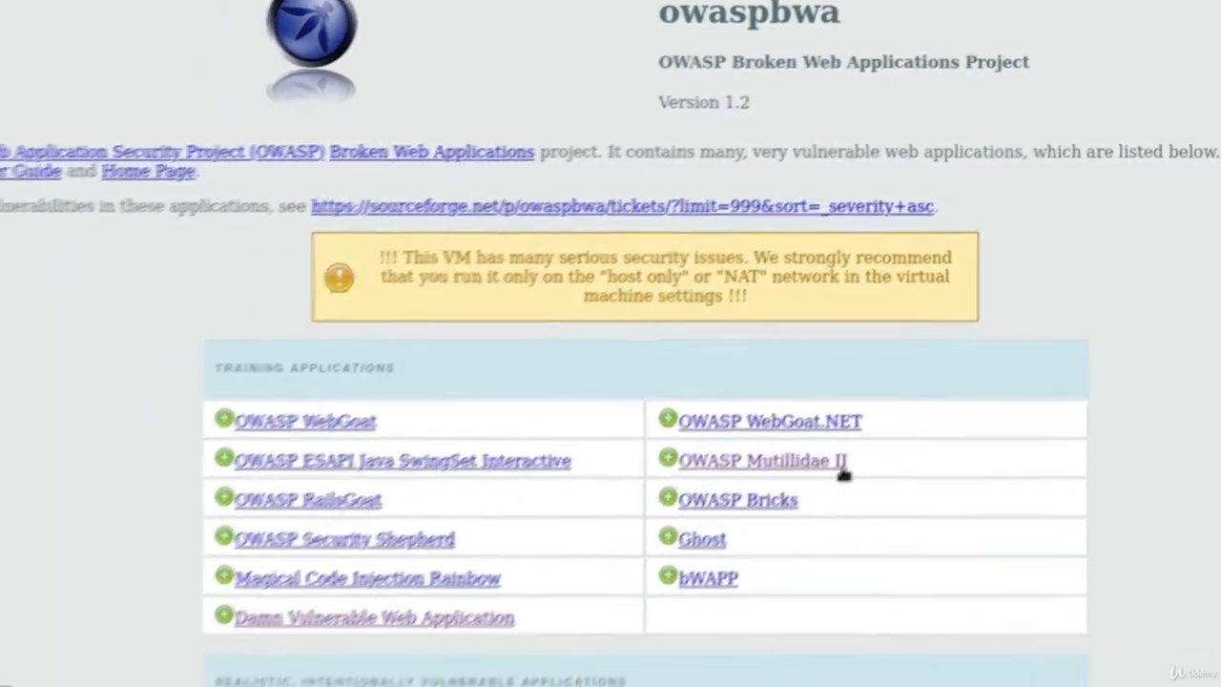
click(761, 460)
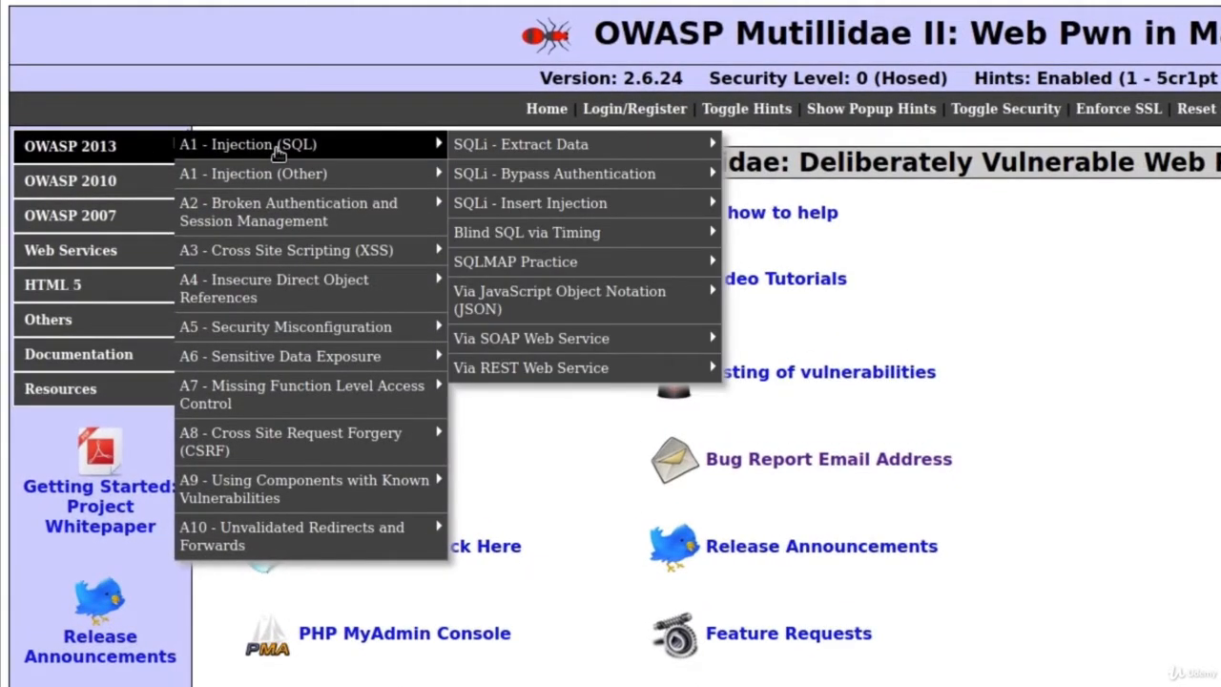
mouse_move(252, 174)
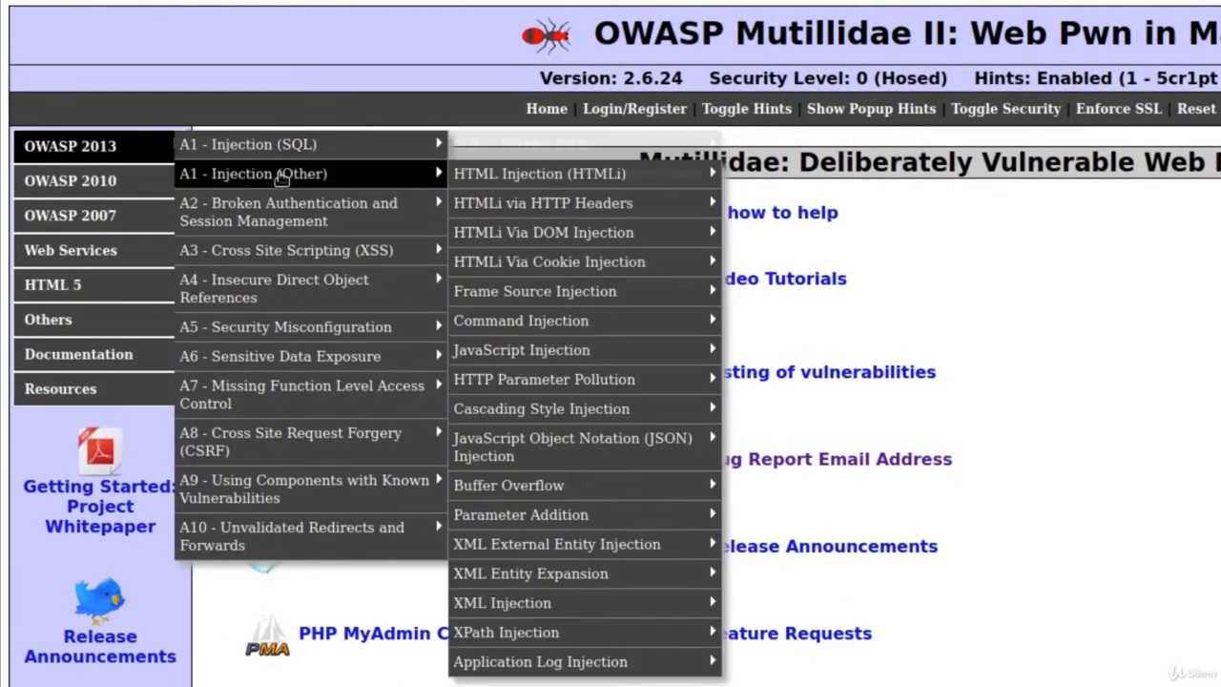
mouse_move(521, 321)
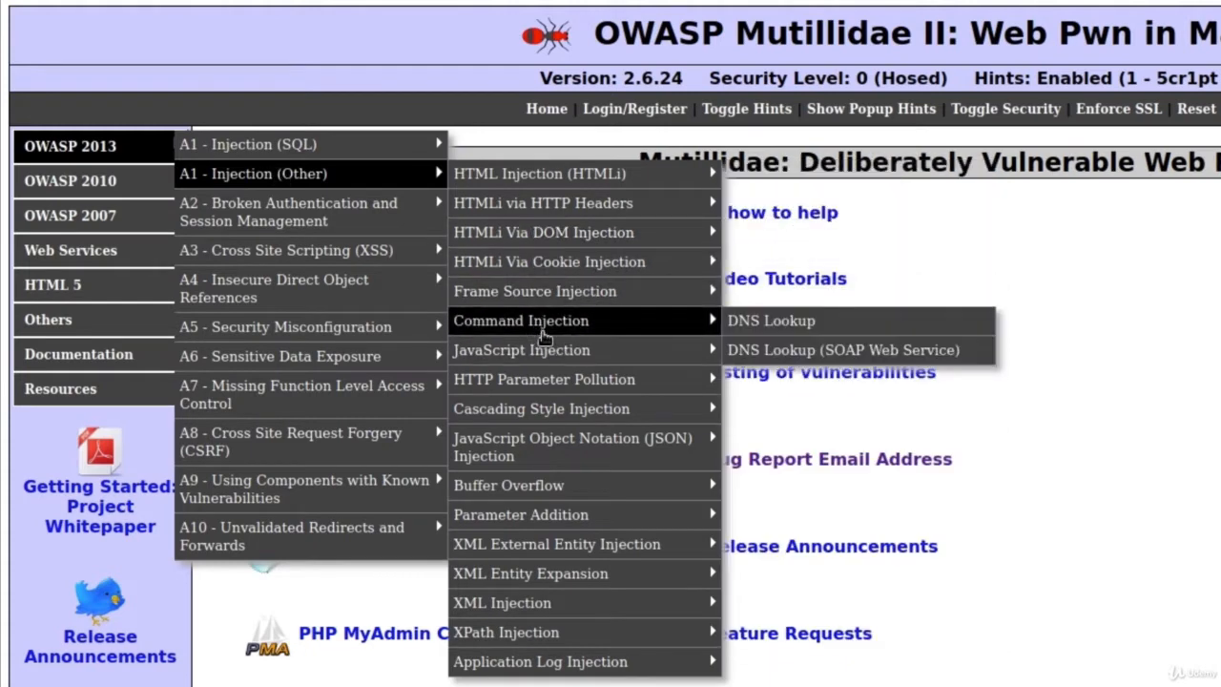
mouse_move(519, 328)
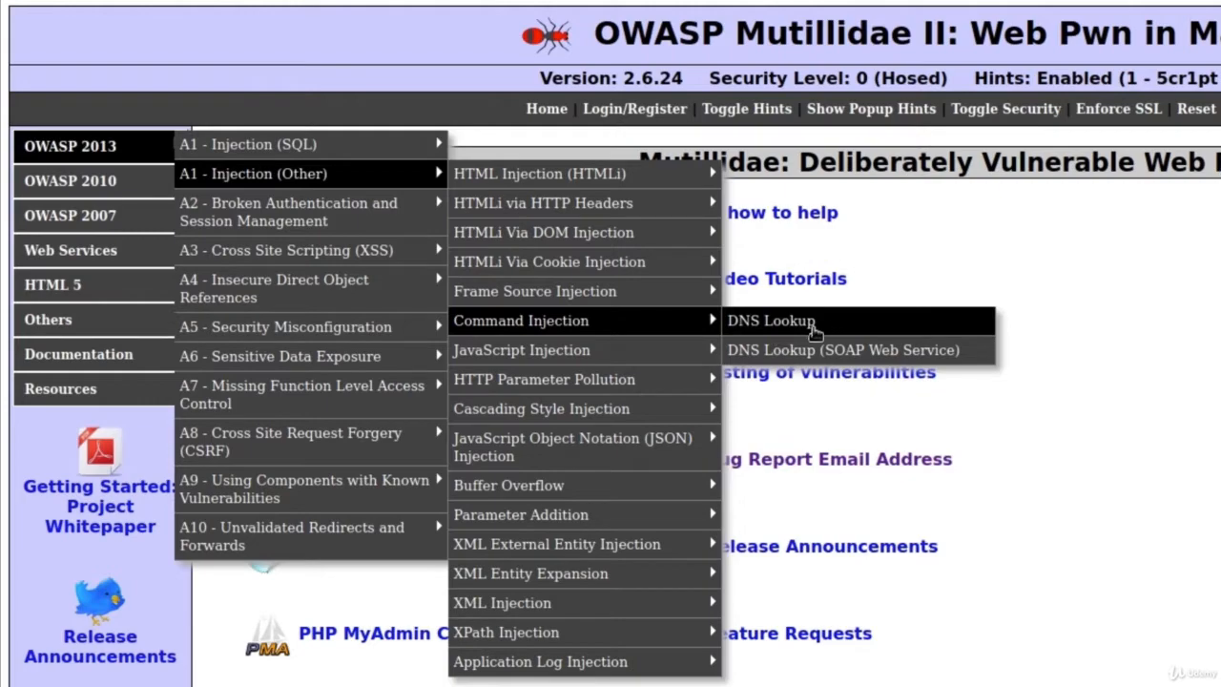
click(770, 321)
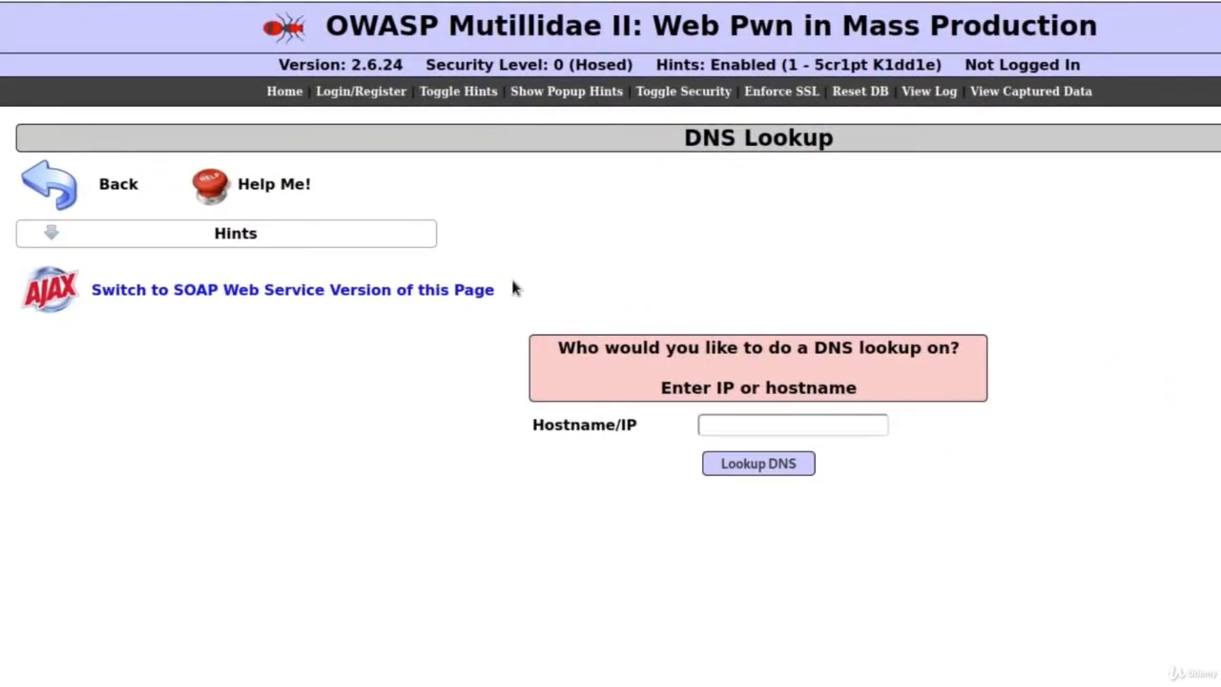
mouse_move(599, 382)
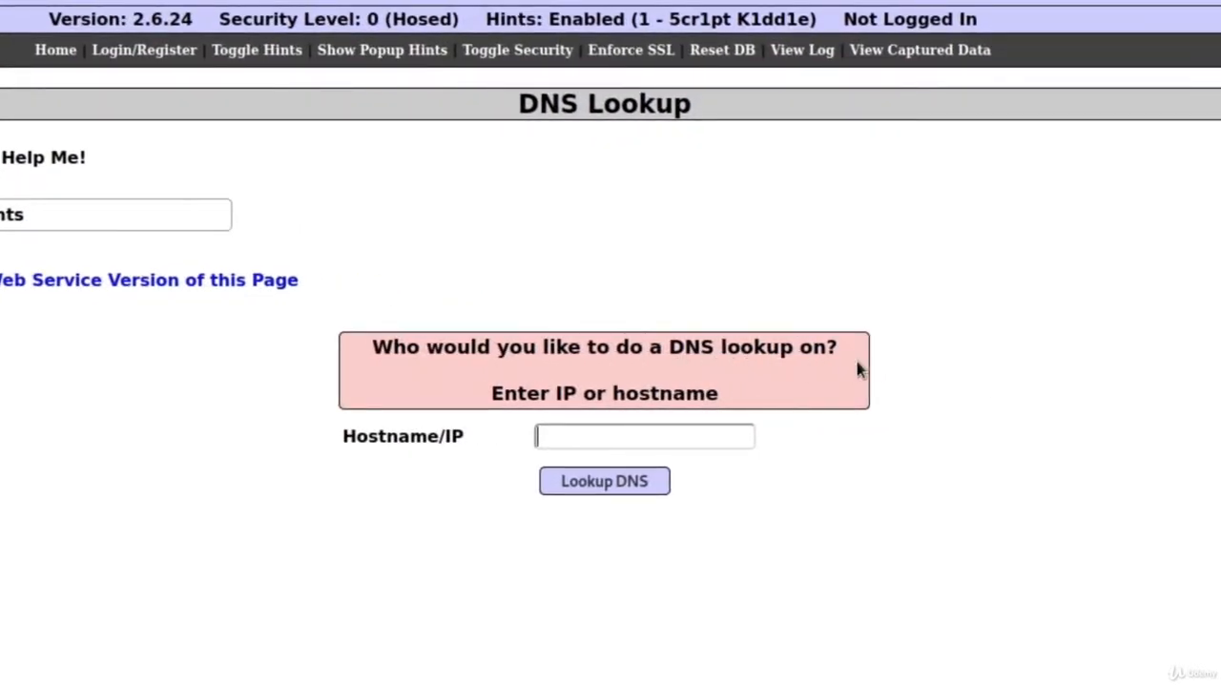
mouse_move(785, 395)
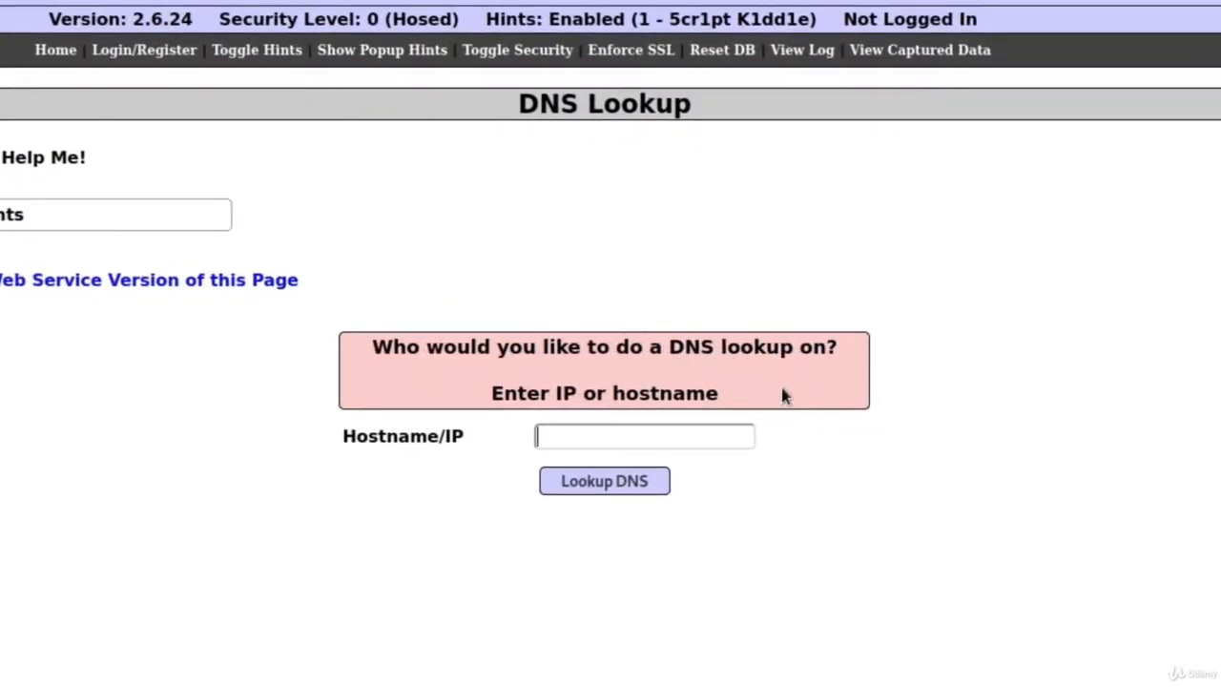
text(w)
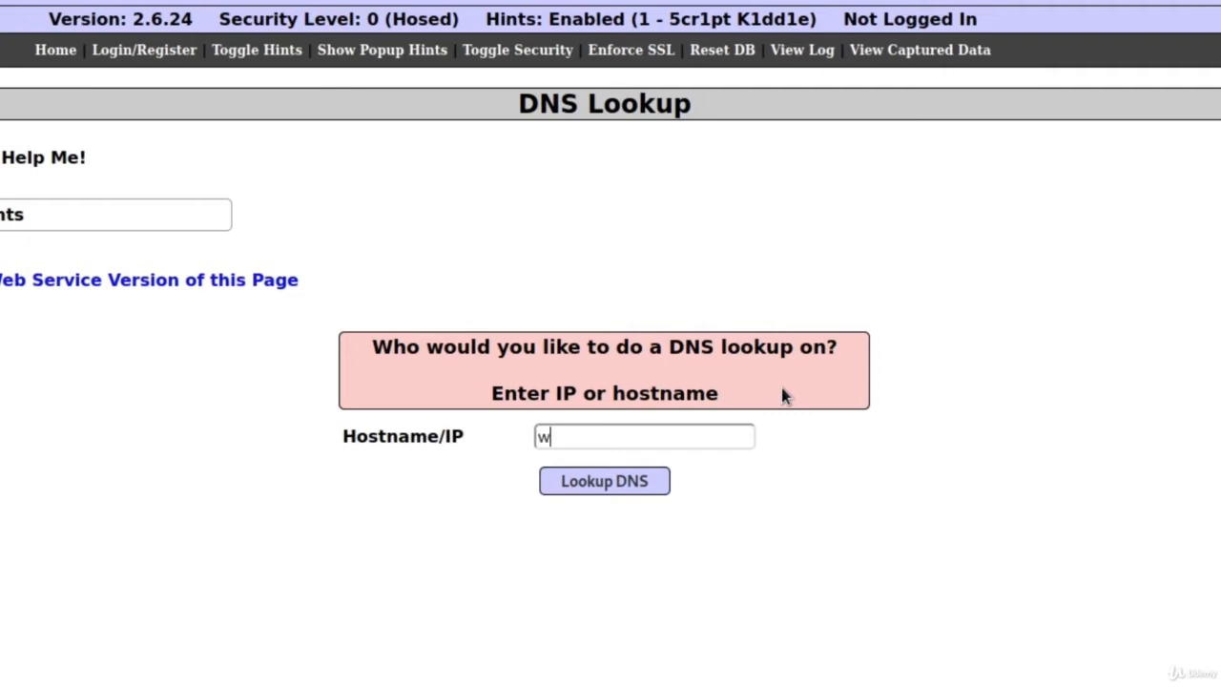
text(ww.google.com)
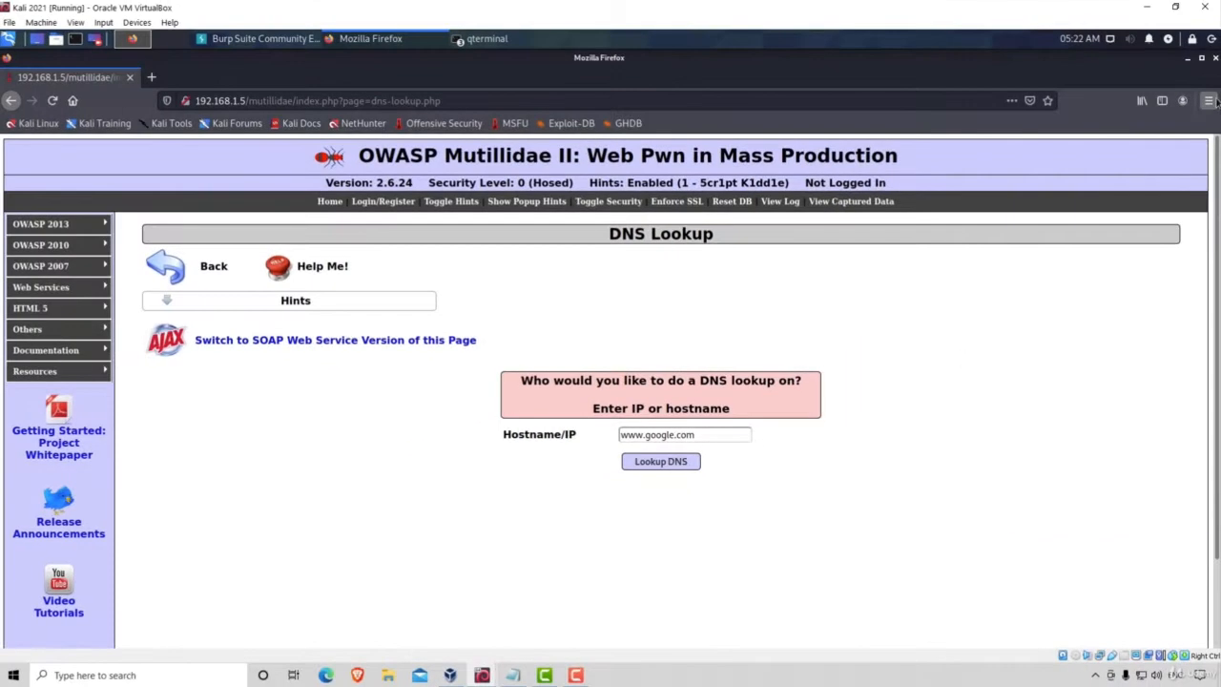
click(1207, 100)
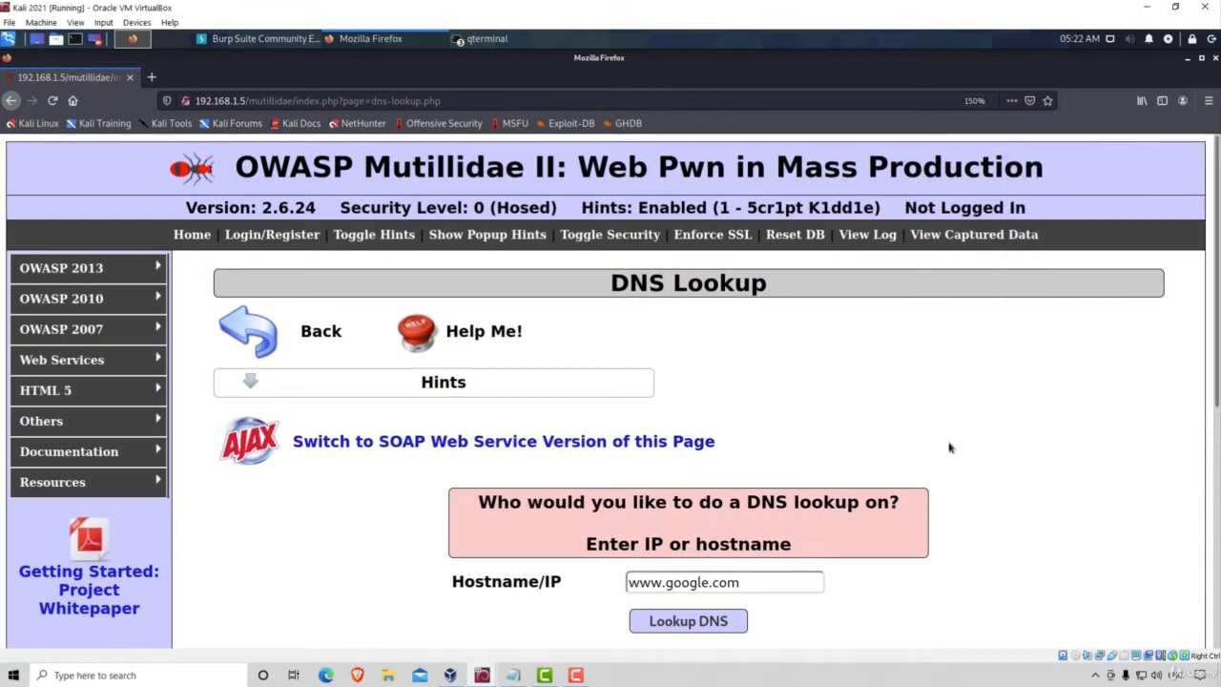
scroll(down, 3)
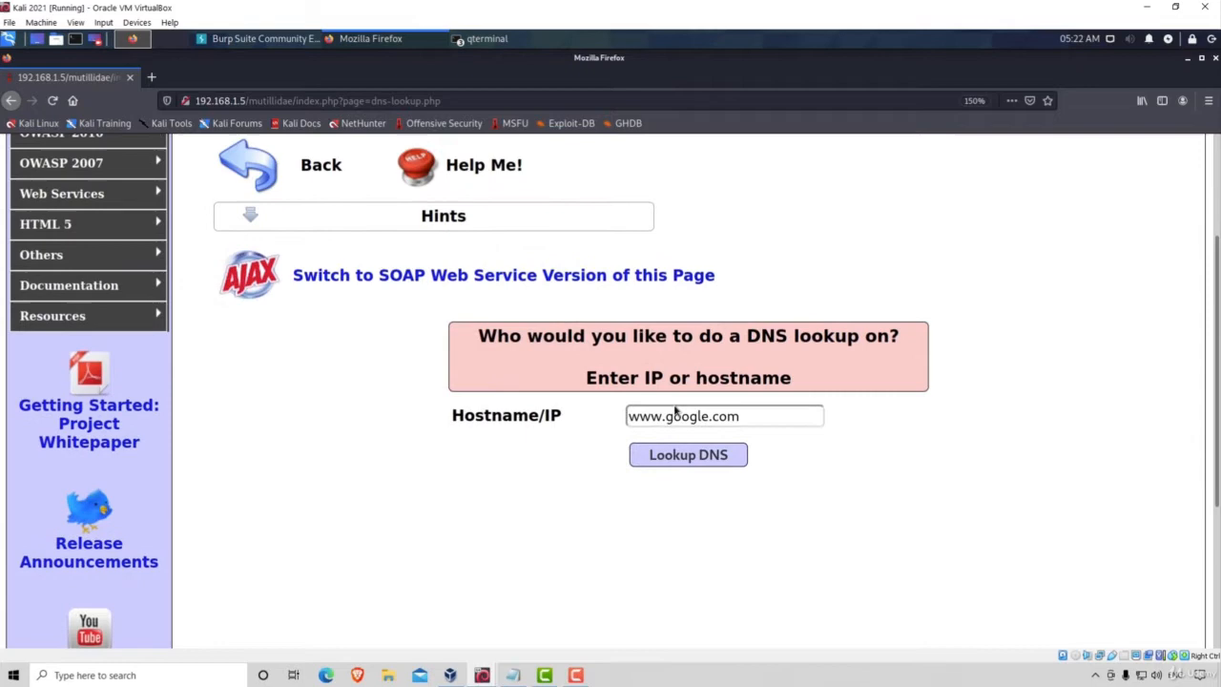
mouse_move(773, 424)
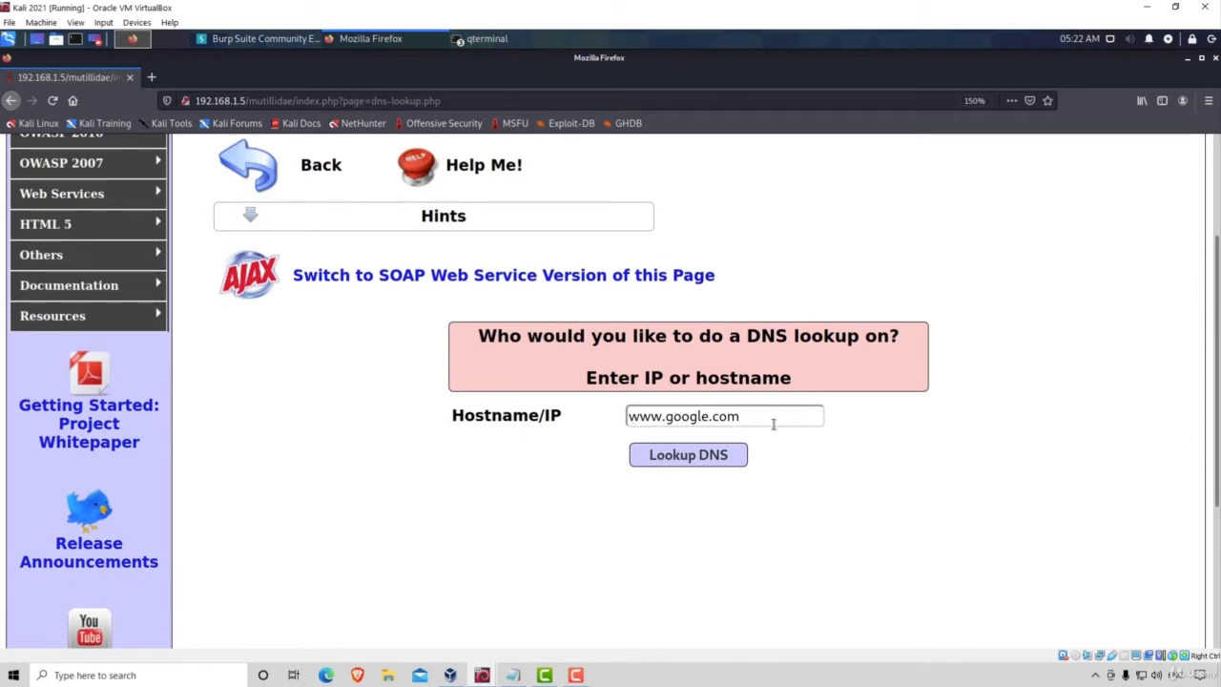
click(687, 454)
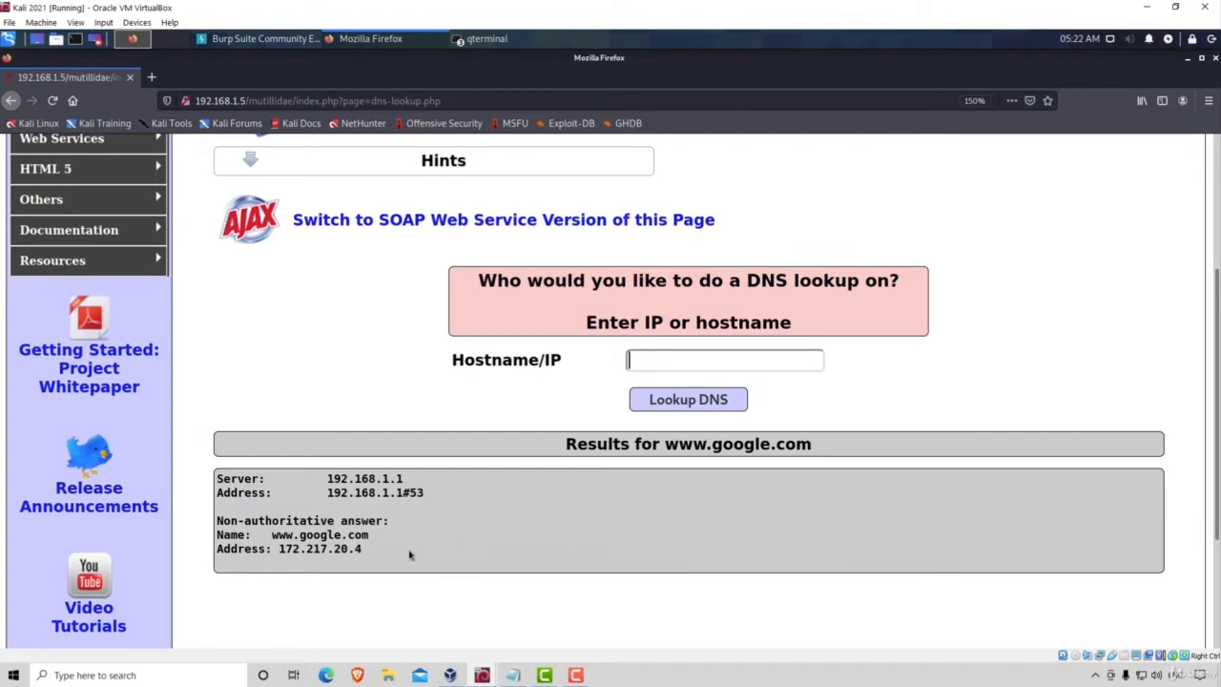
mouse_move(442, 540)
text(nslookup www.g)
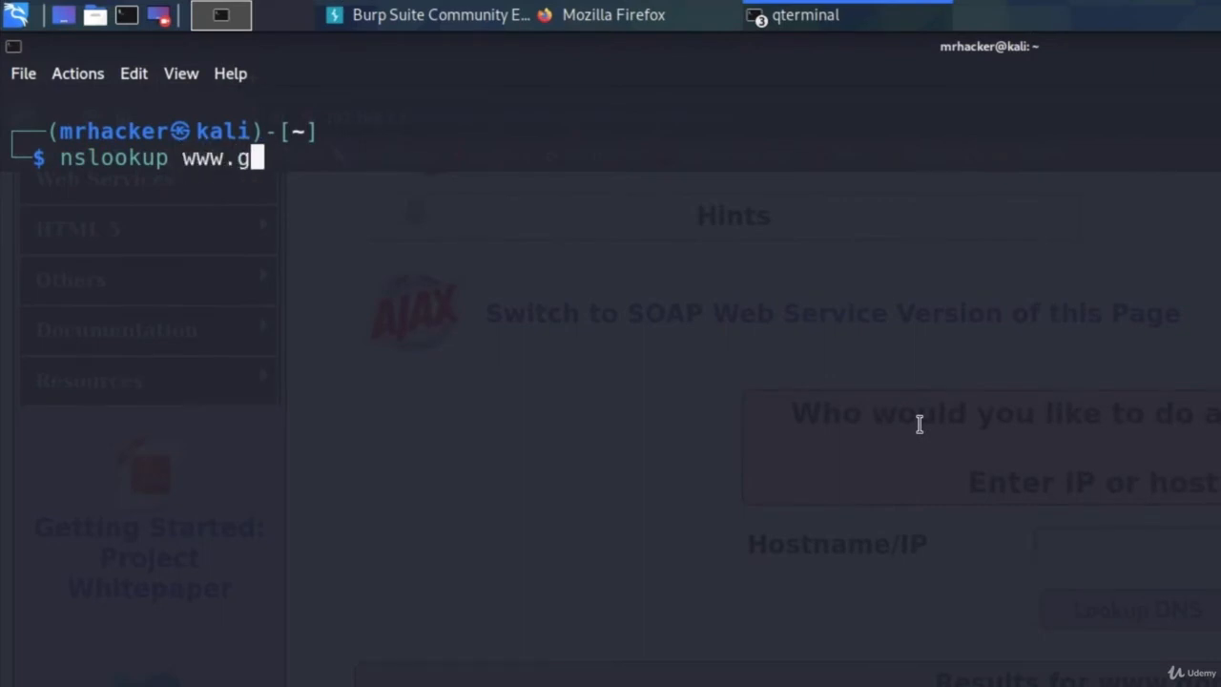
key(Return)
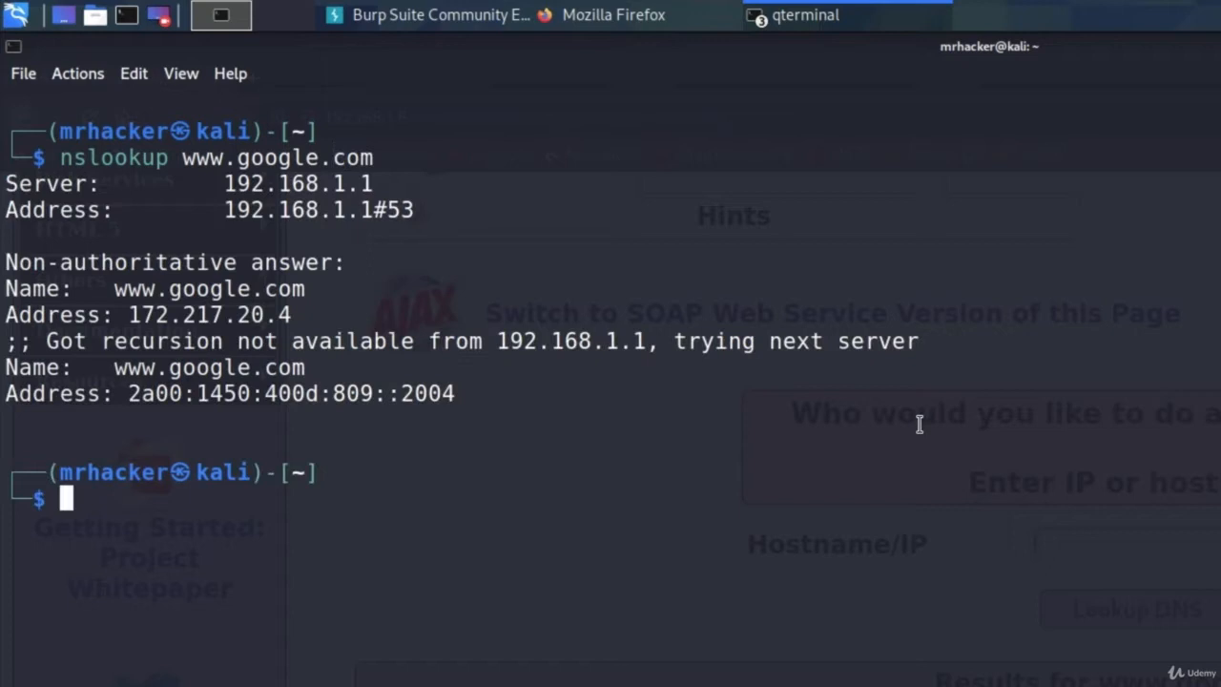
mouse_move(523, 410)
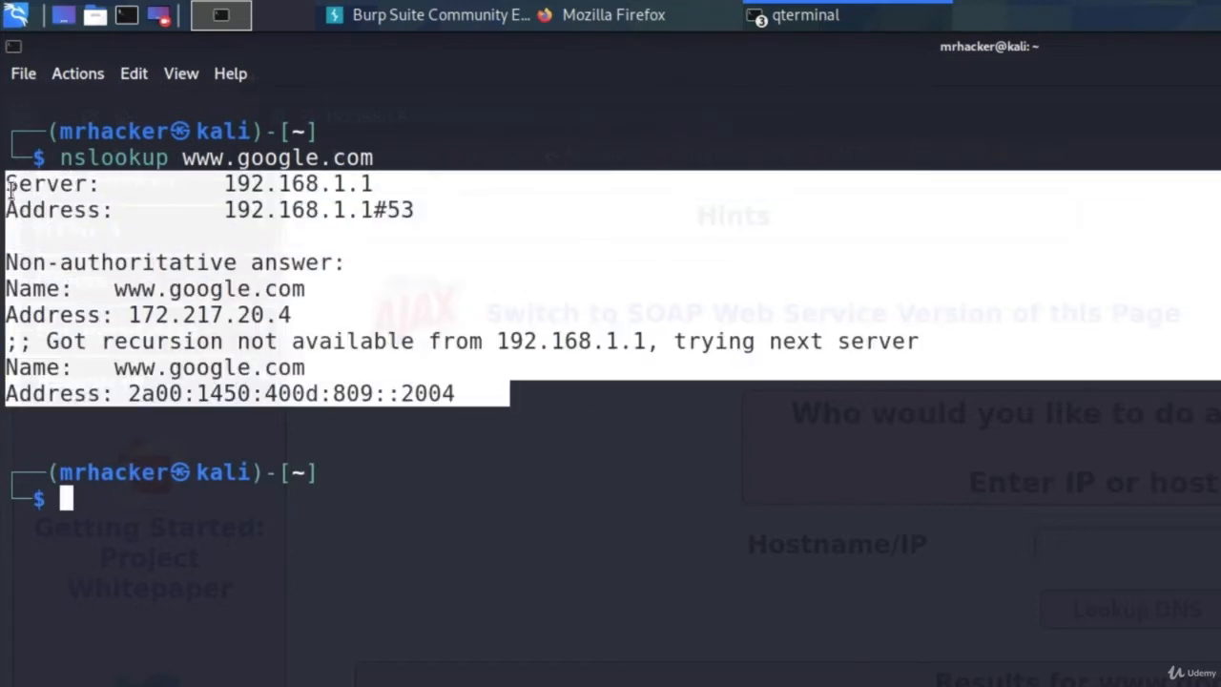
click(615, 15)
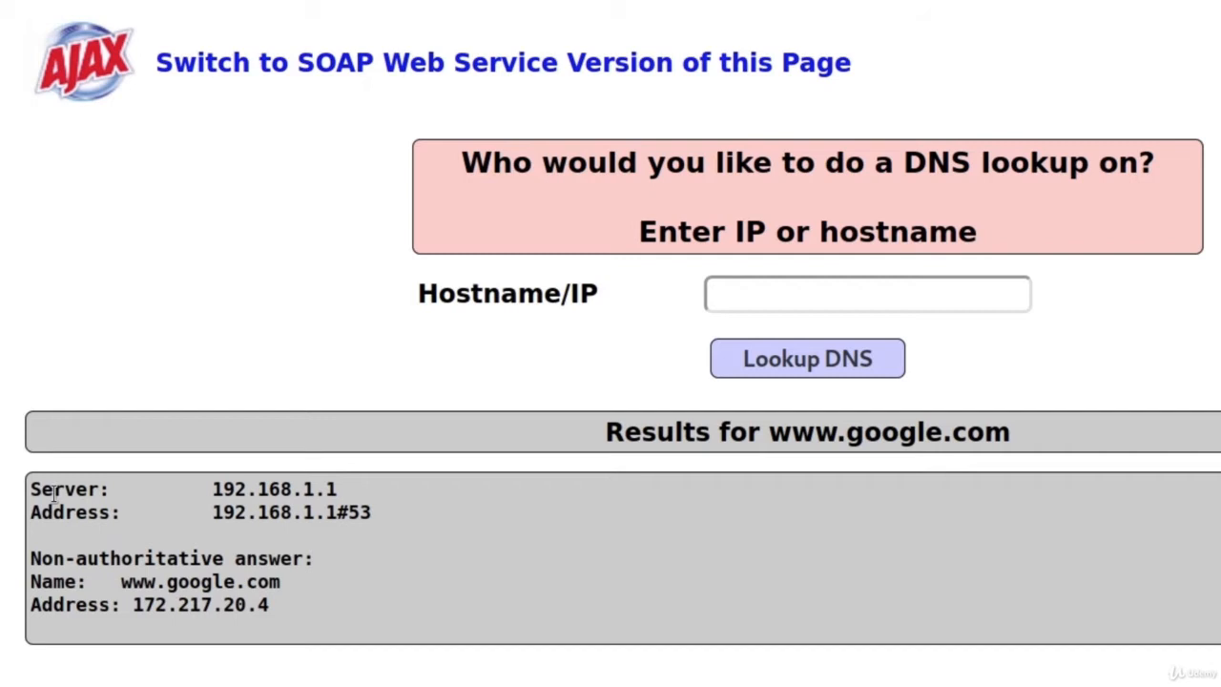
text(www.google.com;)
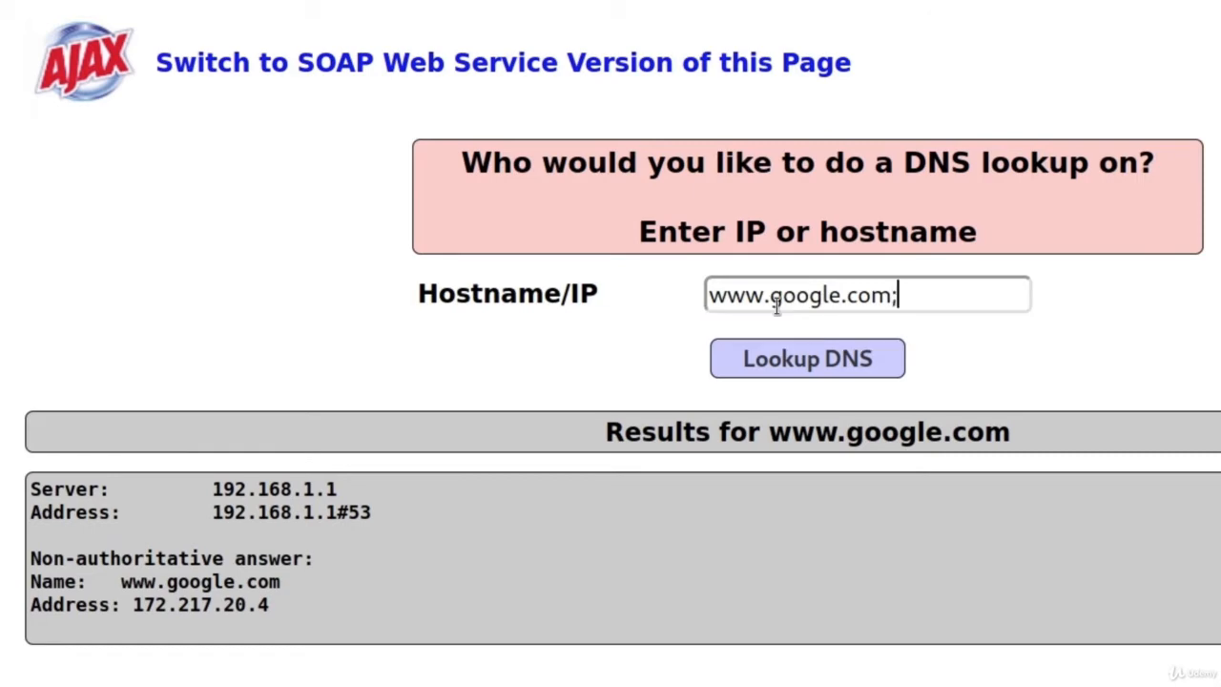
text(w)
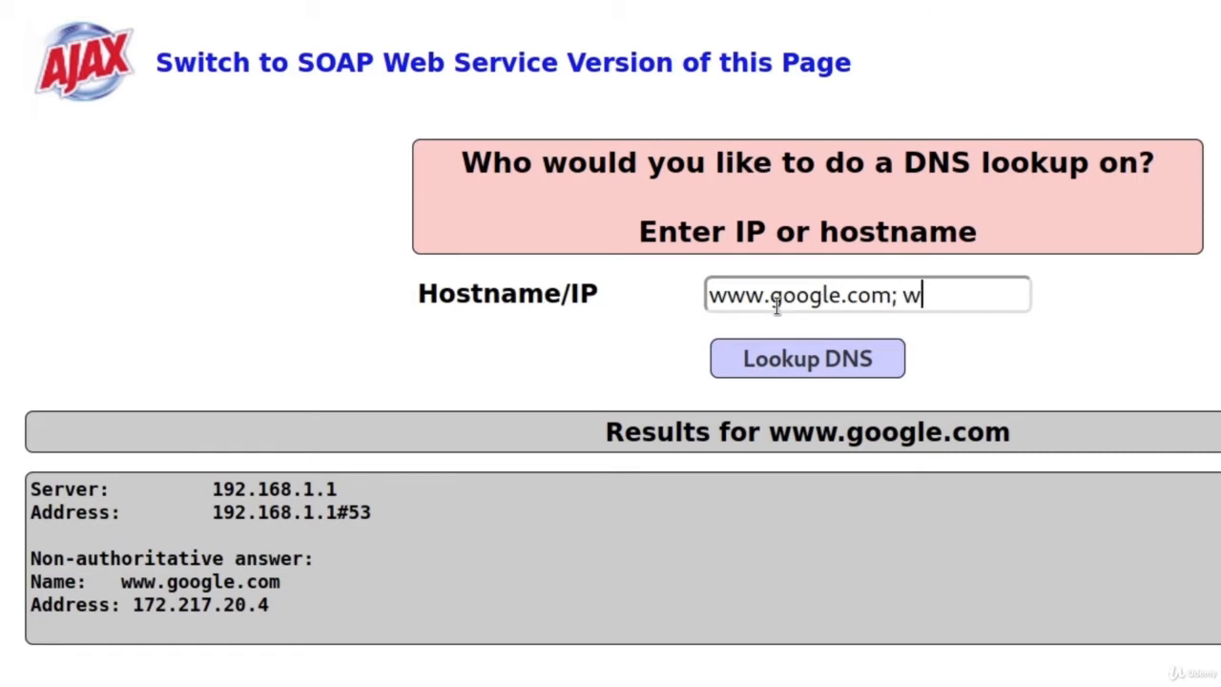
text(hoami)
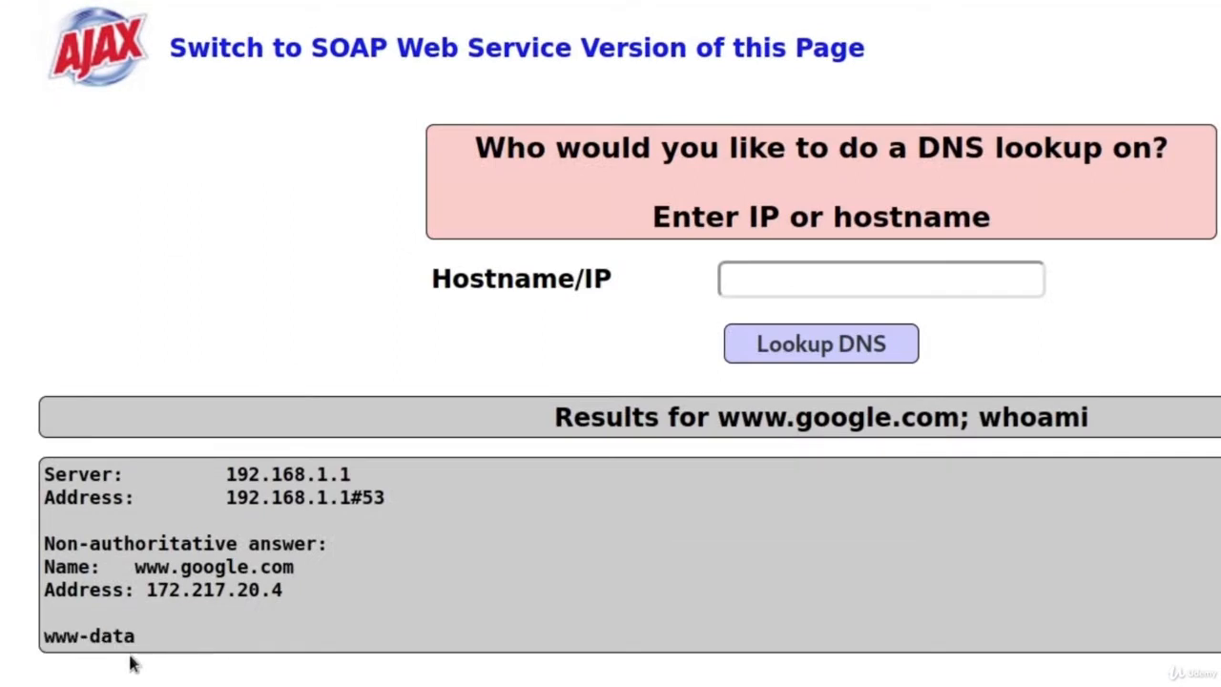
double_click(88, 636)
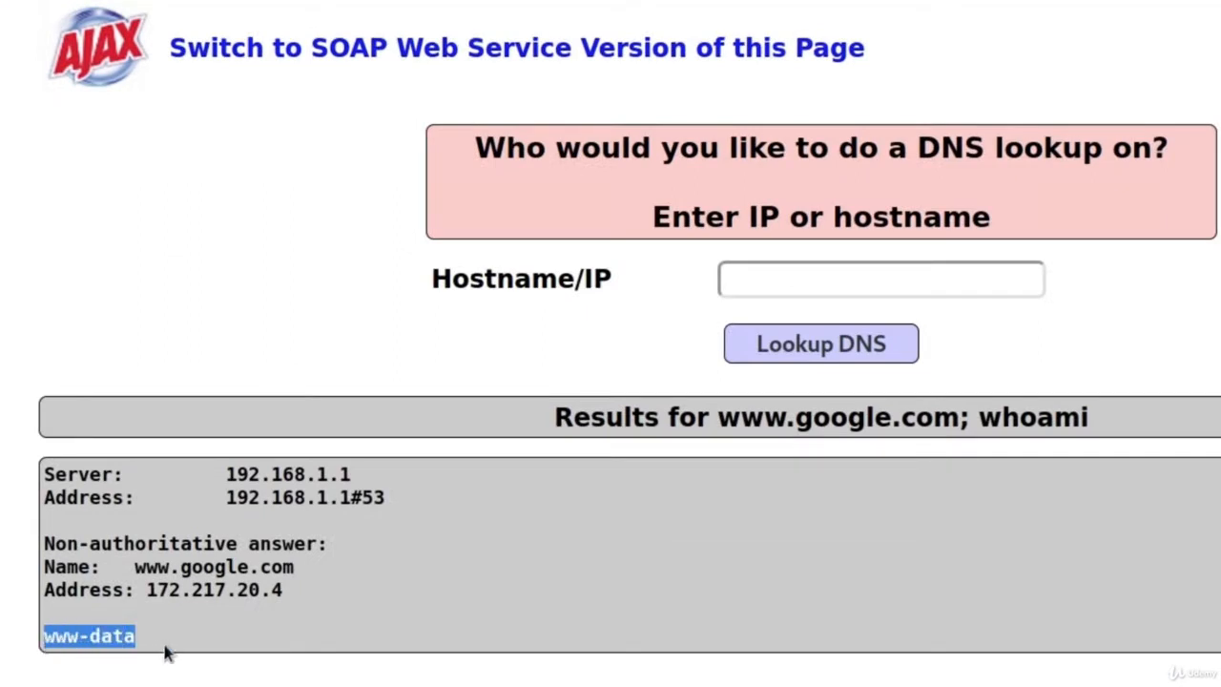
text(www.google.com; ls)
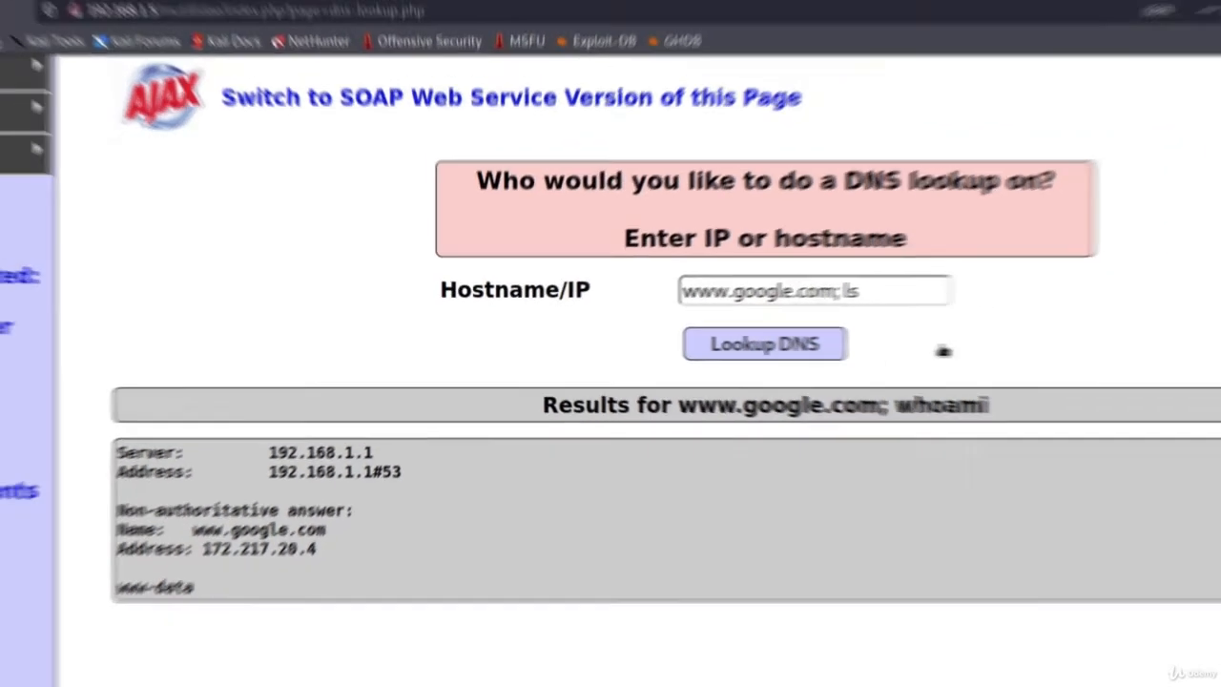
click(763, 344)
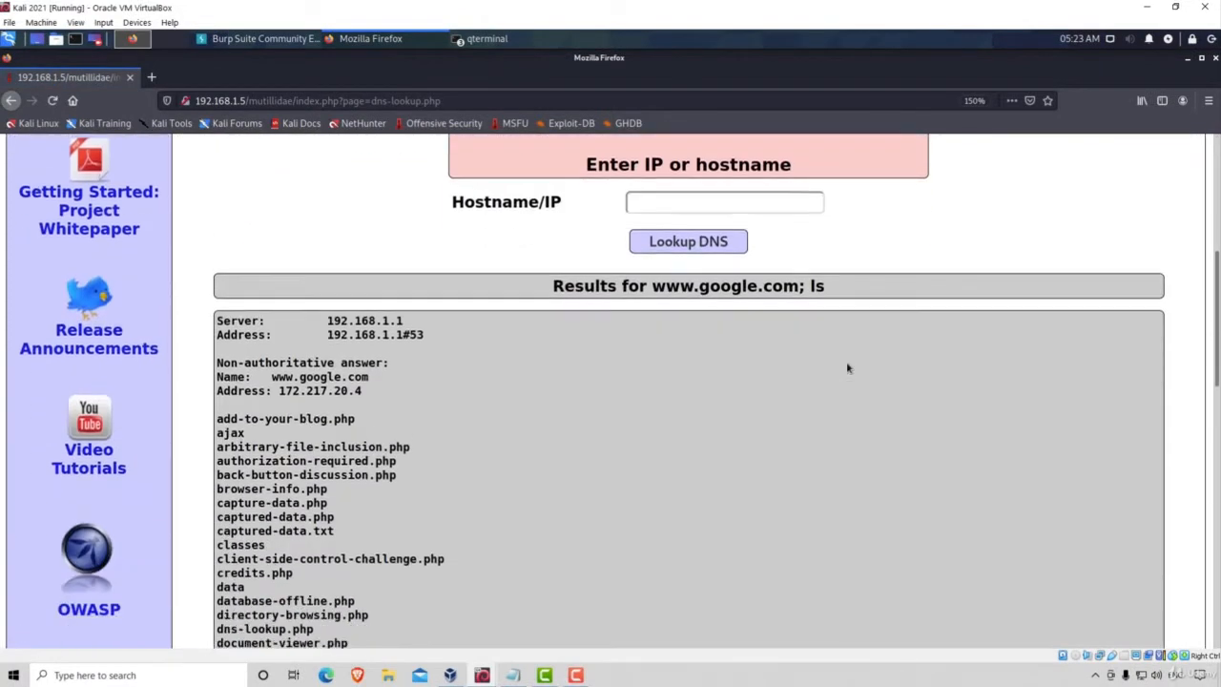
scroll(down, 3)
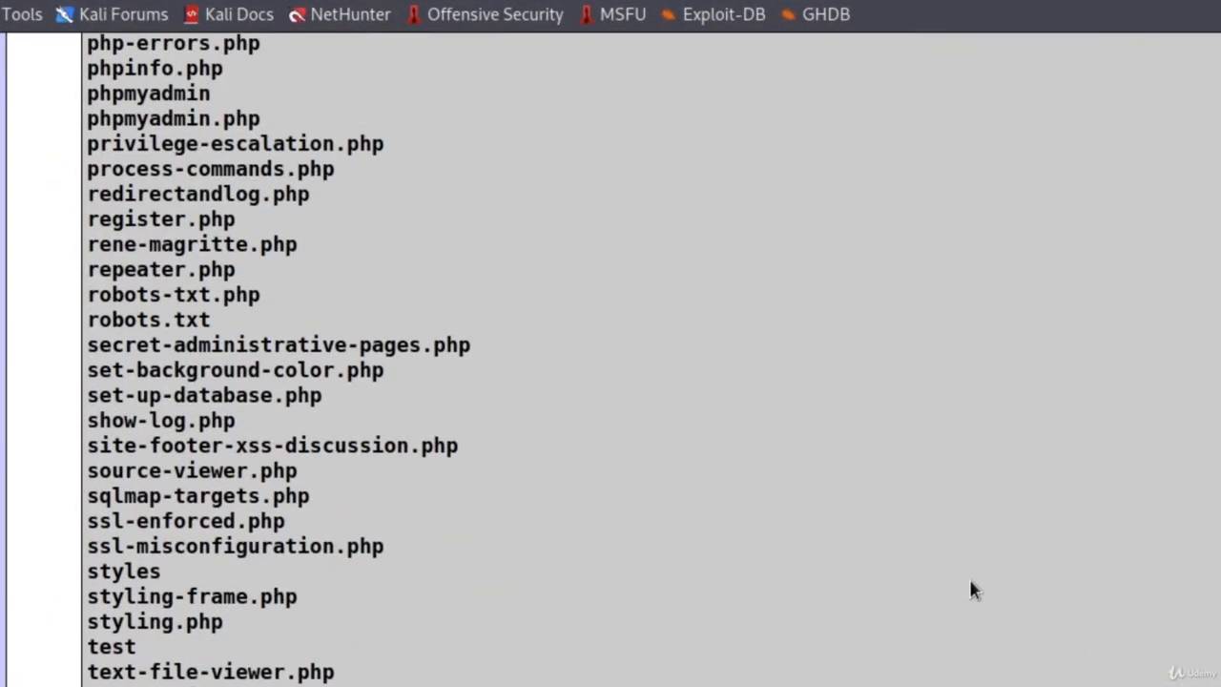
scroll(up, 3)
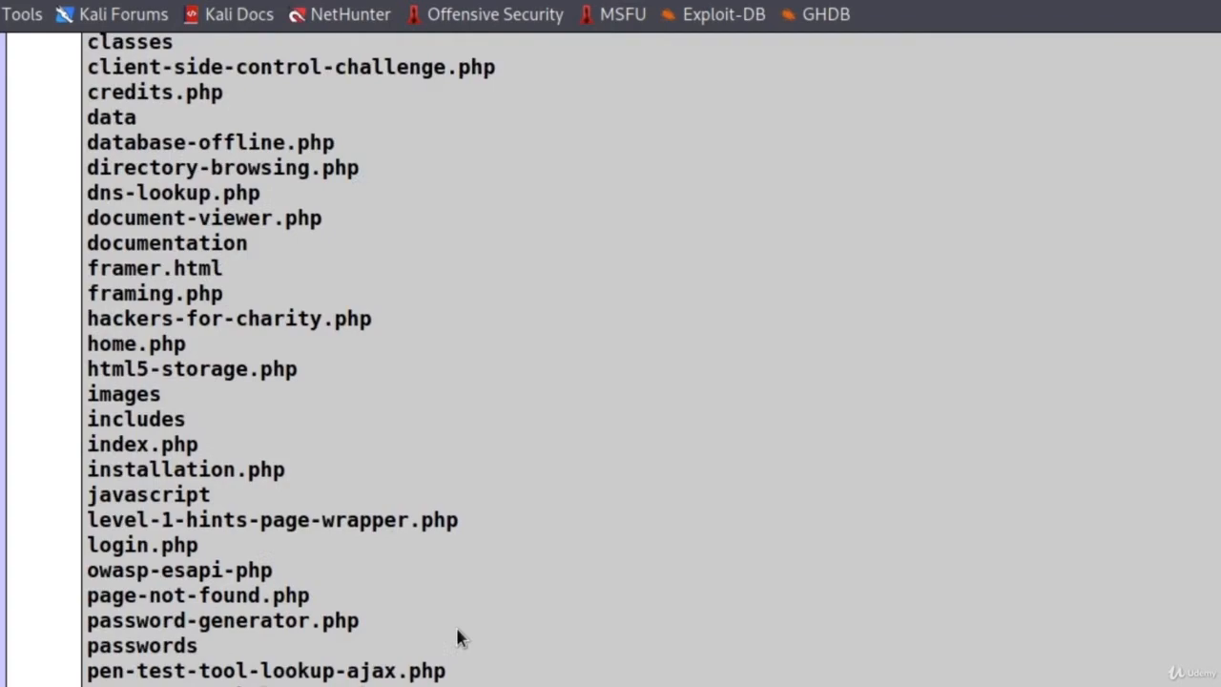
scroll(up, 3)
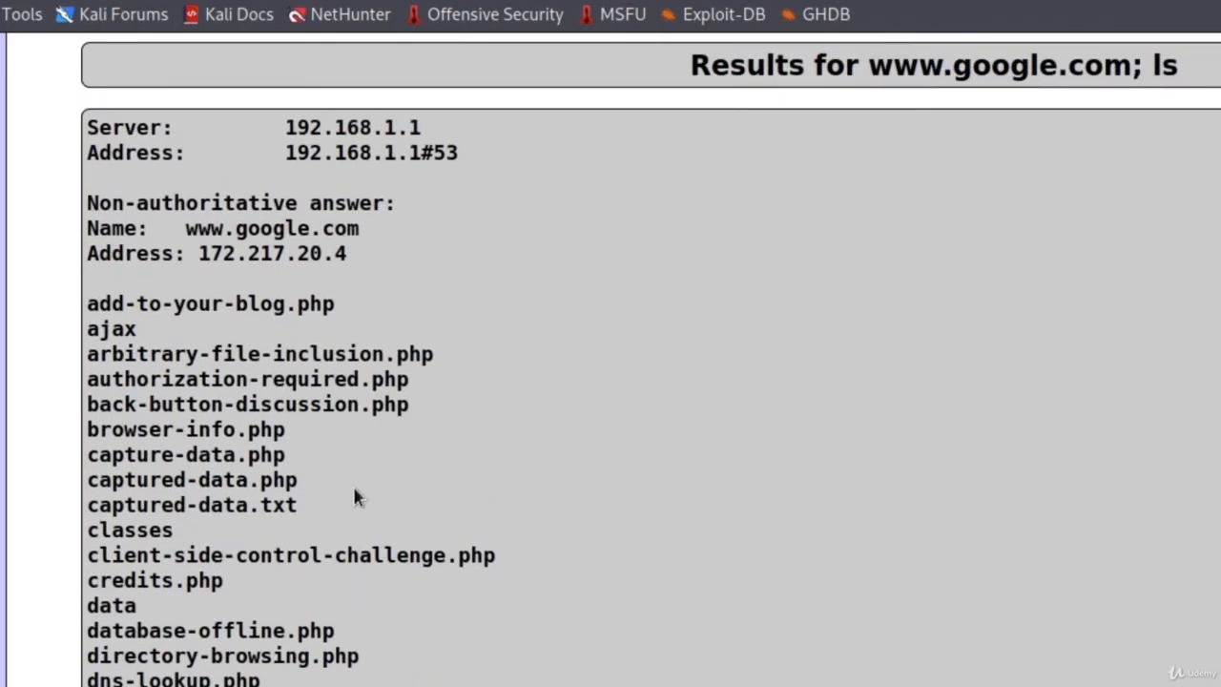
scroll(up, 3)
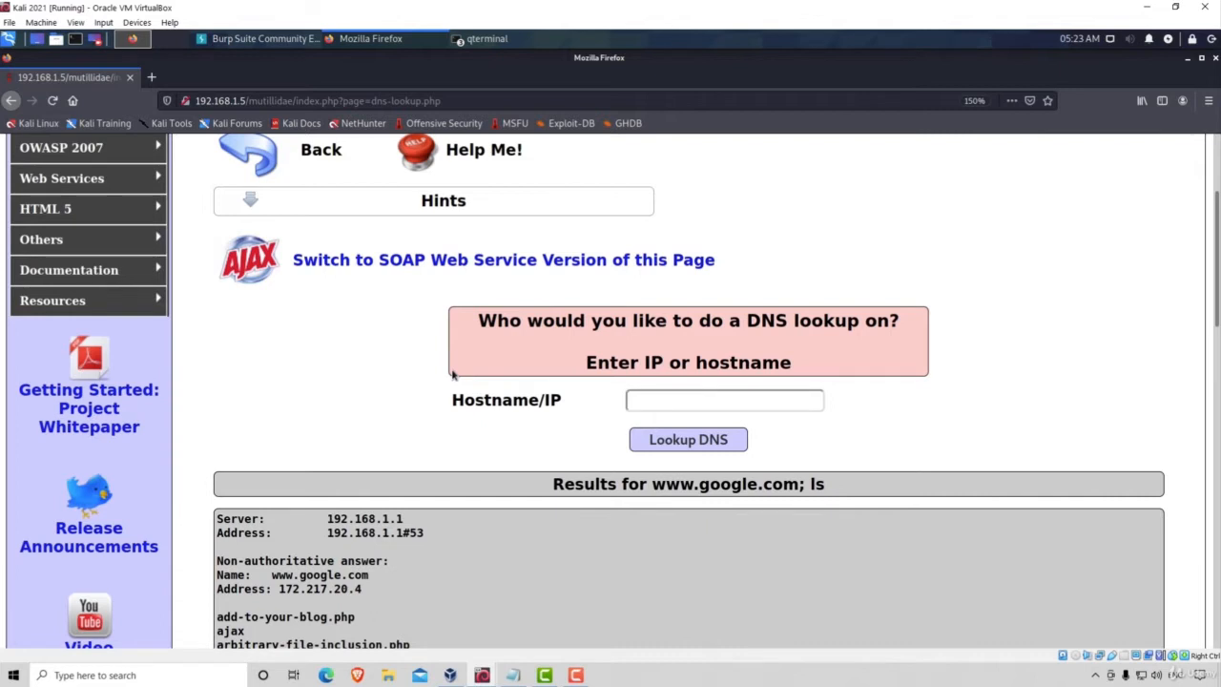
click(725, 400)
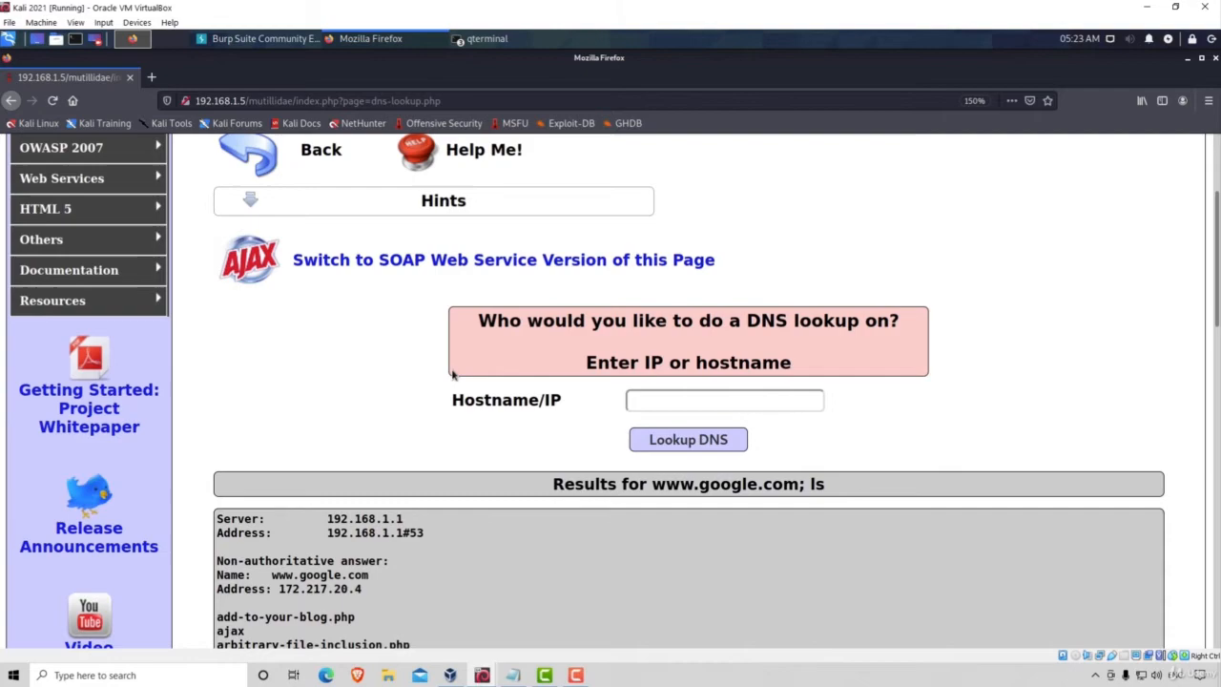
mouse_move(405, 435)
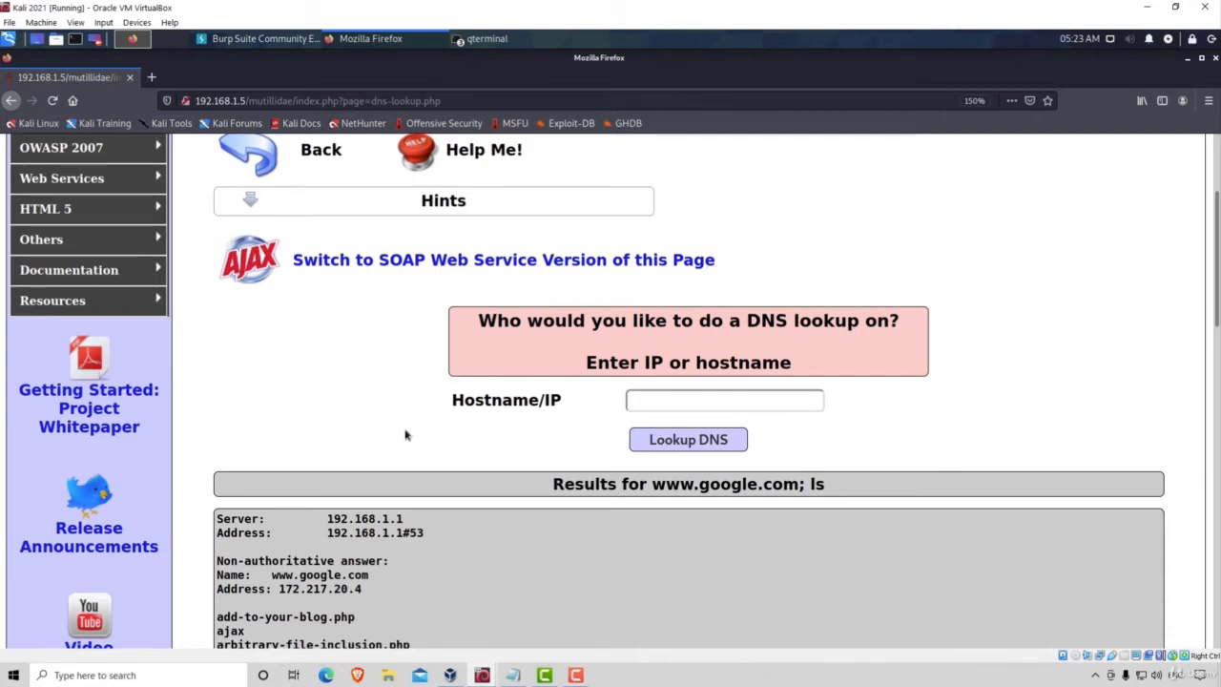
scroll(down, 3)
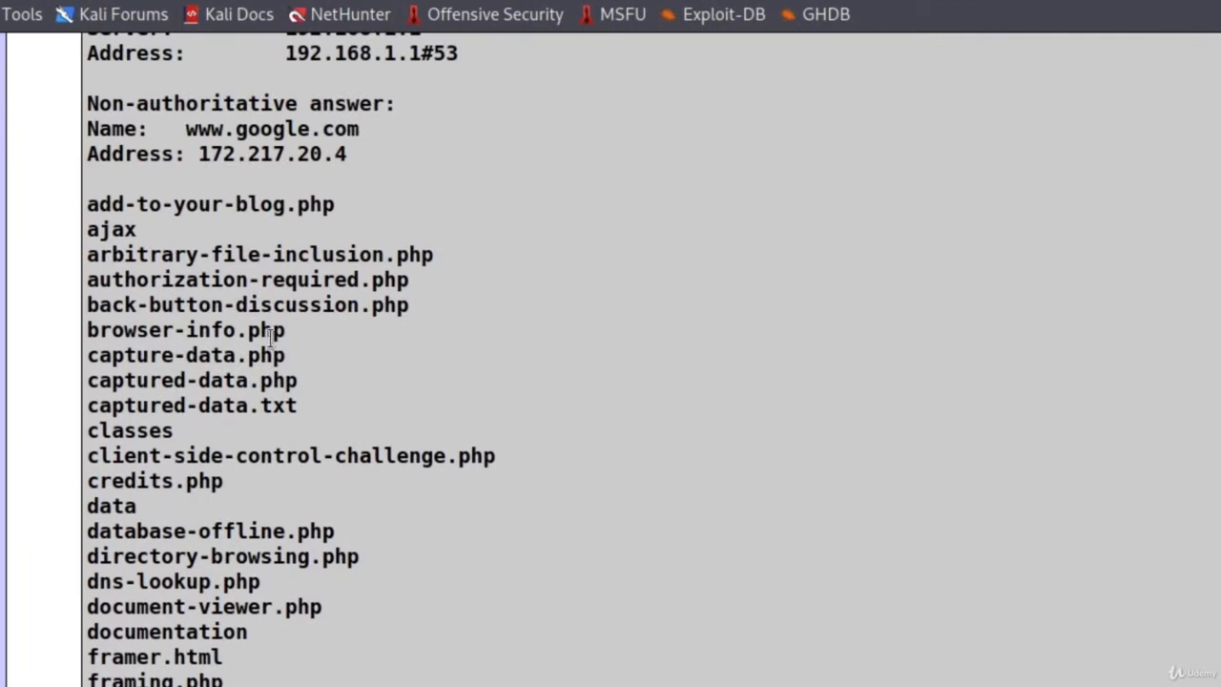
mouse_move(569, 332)
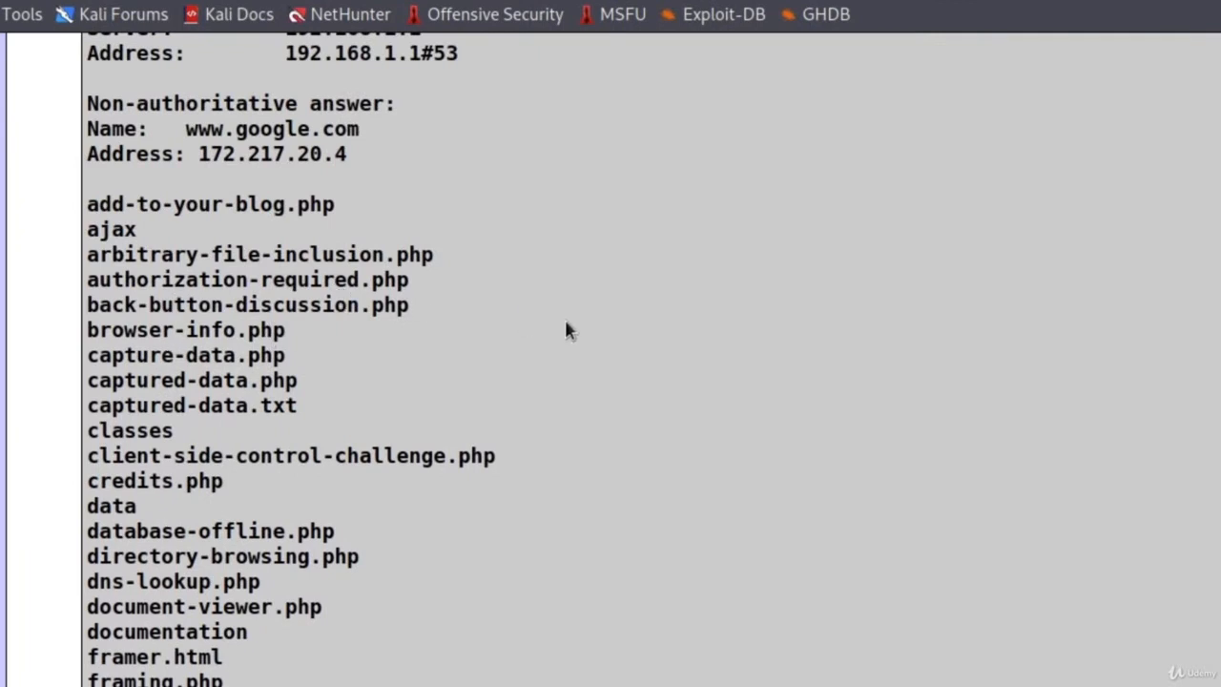
double_click(221, 557)
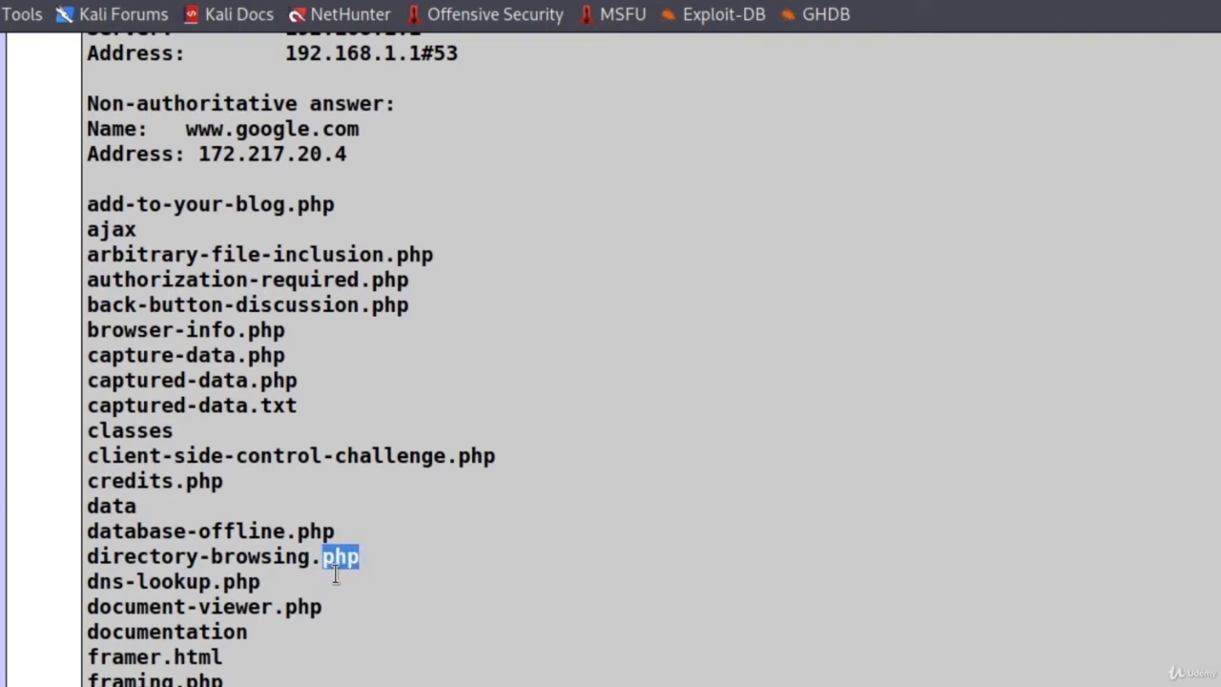
click(416, 568)
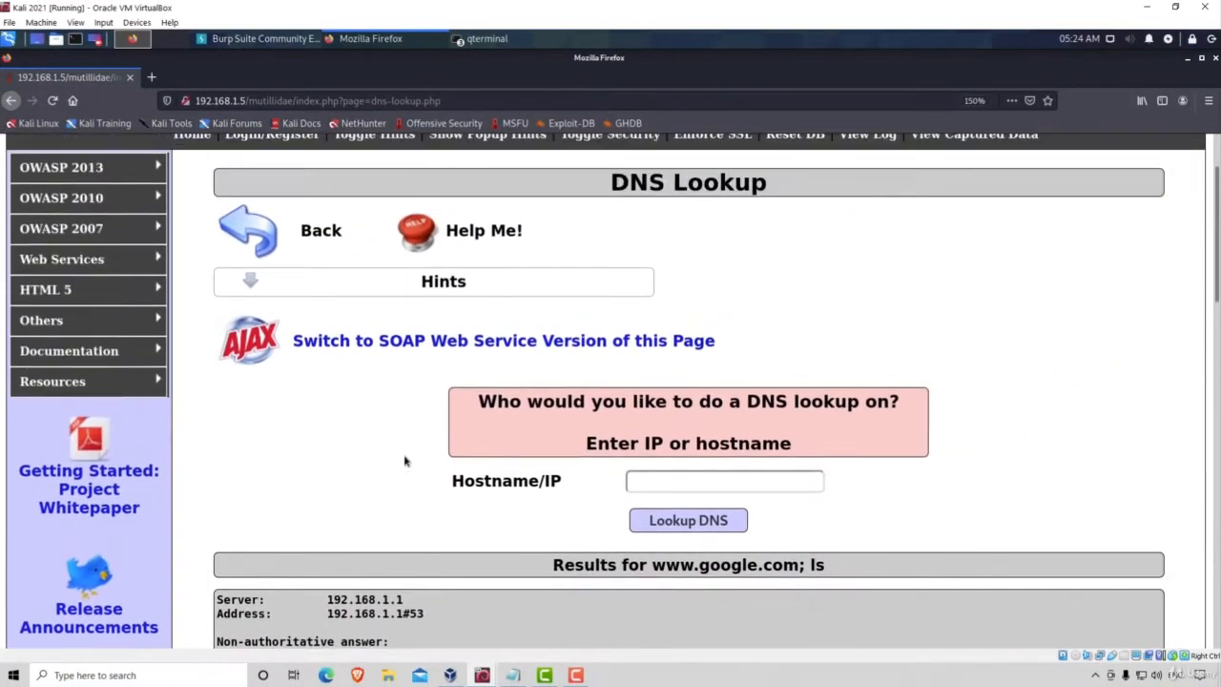
scroll(up, 3)
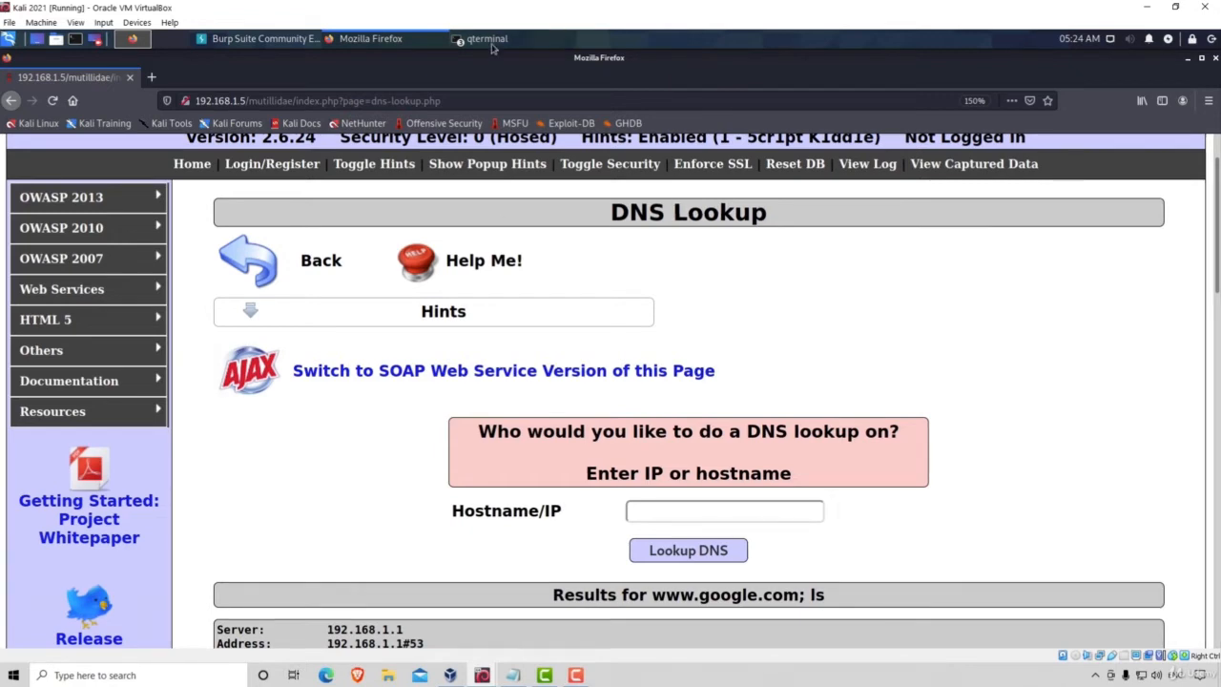
click(488, 38)
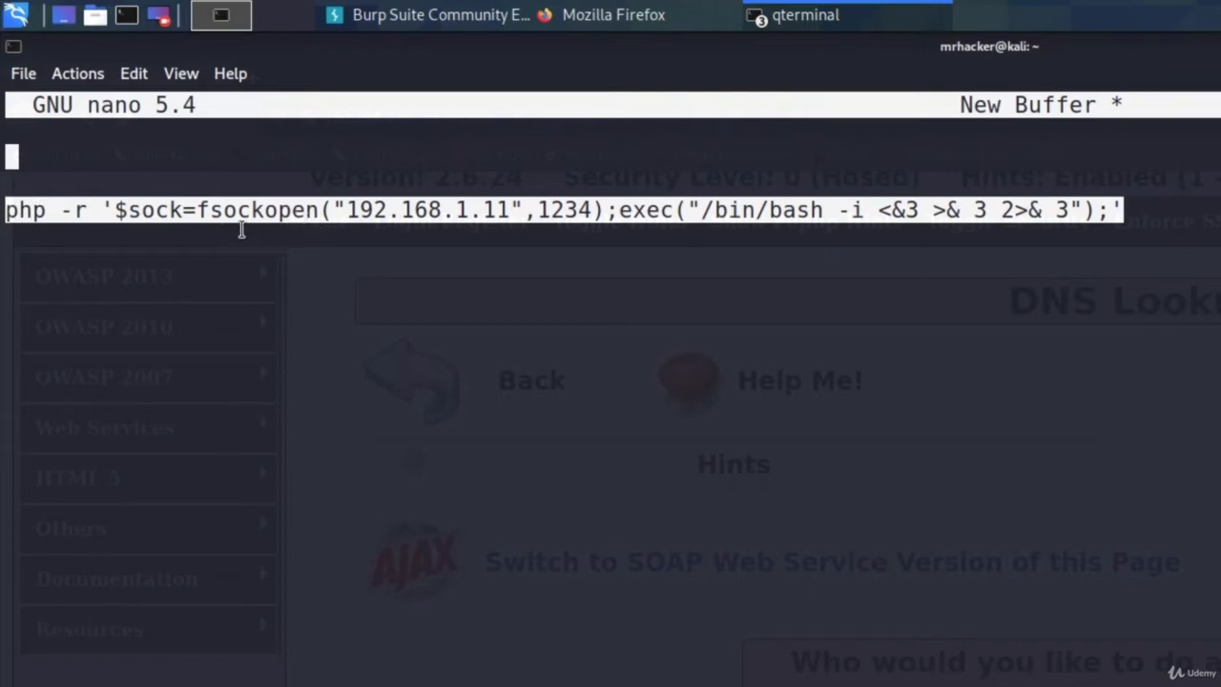
mouse_move(131, 214)
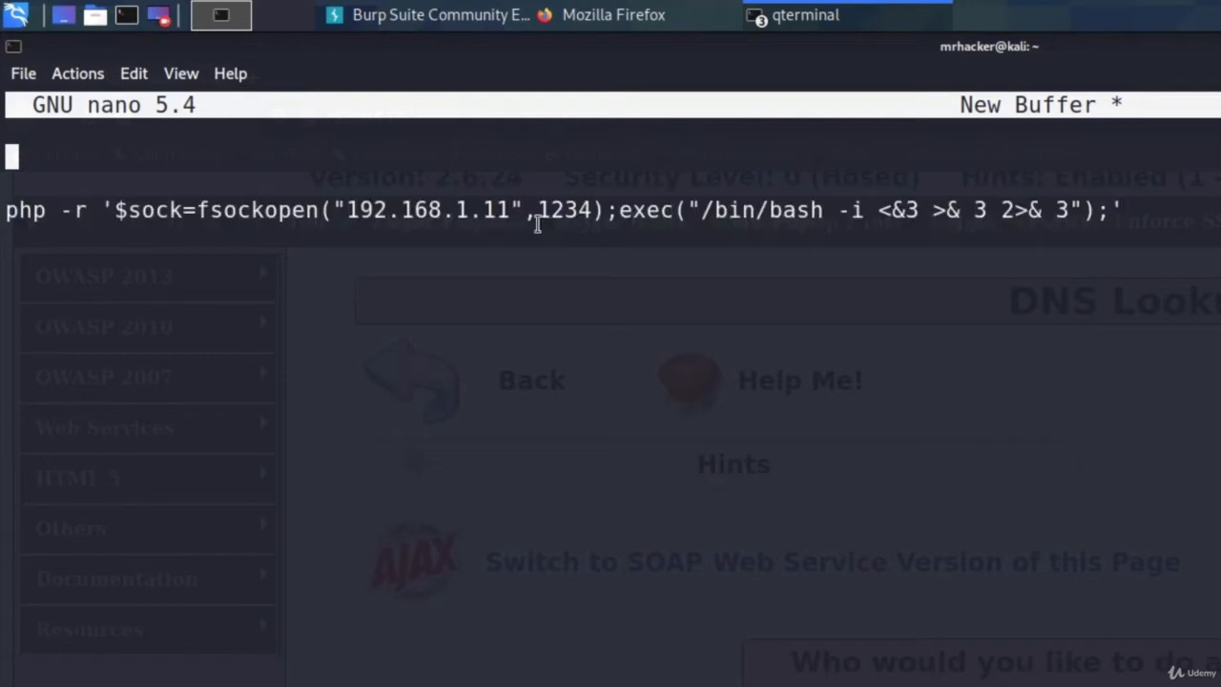
double_click(429, 209)
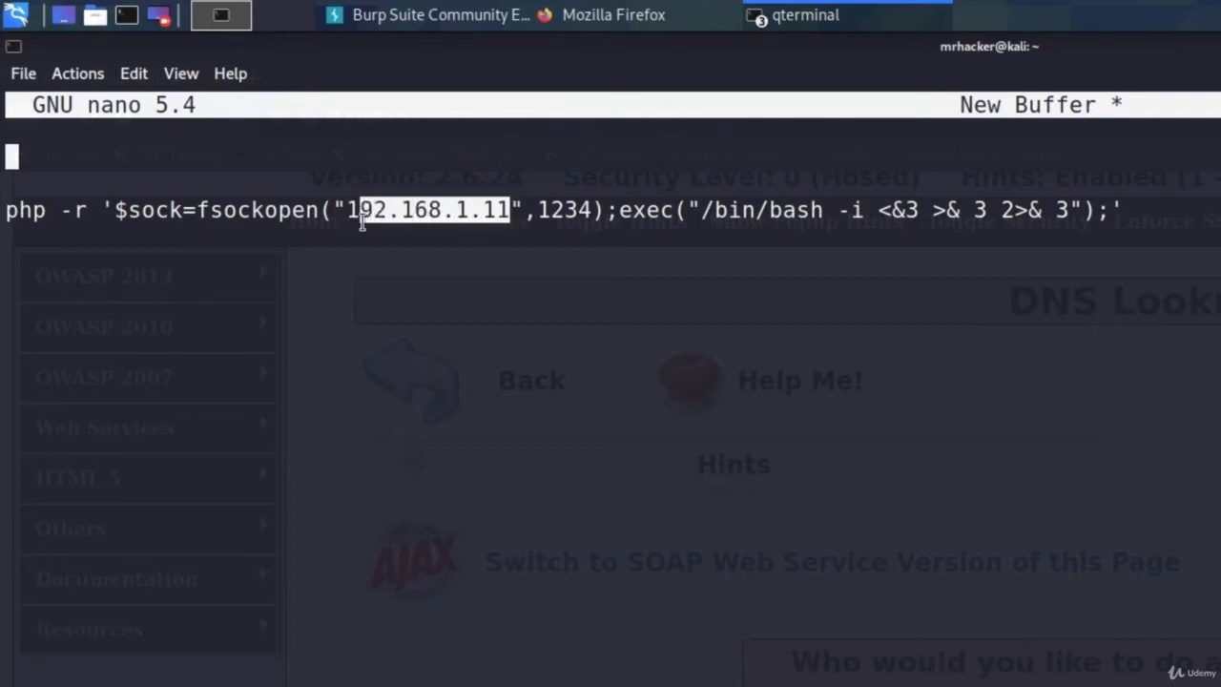
click(614, 209)
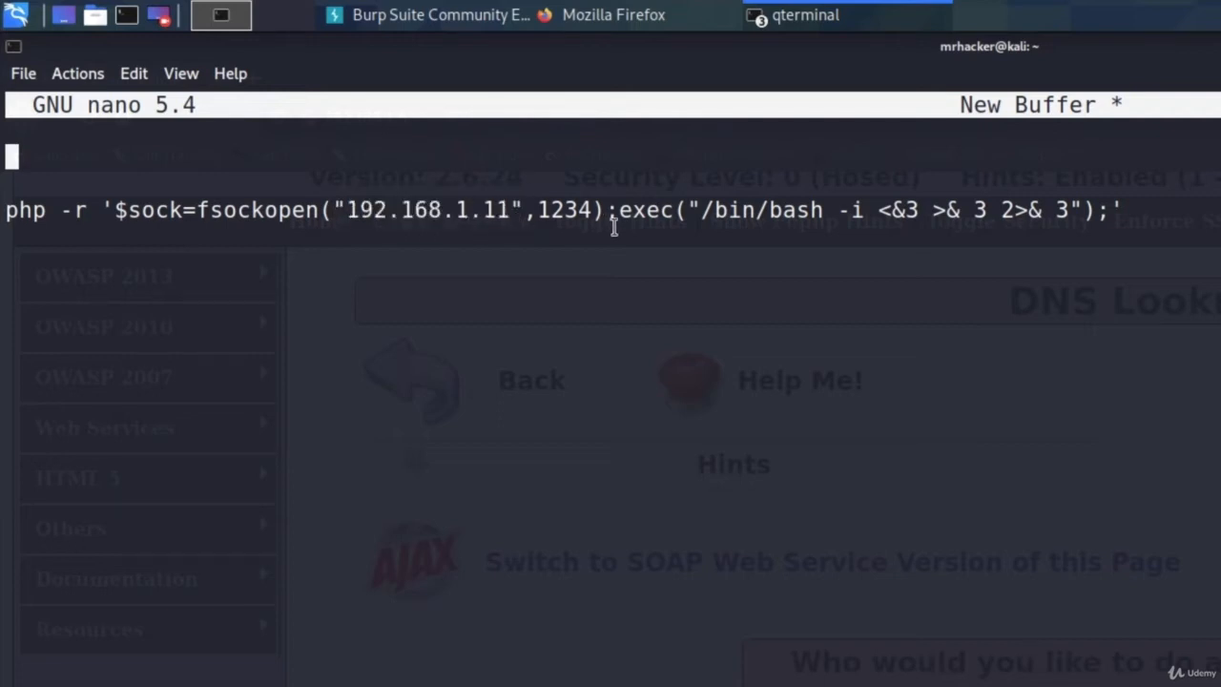
double_click(565, 208)
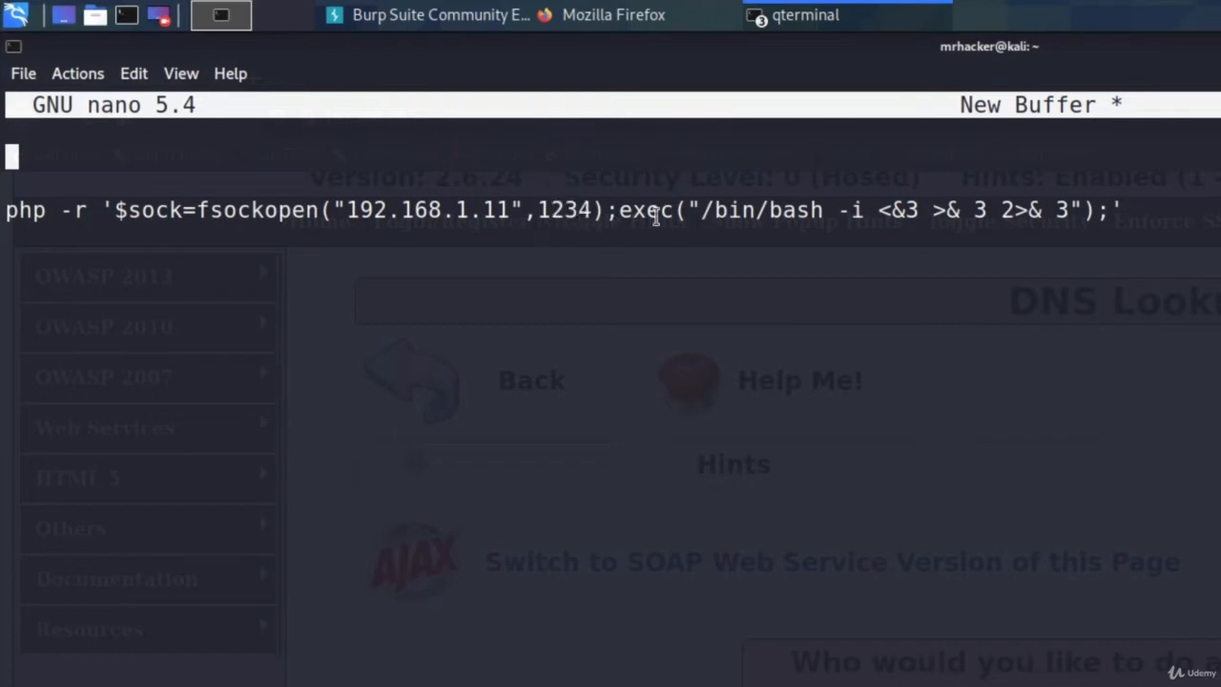
double_click(653, 208)
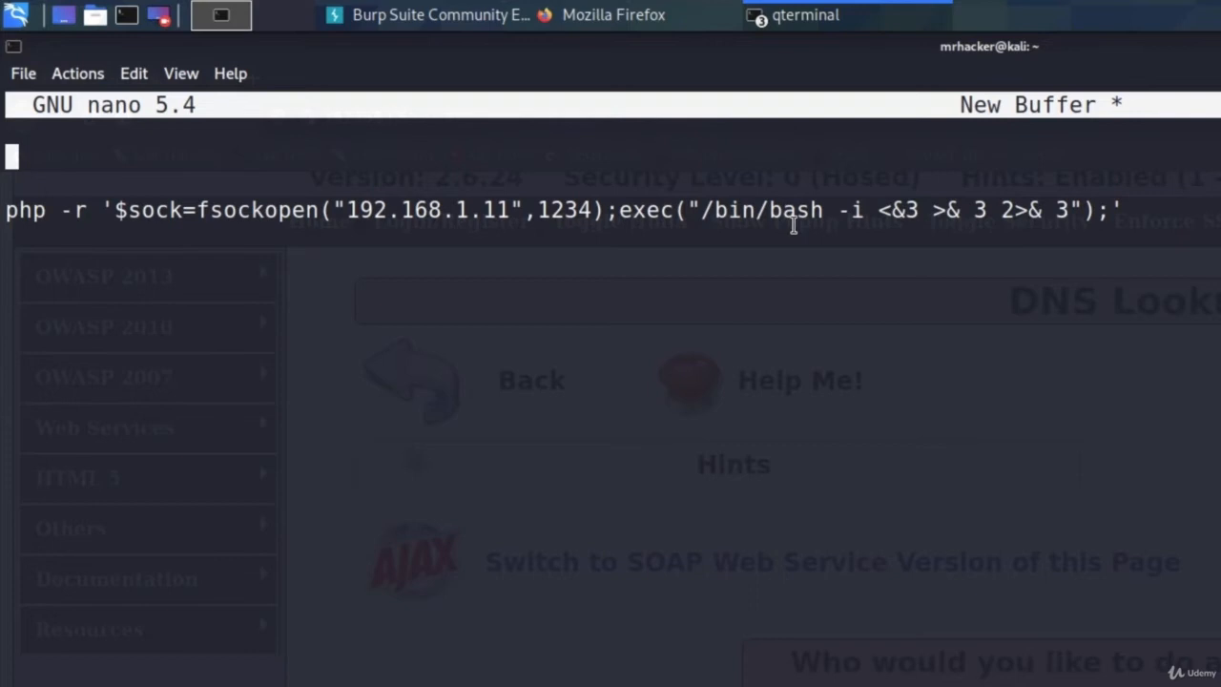
mouse_move(875, 225)
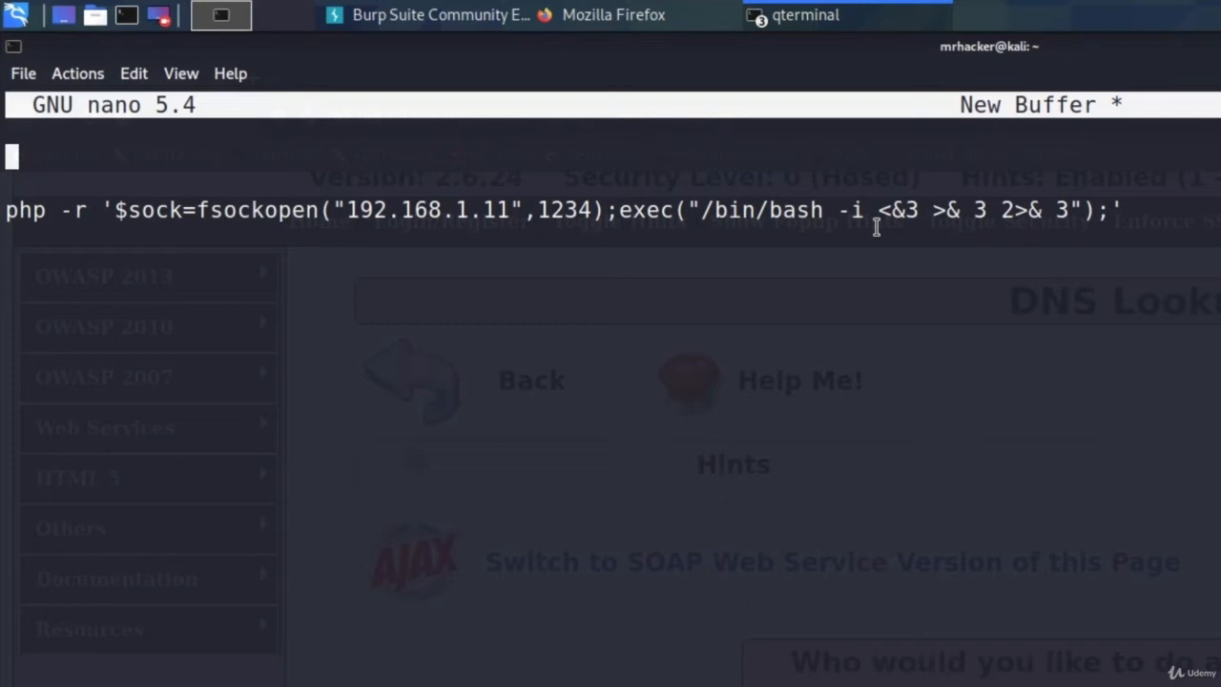
mouse_move(344, 221)
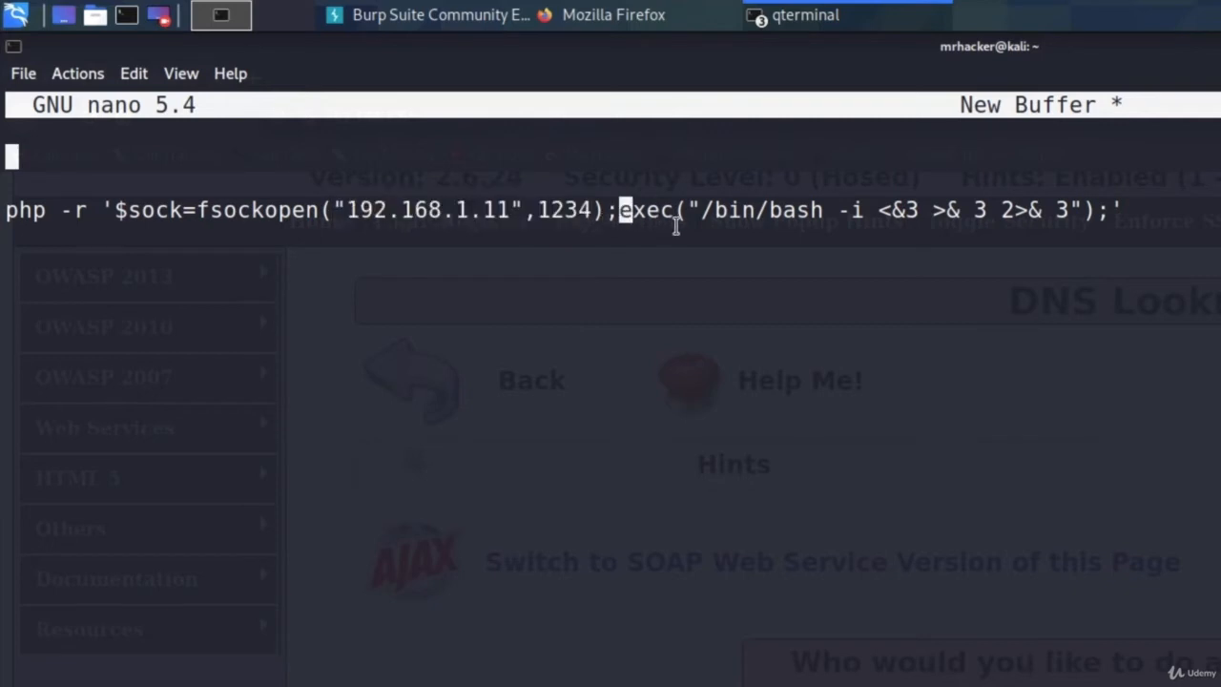
drag(626, 208, 1097, 208)
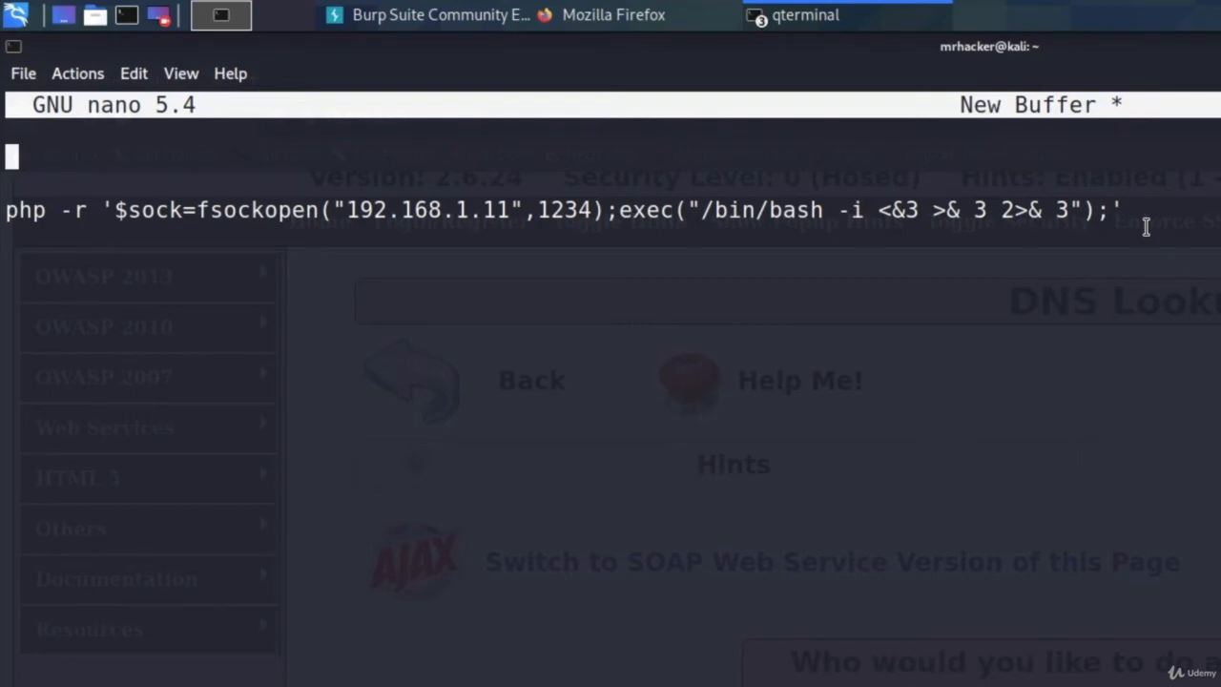
mouse_move(613, 31)
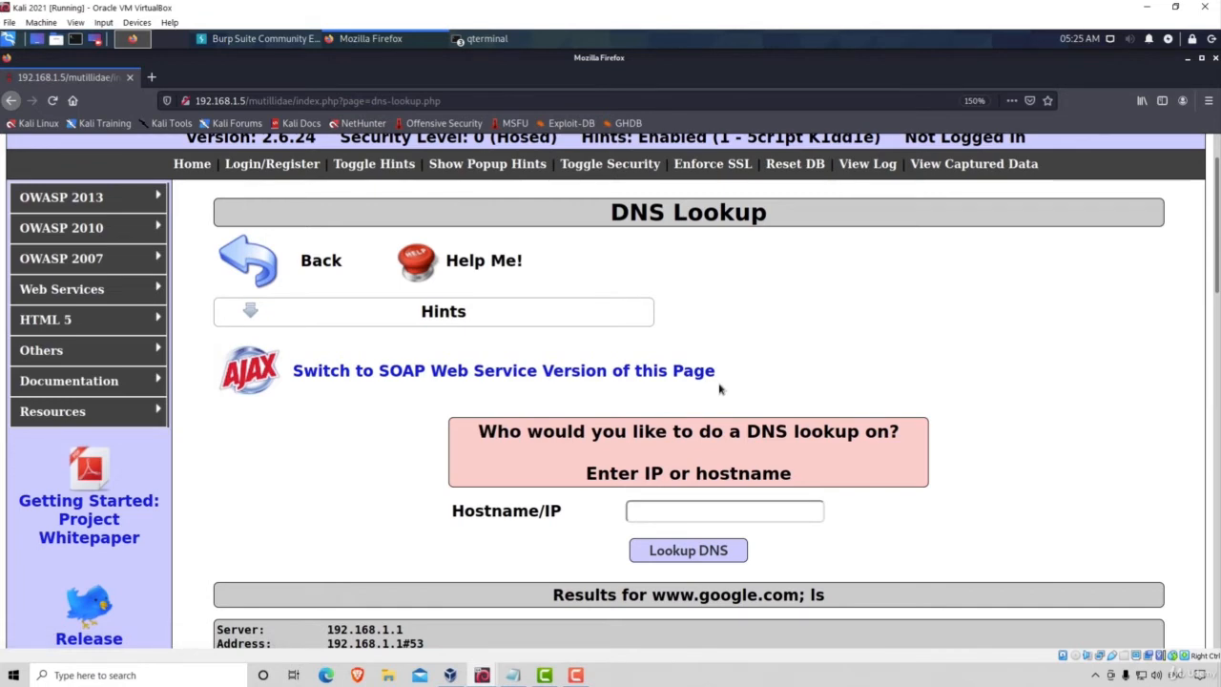
Start writing the listener command nc -lvp at the QTerminal shell prompt
click(487, 38)
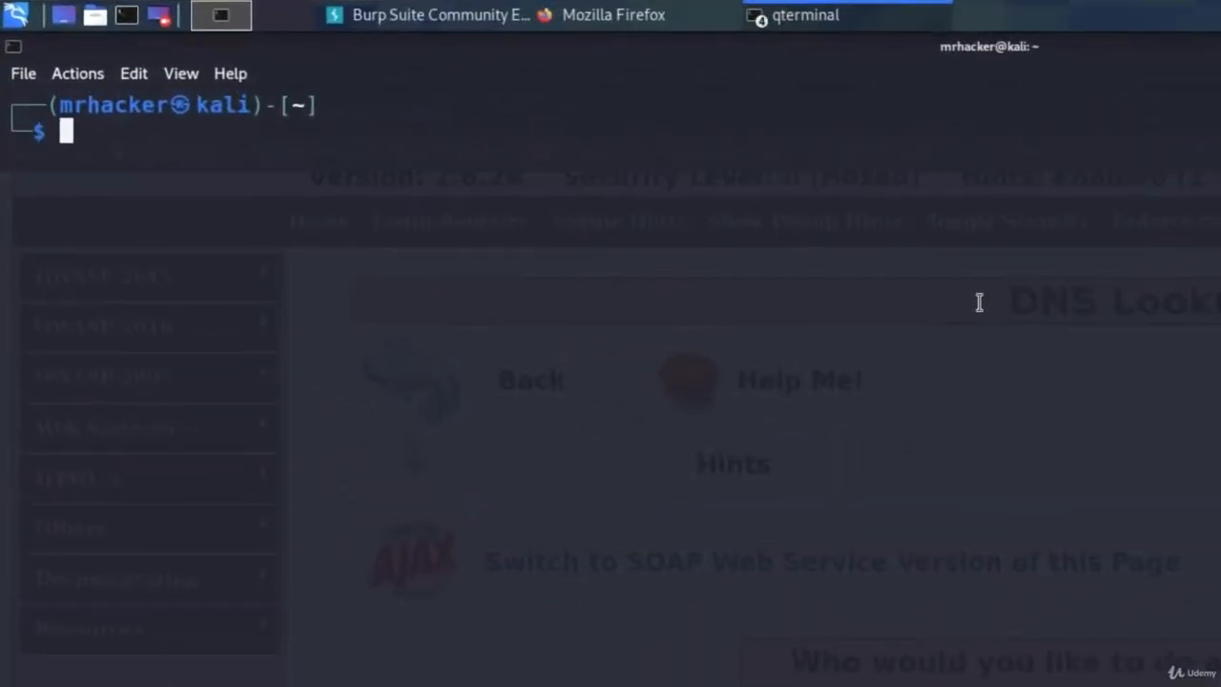
text(nc)
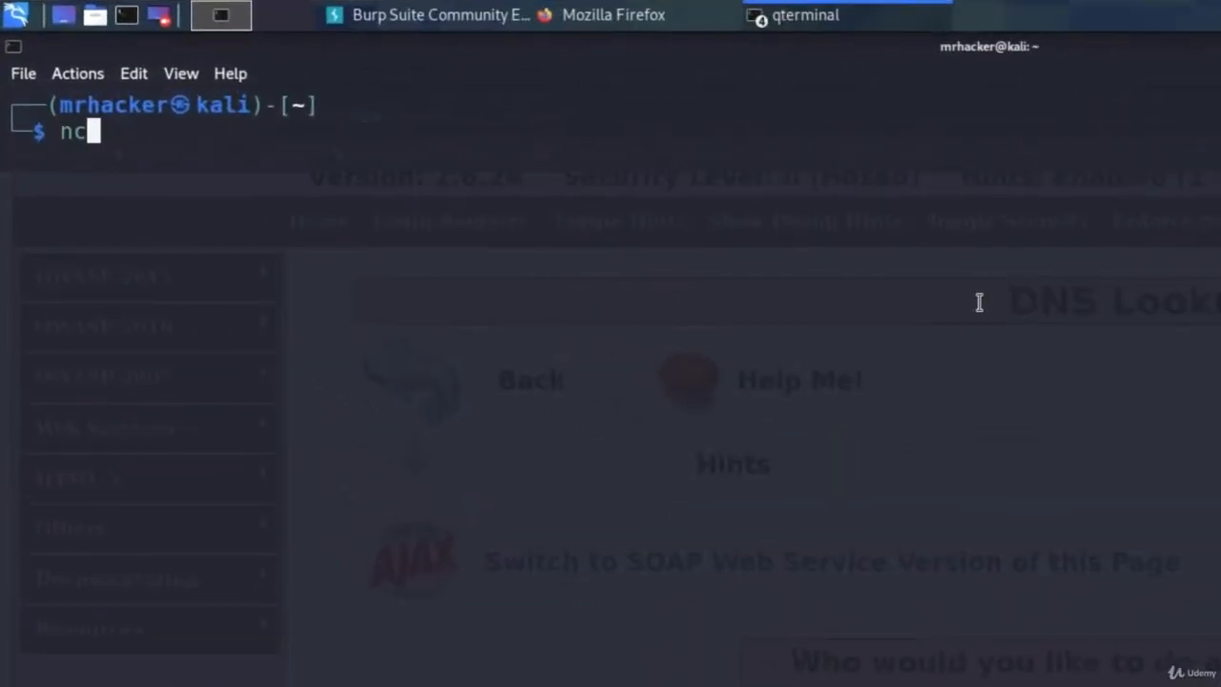
text(-lv)
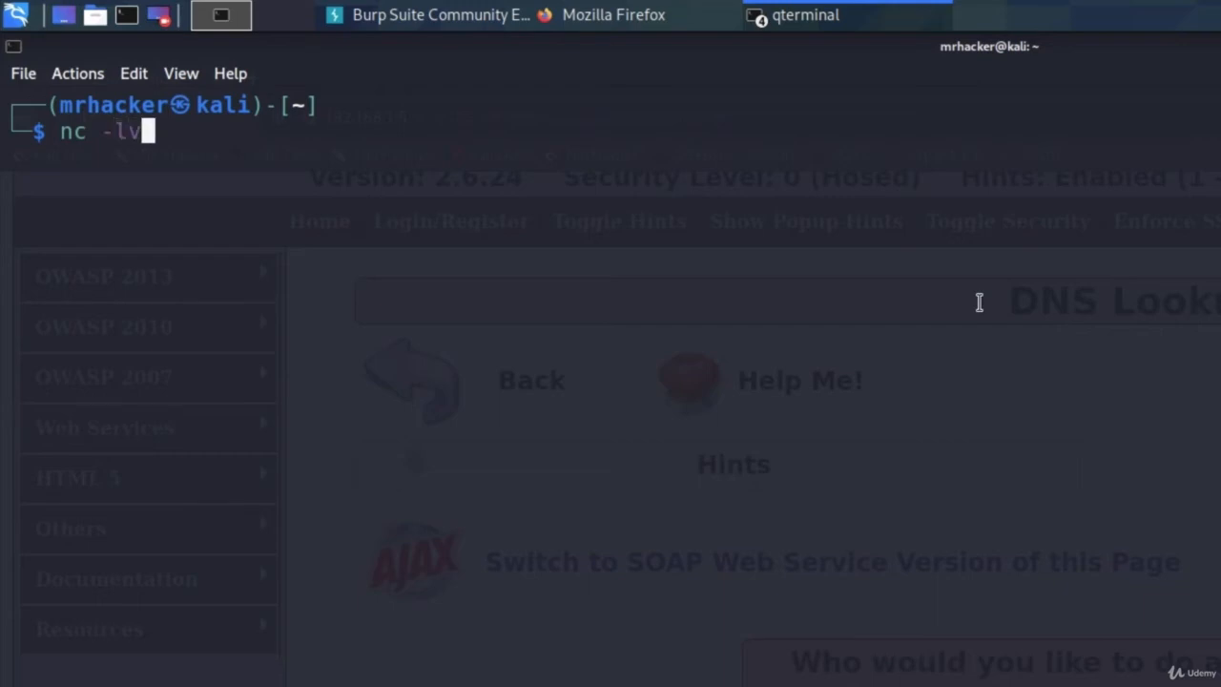
text(p)
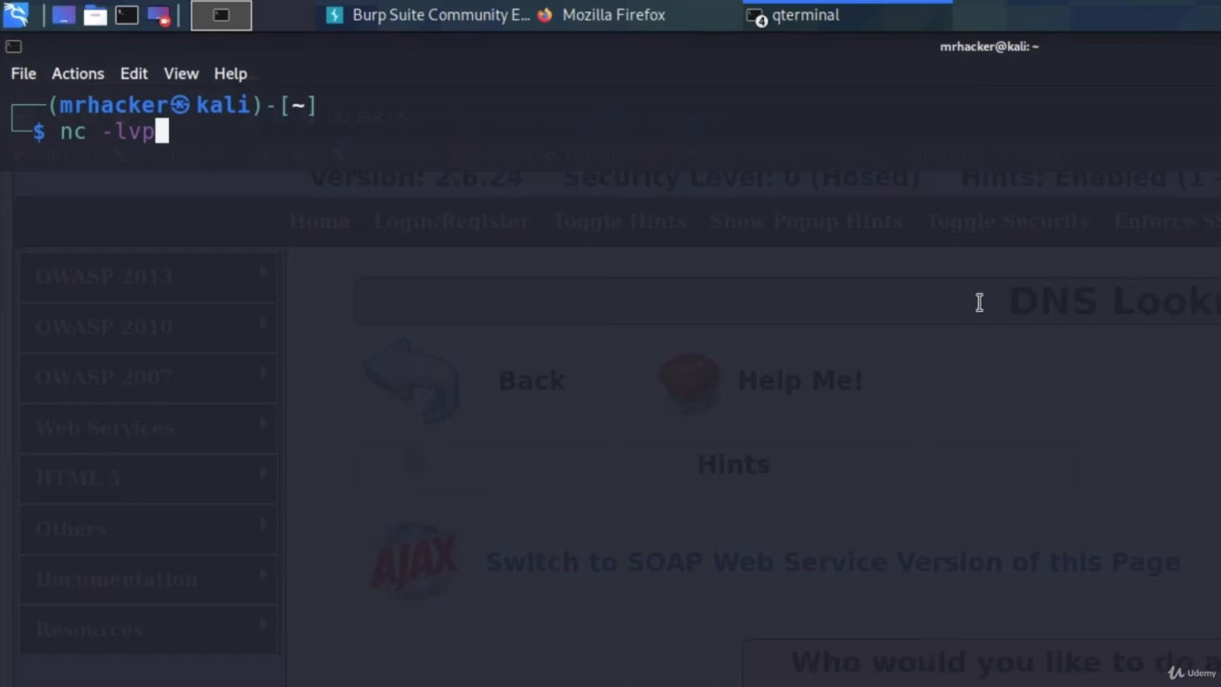
mouse_move(326, 260)
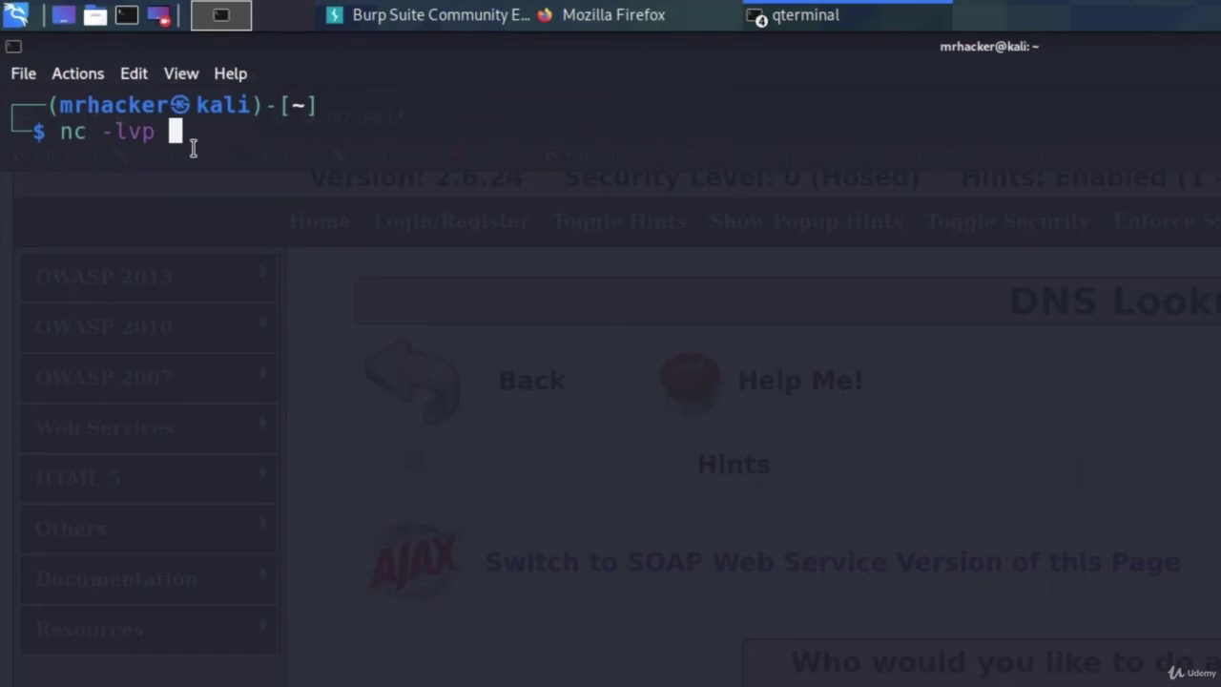
mouse_move(233, 151)
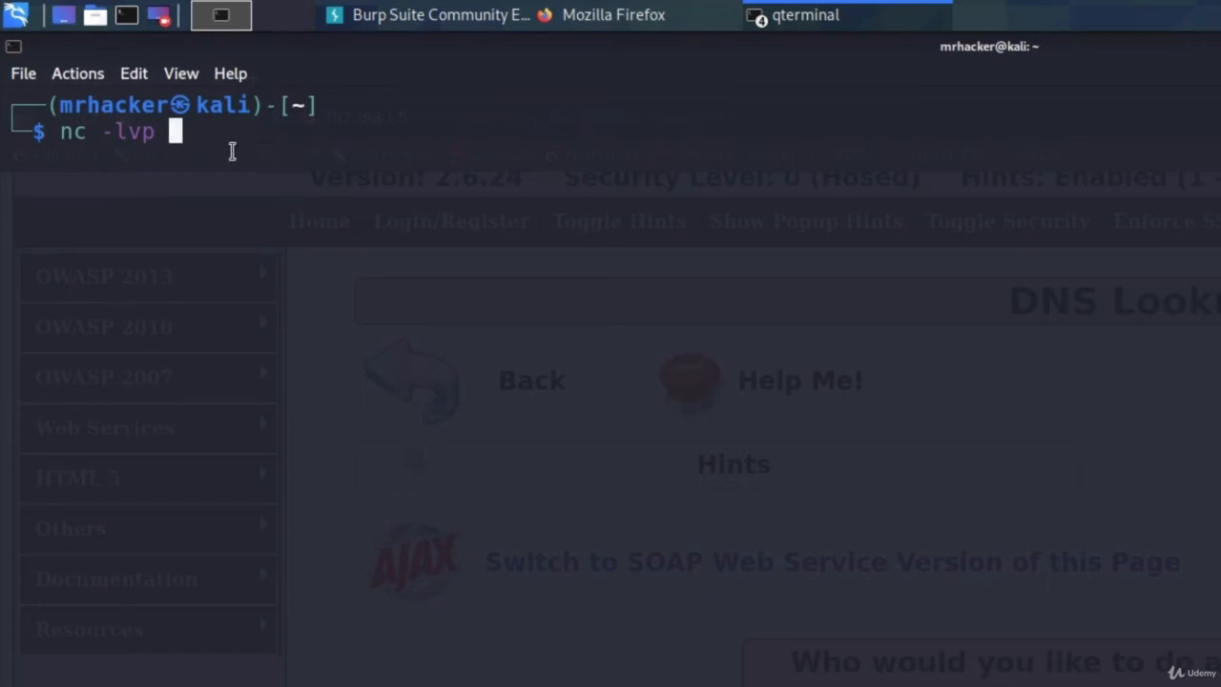
click(805, 15)
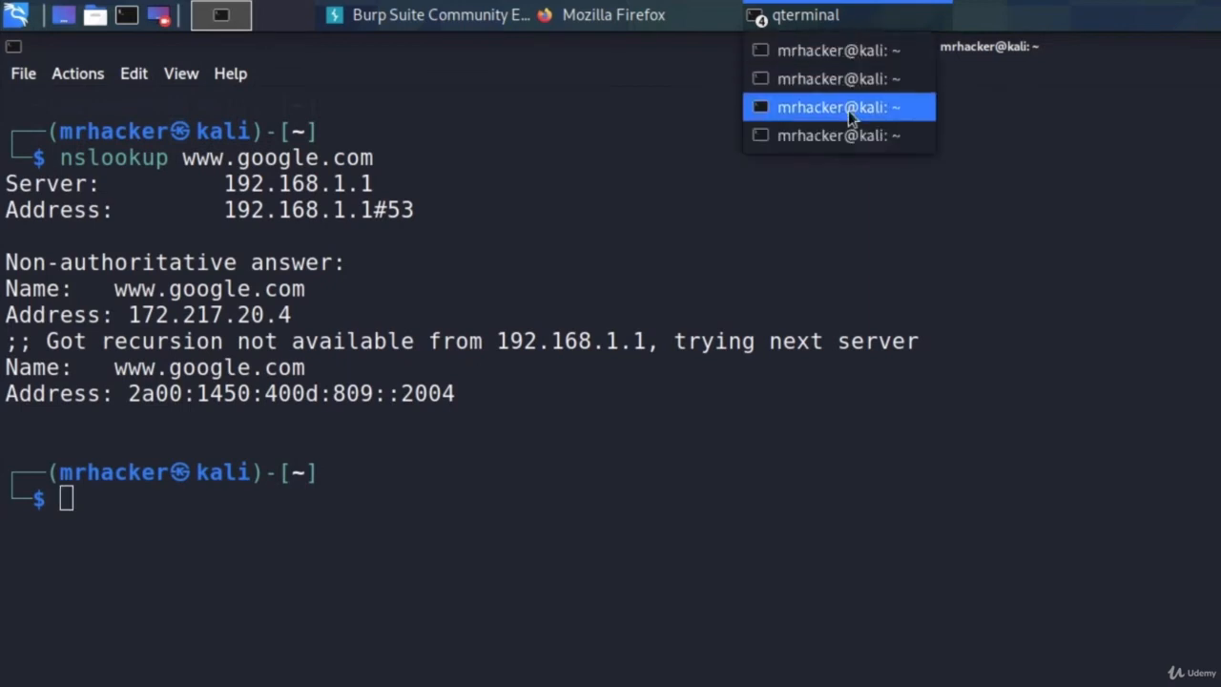
Complete and run nc -lvp 1234 so netcat listens on port 1234
click(837, 106)
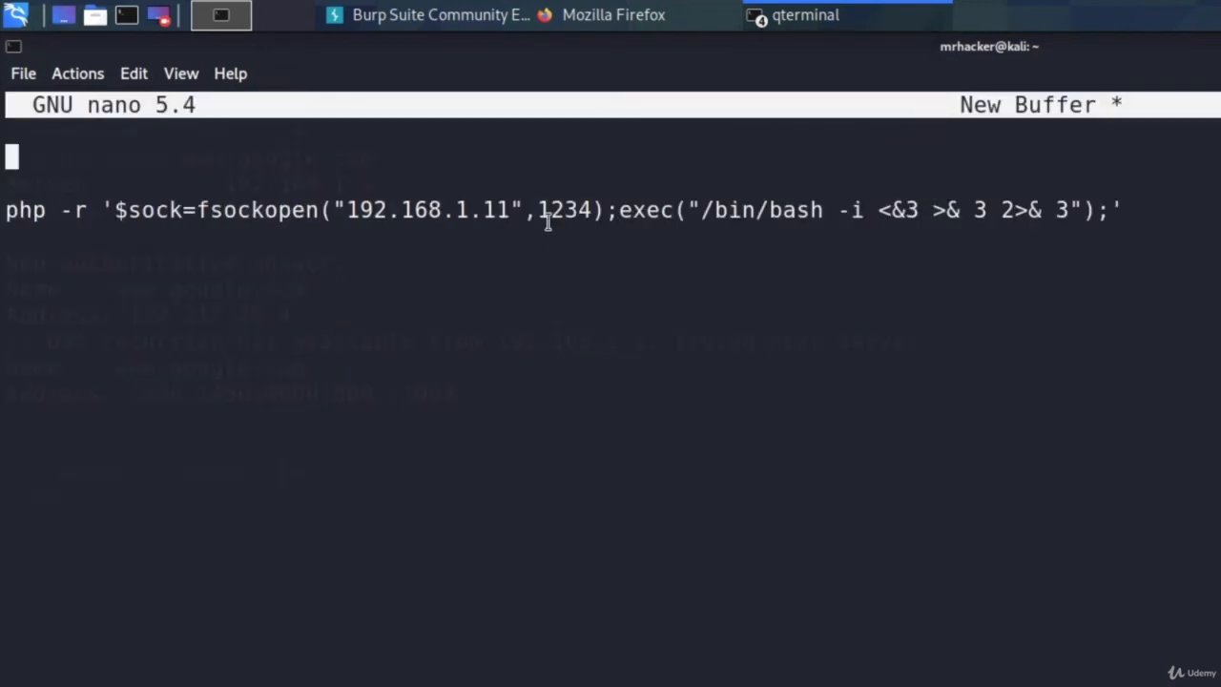
double_click(565, 210)
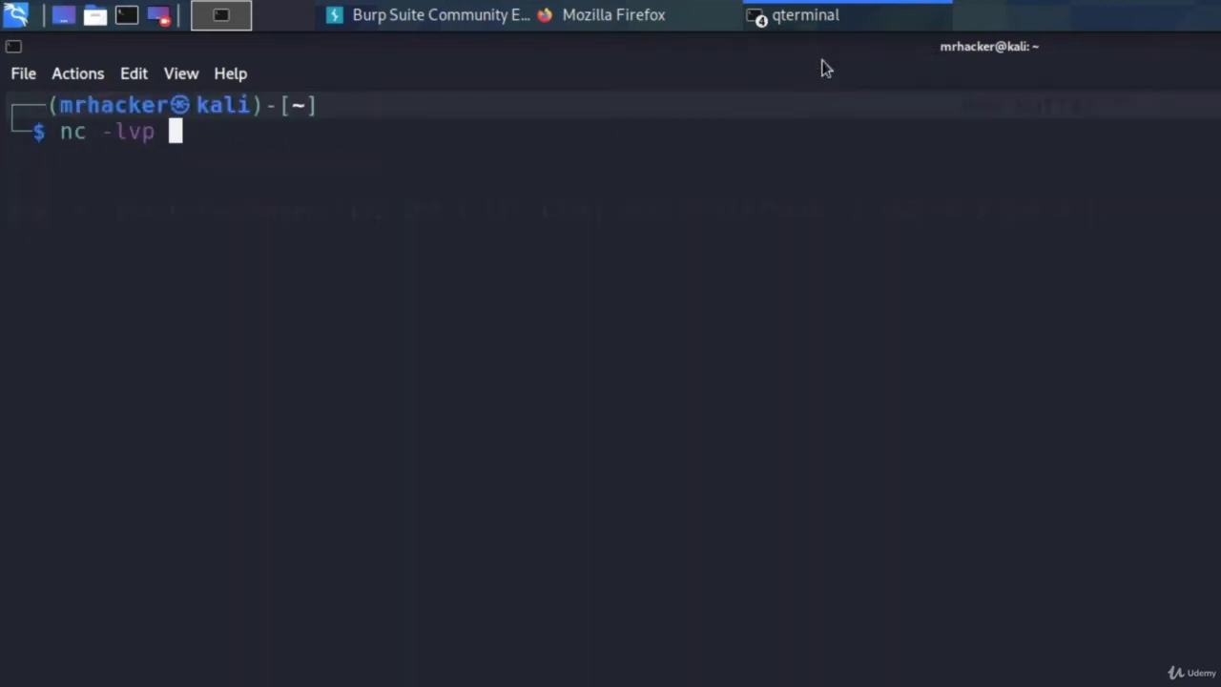
text(12)
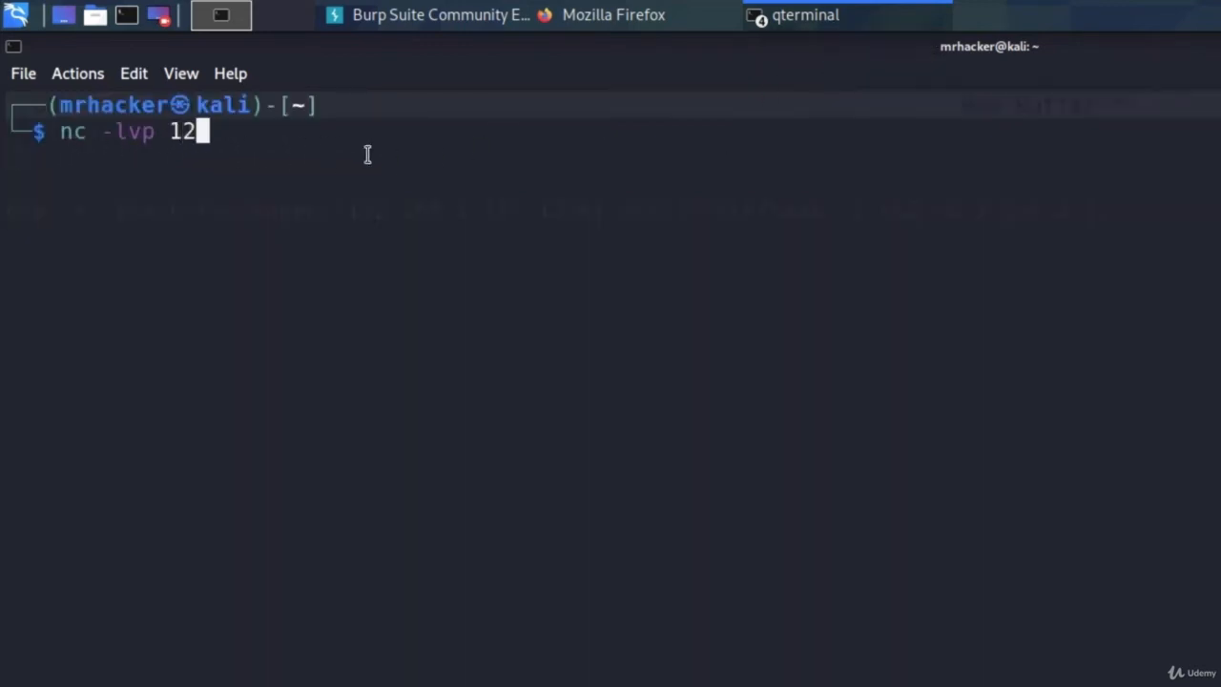
text(34)
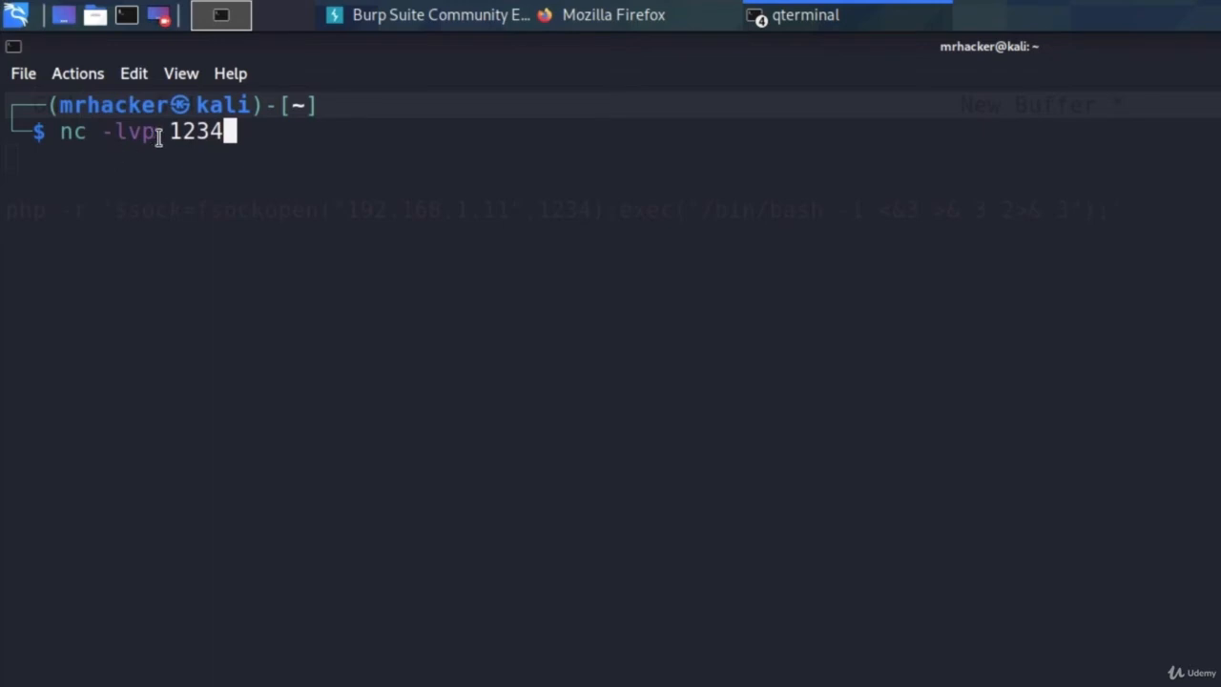
mouse_move(187, 149)
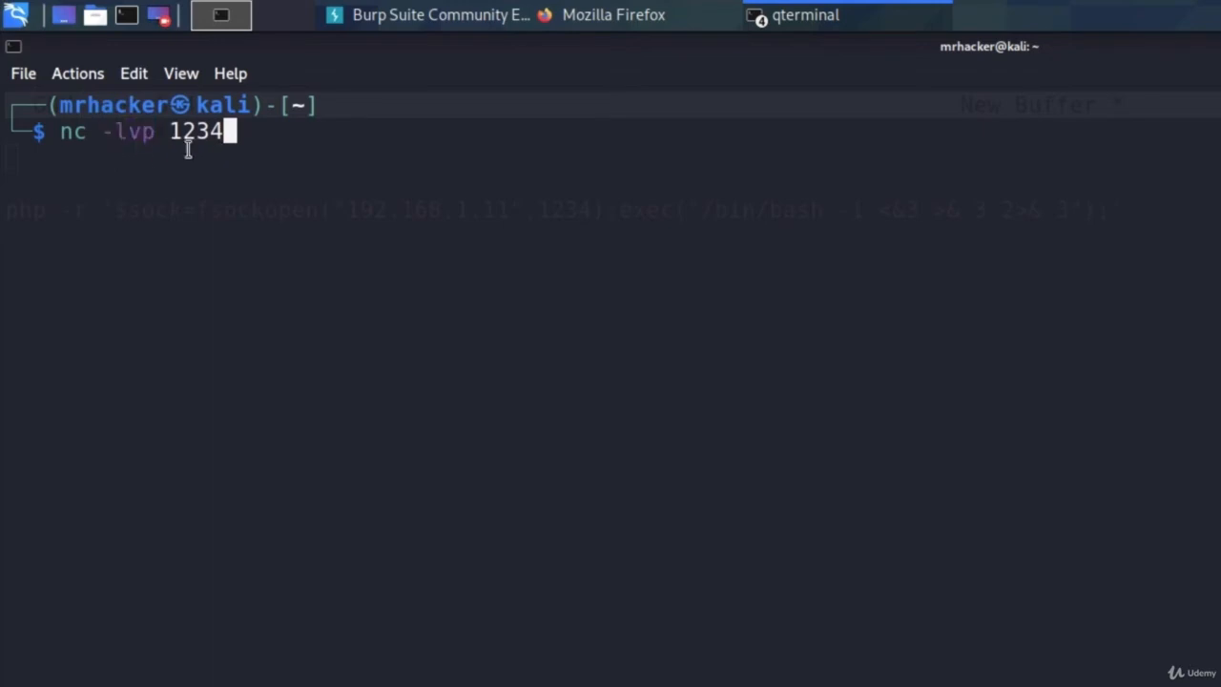
key(Return)
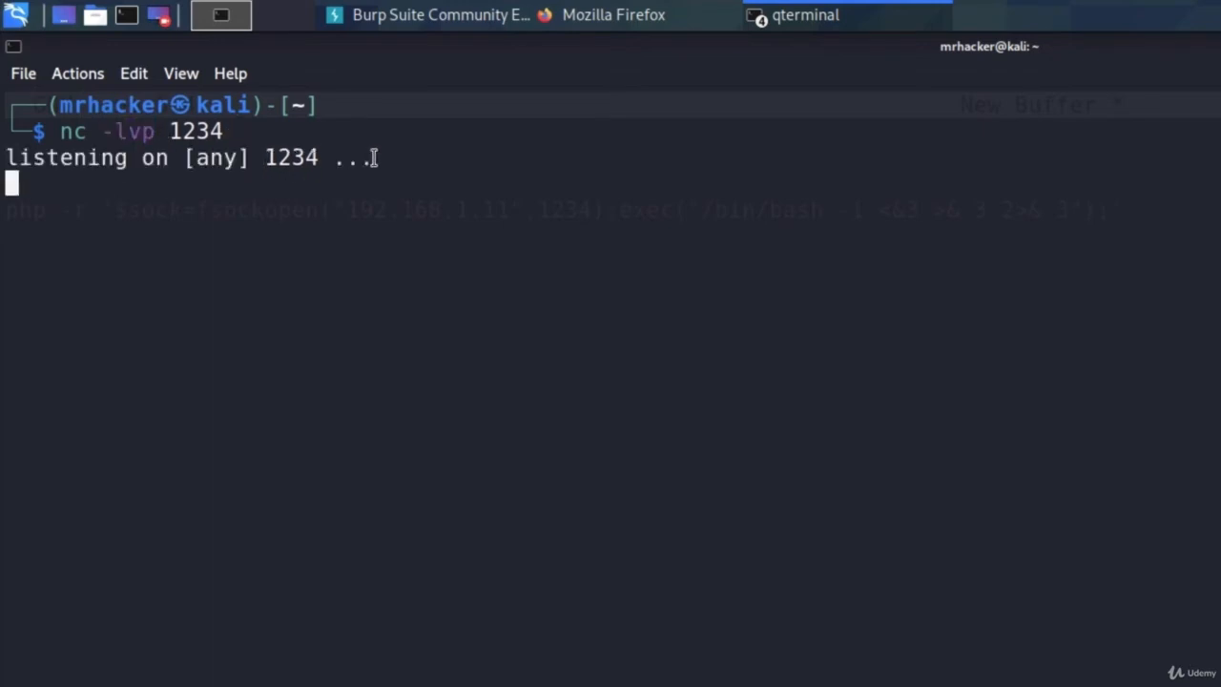
mouse_move(133, 178)
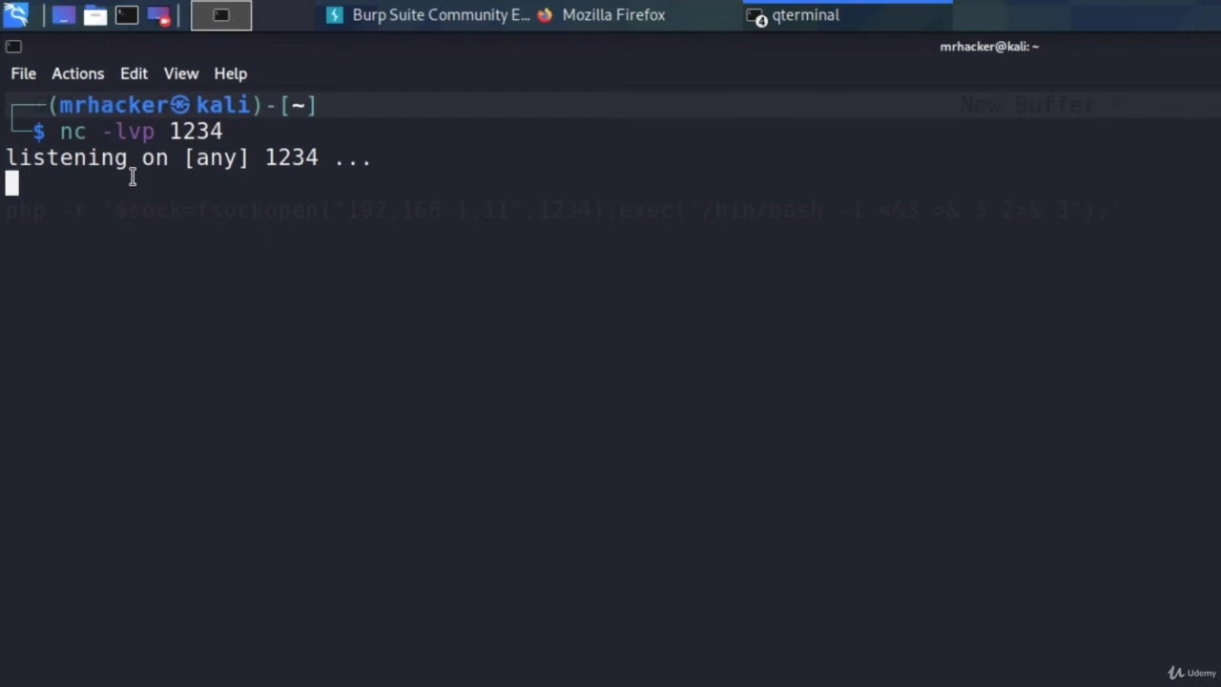
mouse_move(244, 179)
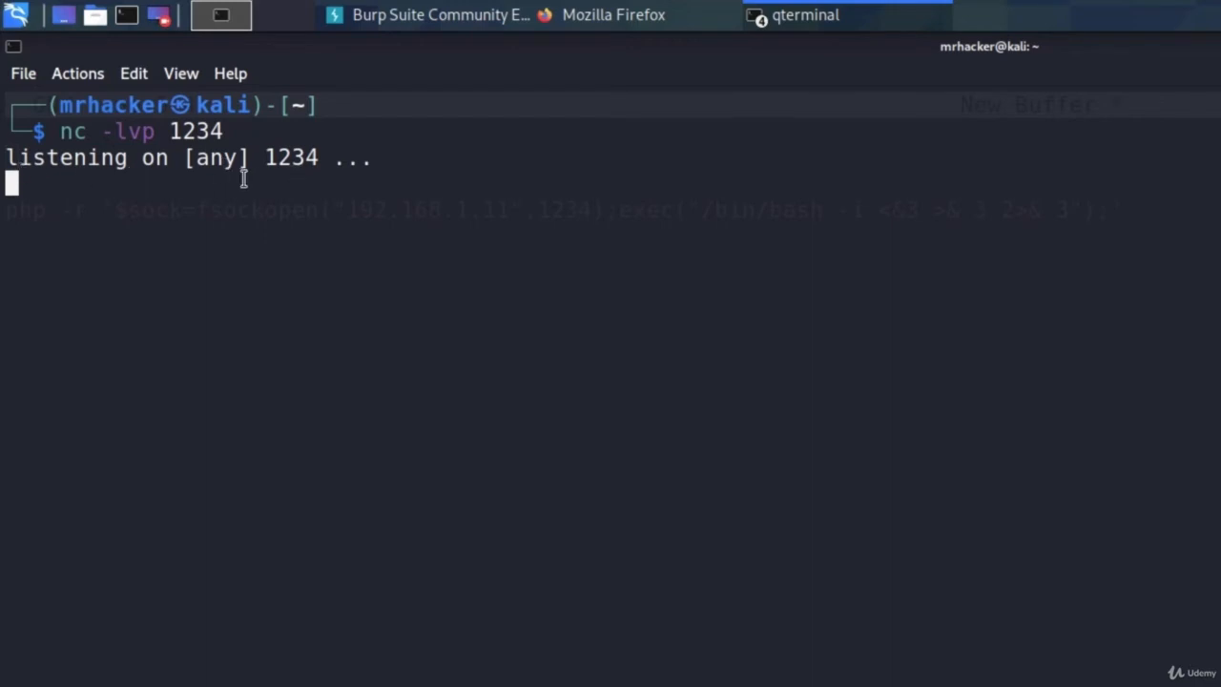
double_click(290, 157)
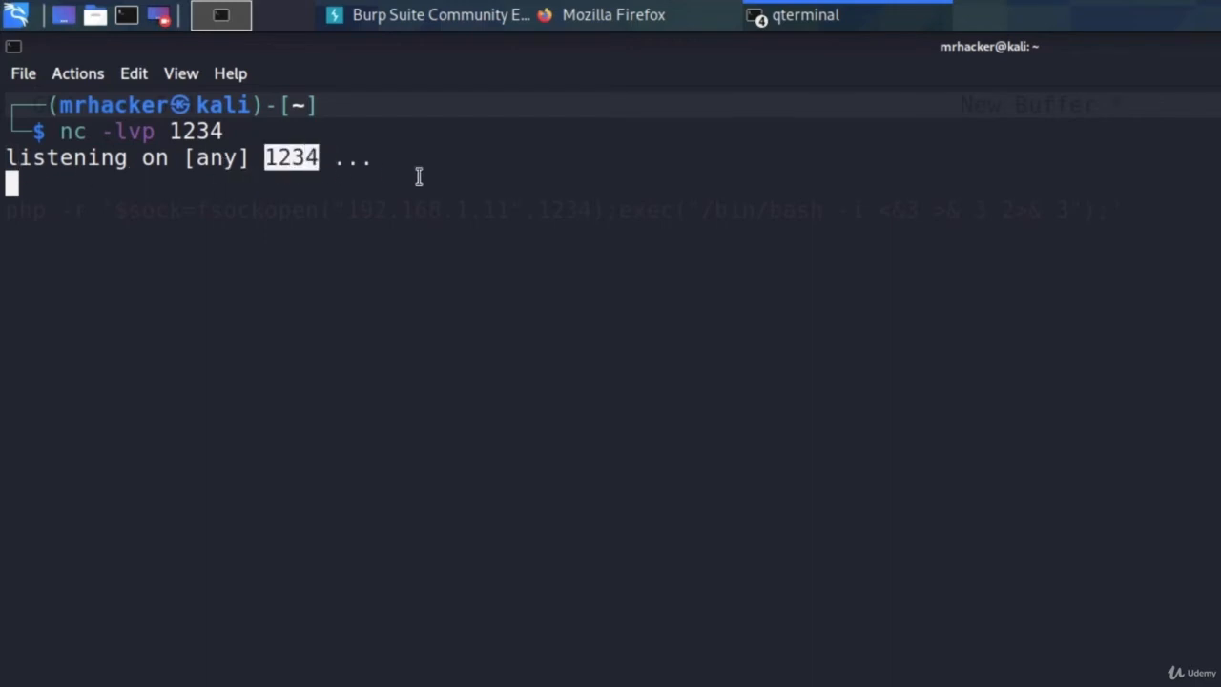
click(805, 15)
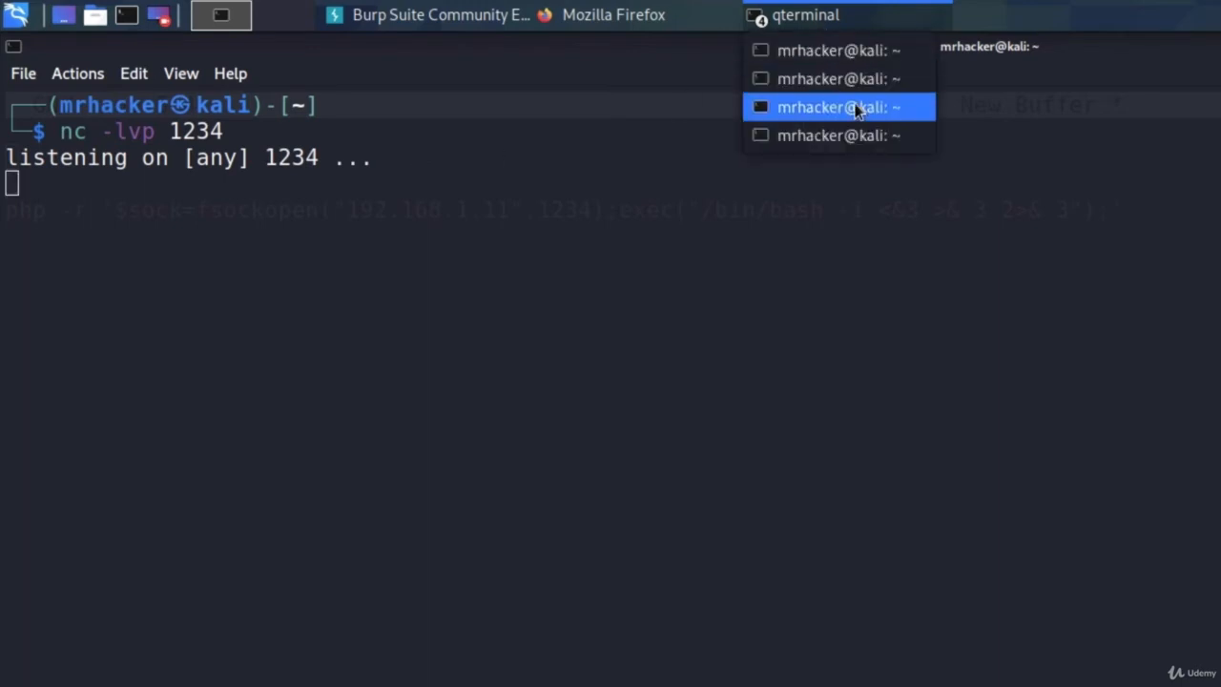
Paste the php -r fsockopen reverse-shell one-liner into the DNS Lookup Hostname/IP field
click(838, 107)
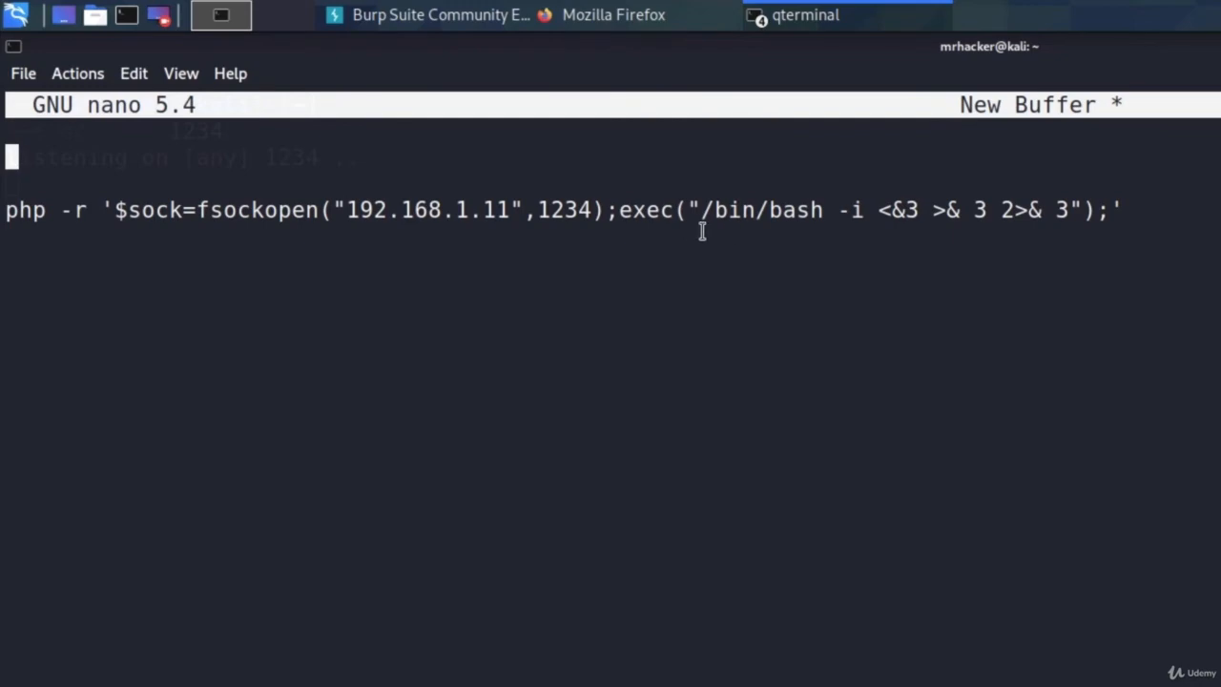
click(370, 38)
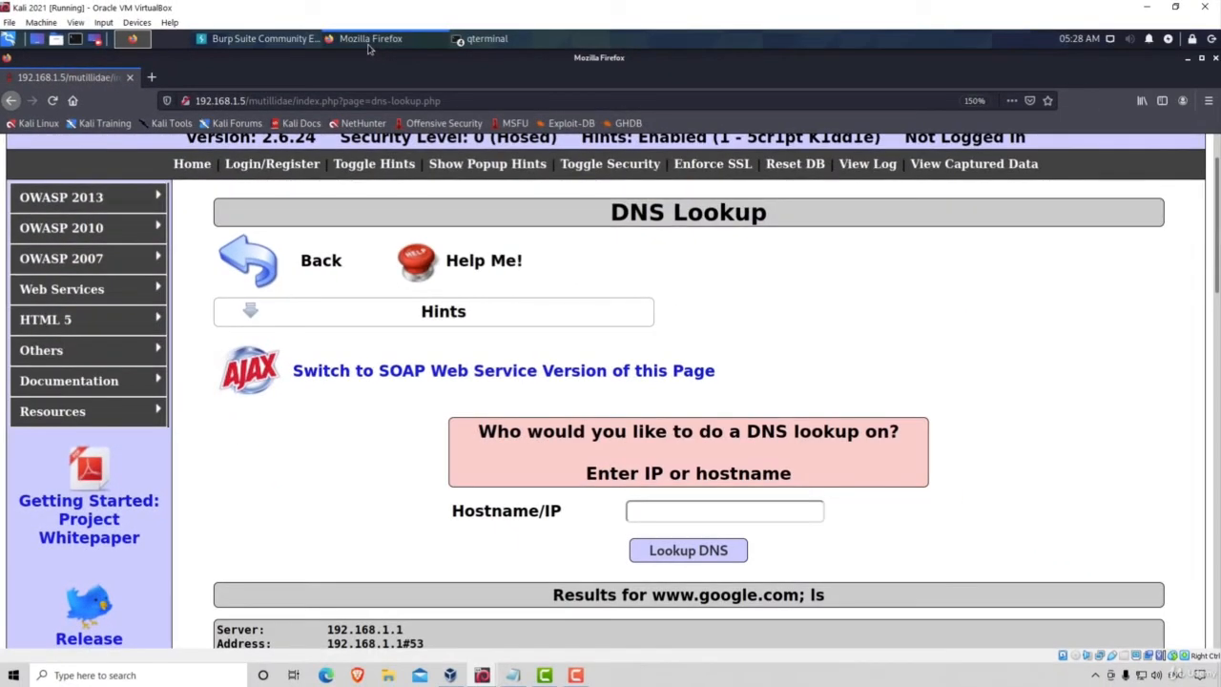
mouse_move(703, 494)
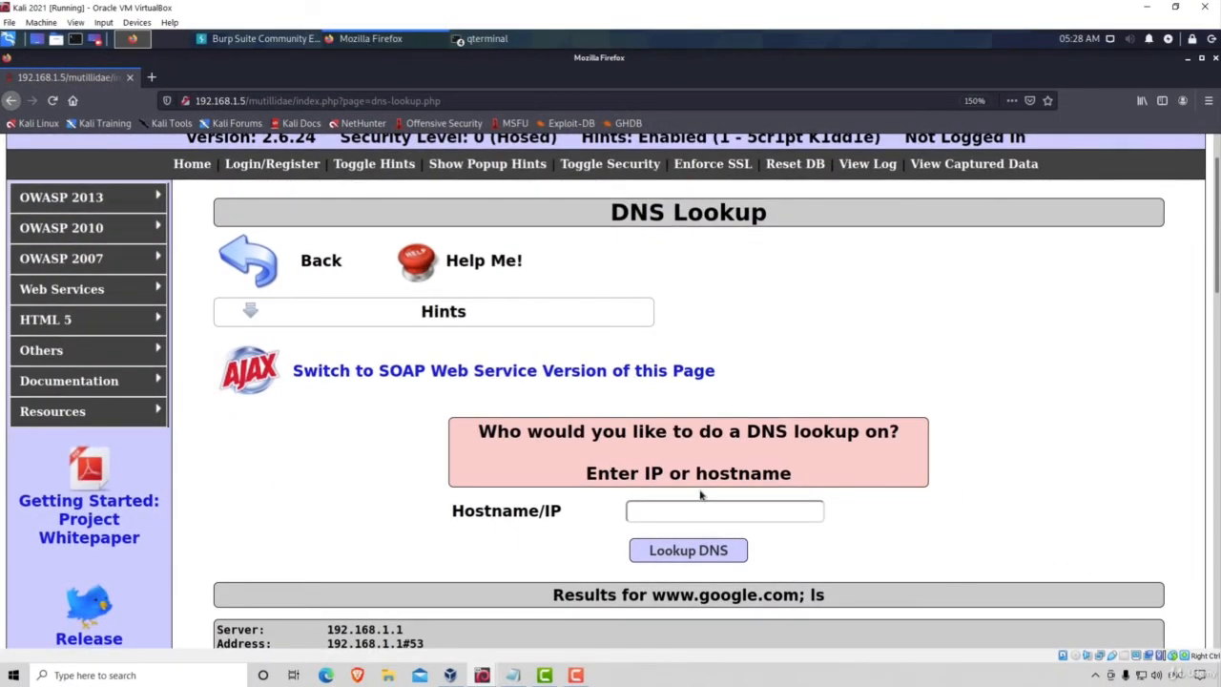
text(www.)
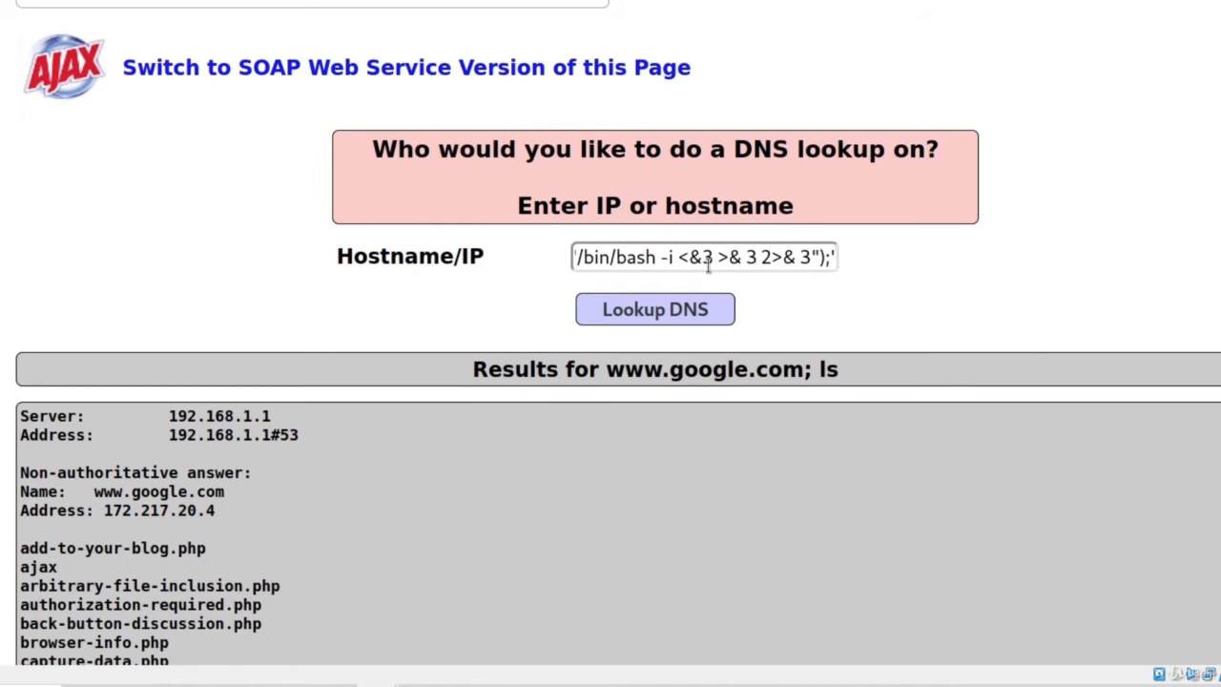
mouse_move(779, 416)
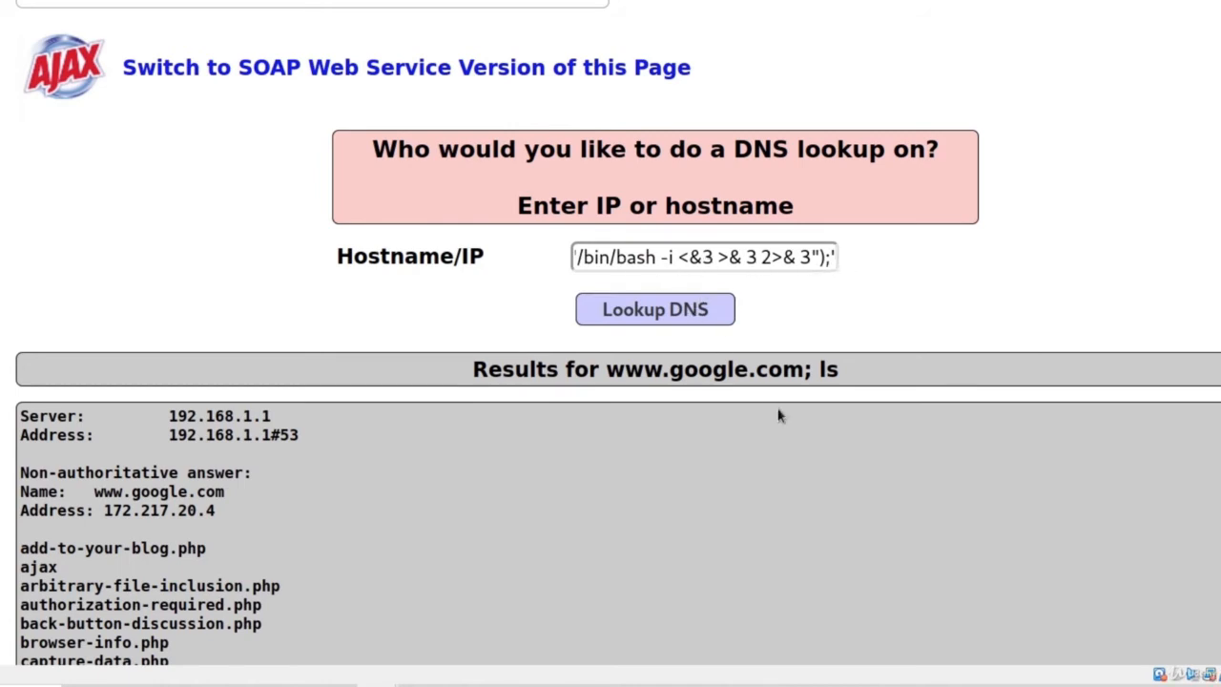
mouse_move(806, 410)
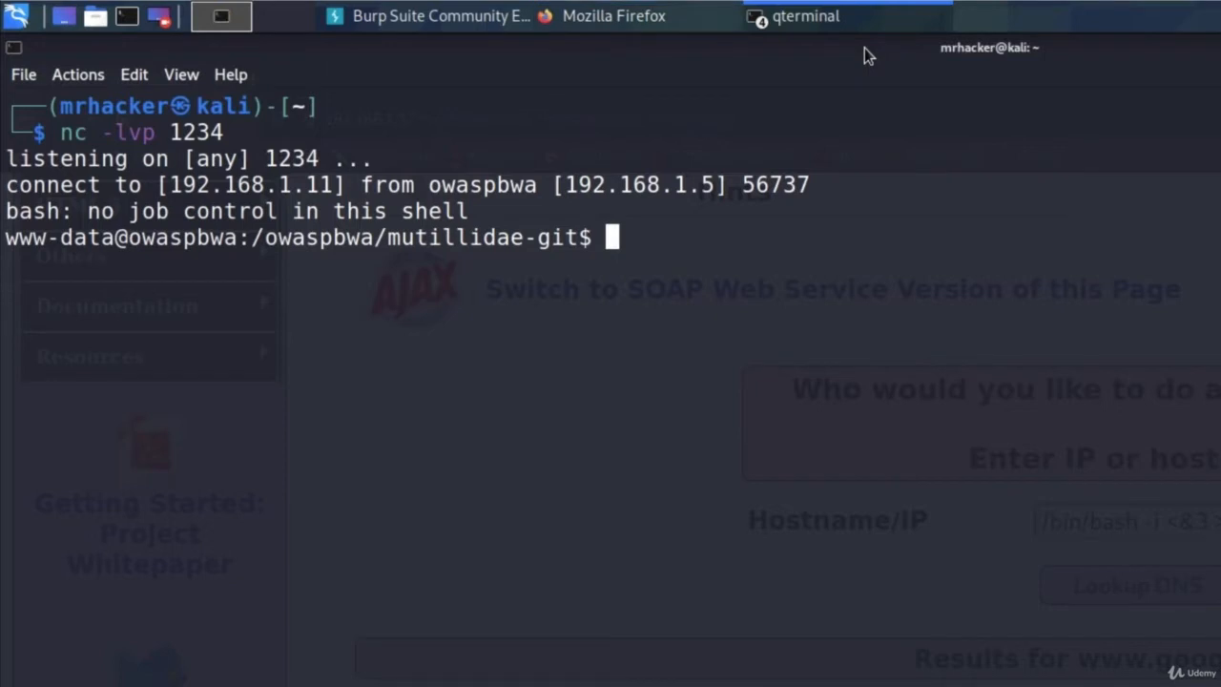
mouse_move(189, 246)
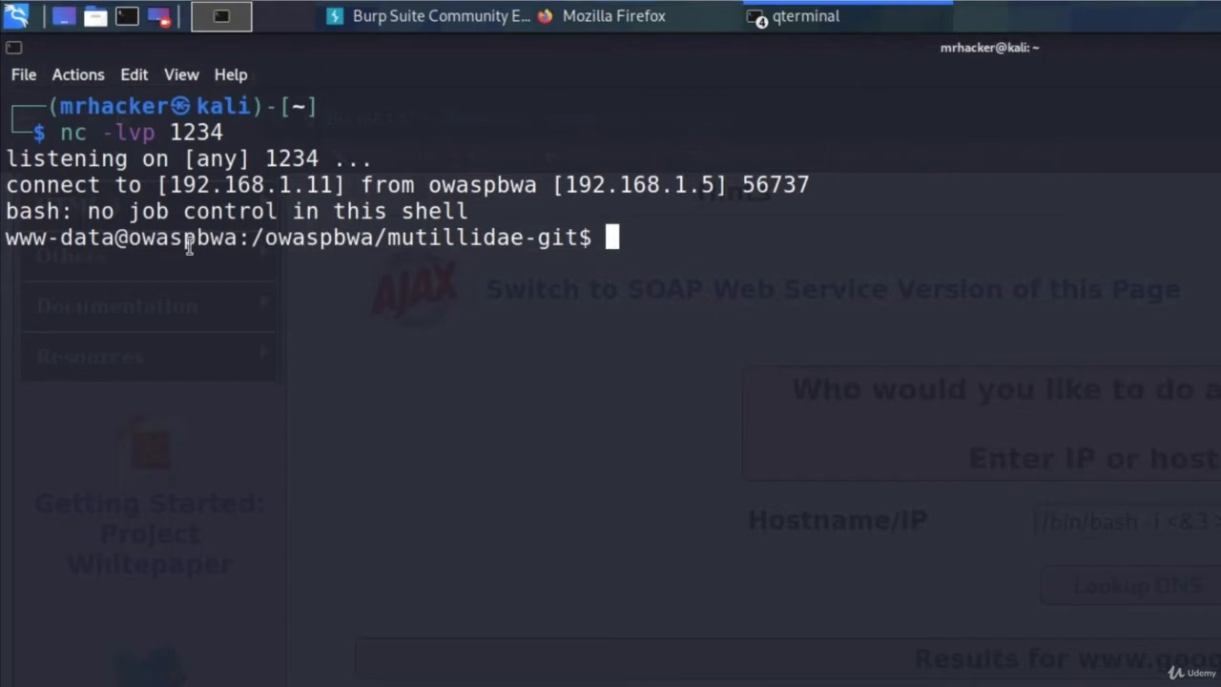
mouse_move(527, 256)
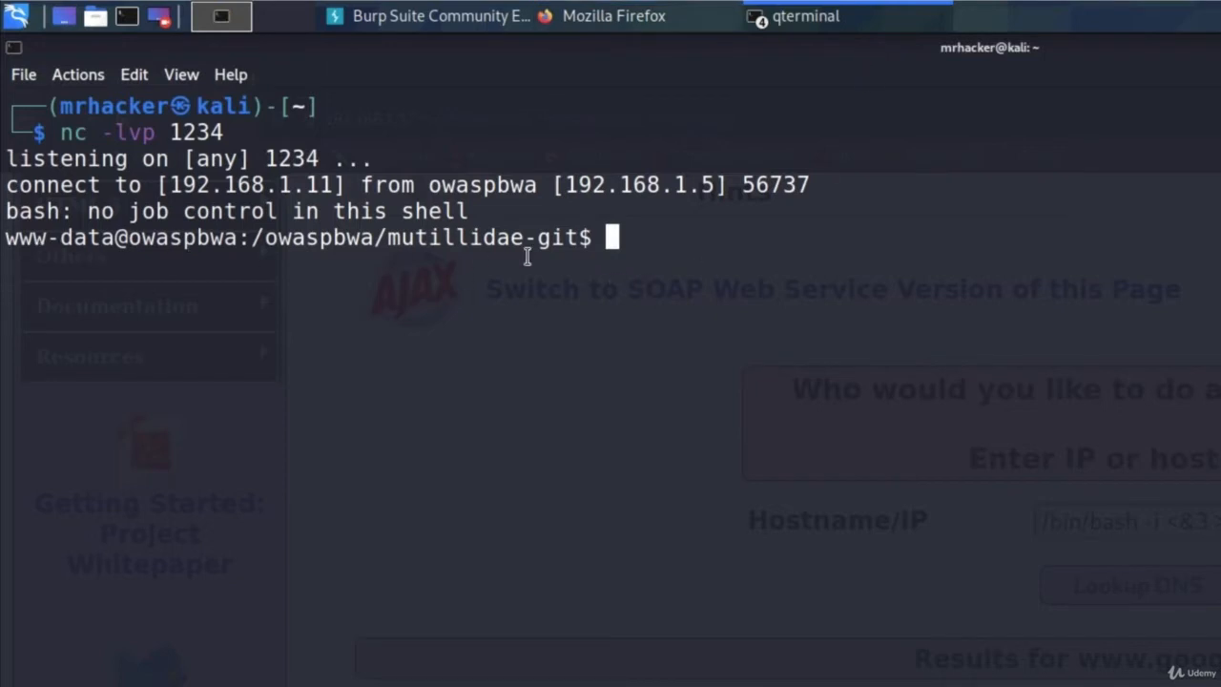
mouse_move(15, 257)
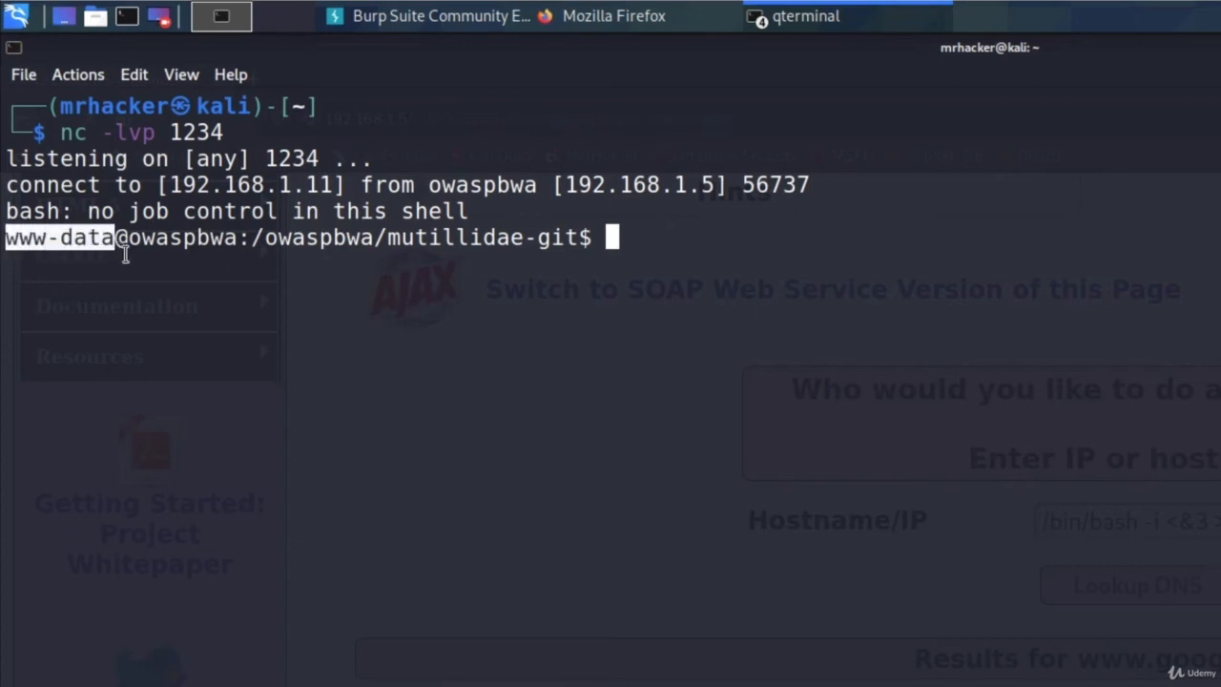
mouse_move(588, 258)
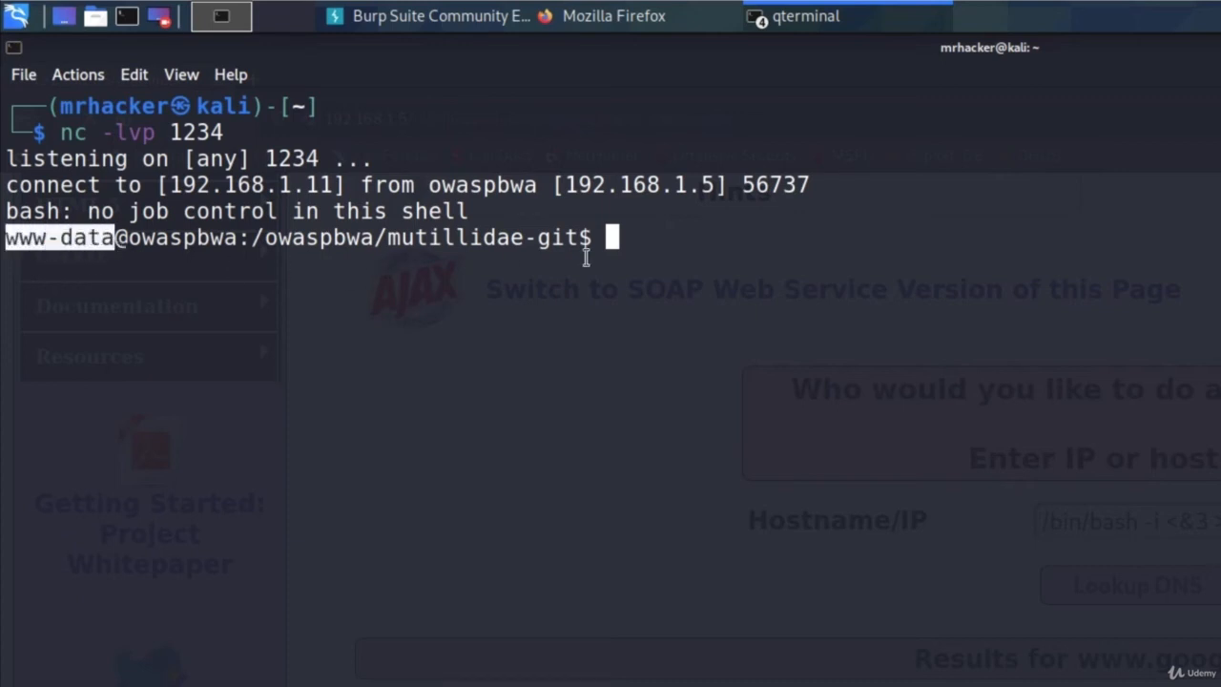
Run whoami and pwd in the caught www-data shell, showing /owaspbwa/mutillidae-git
text(whoami)
text(ifconfig)
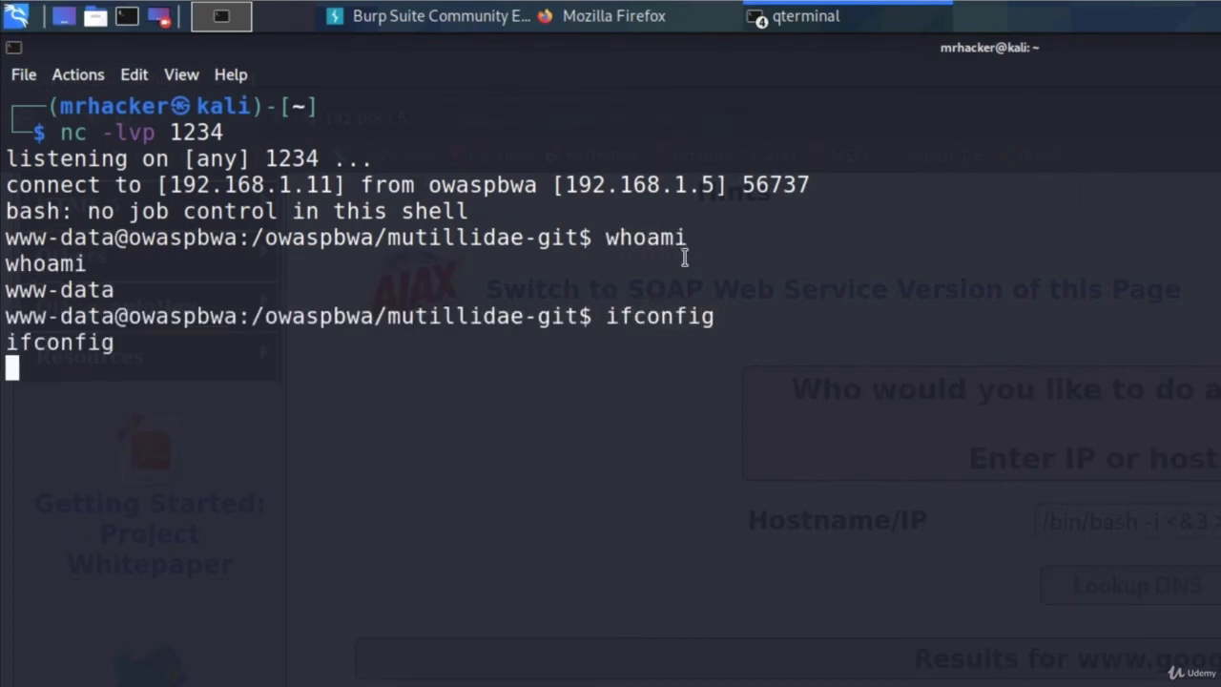
key(Return)
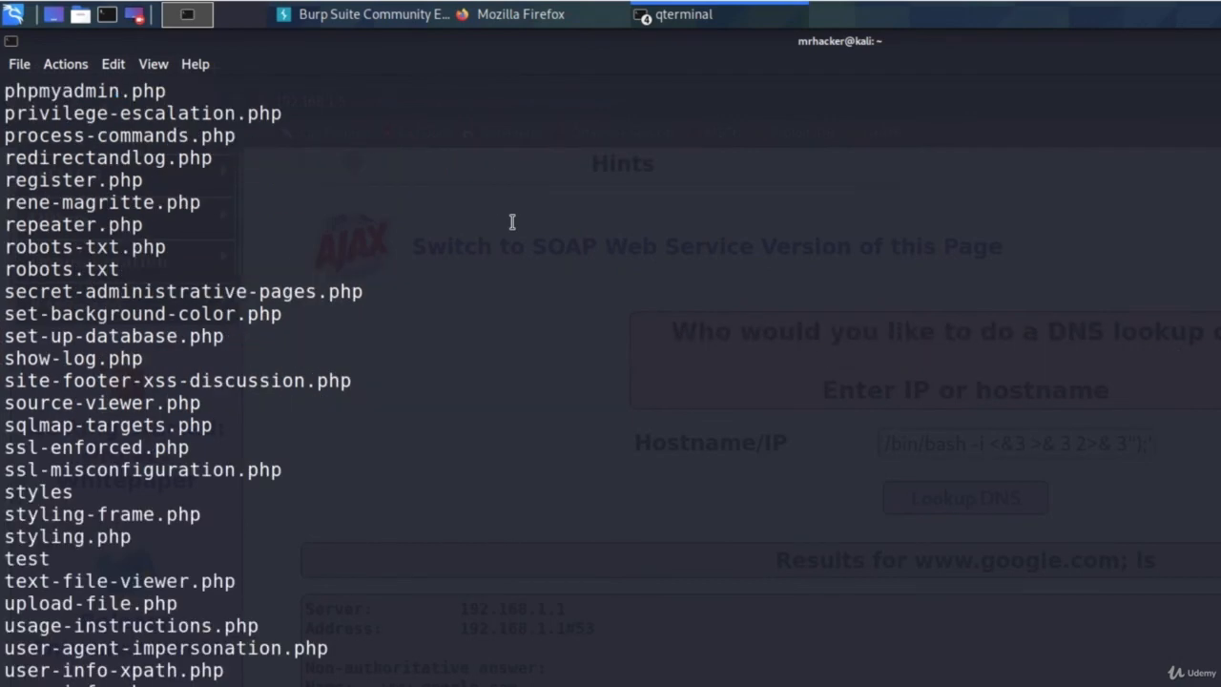
scroll(down, 3)
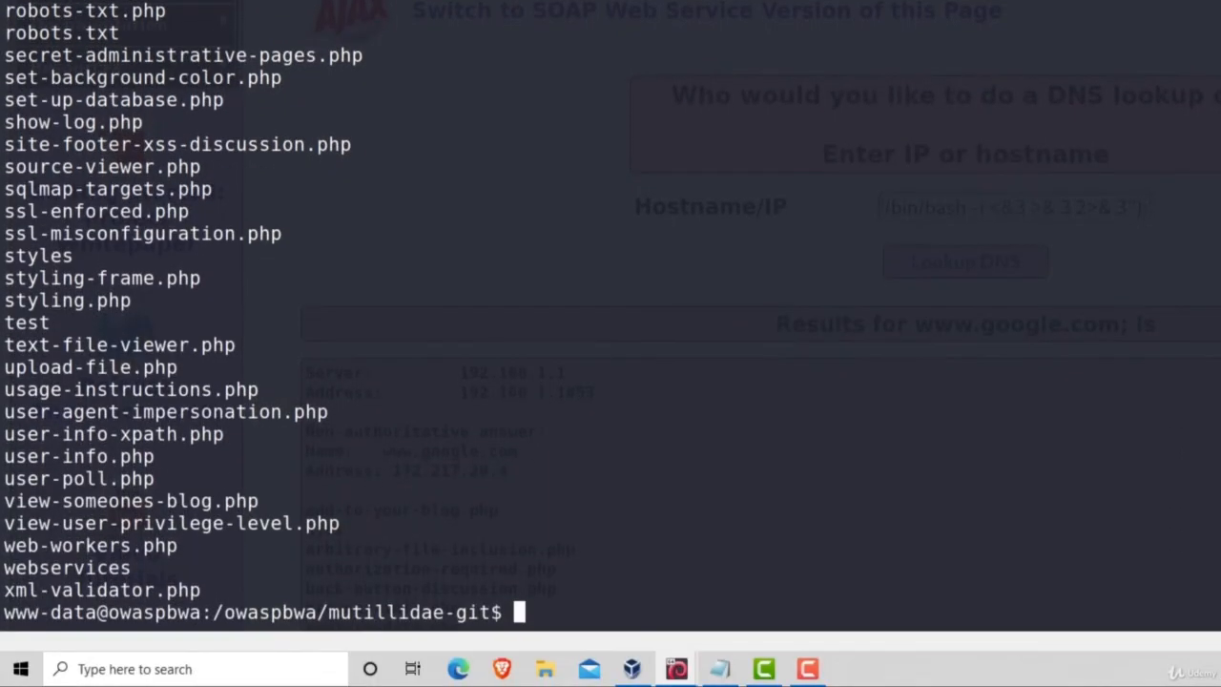
text(pwd)
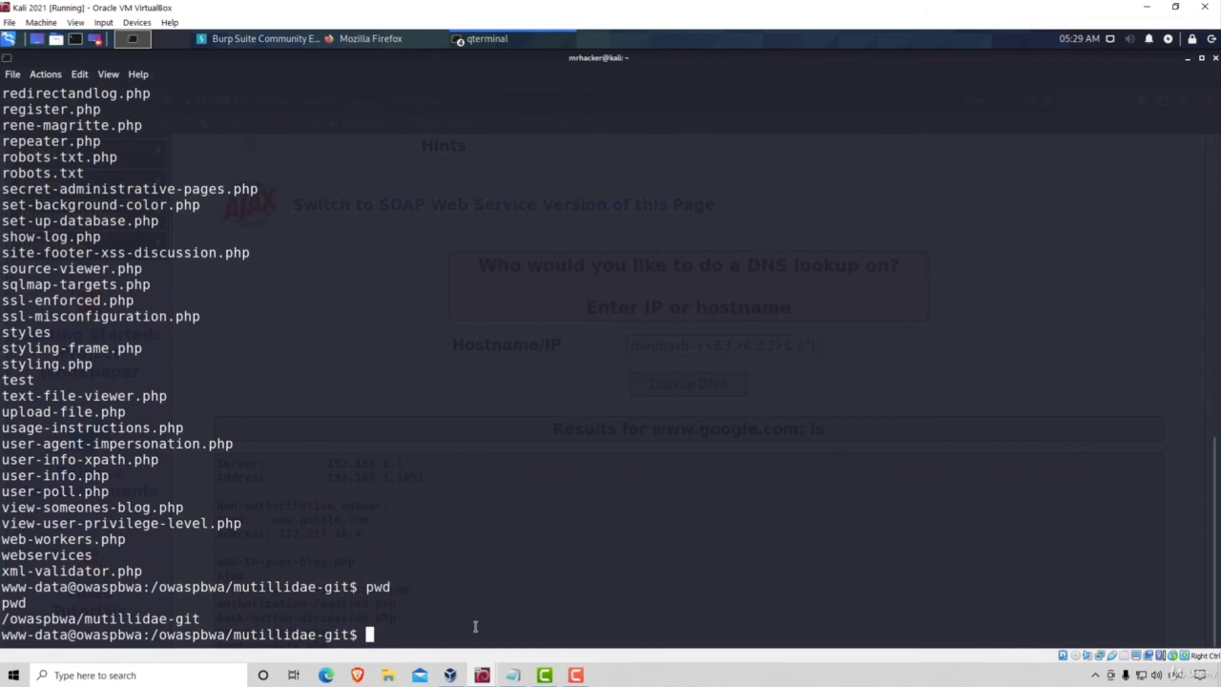
mouse_move(122, 374)
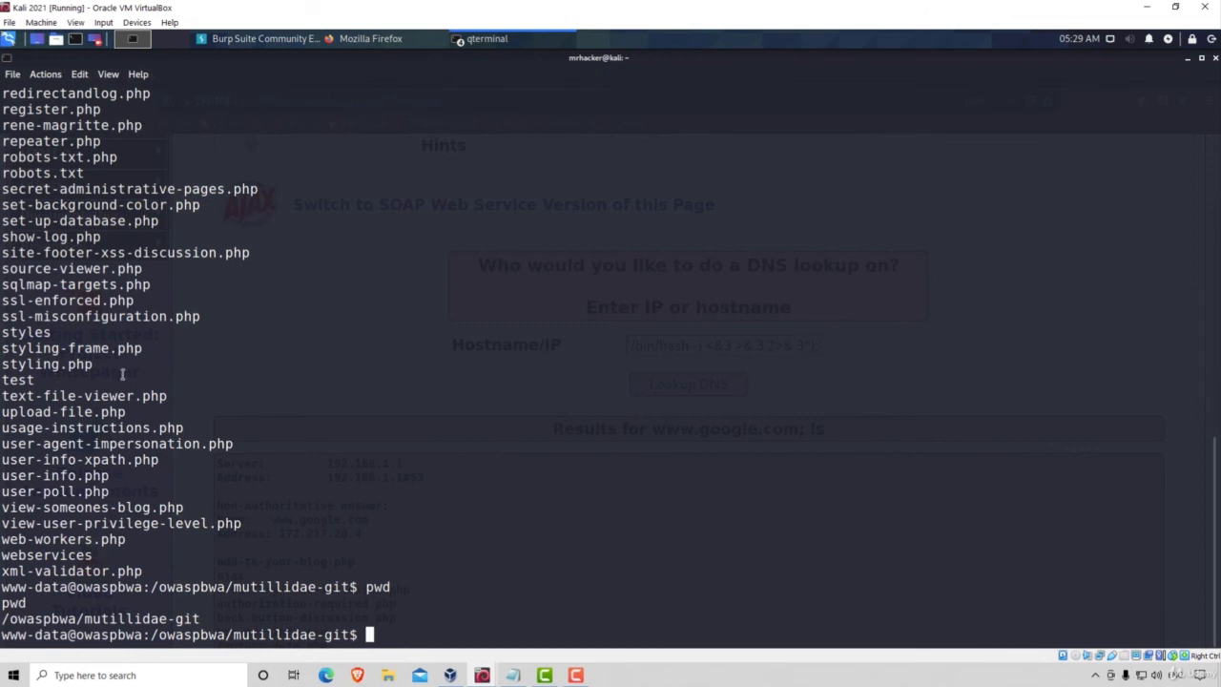
mouse_move(401, 389)
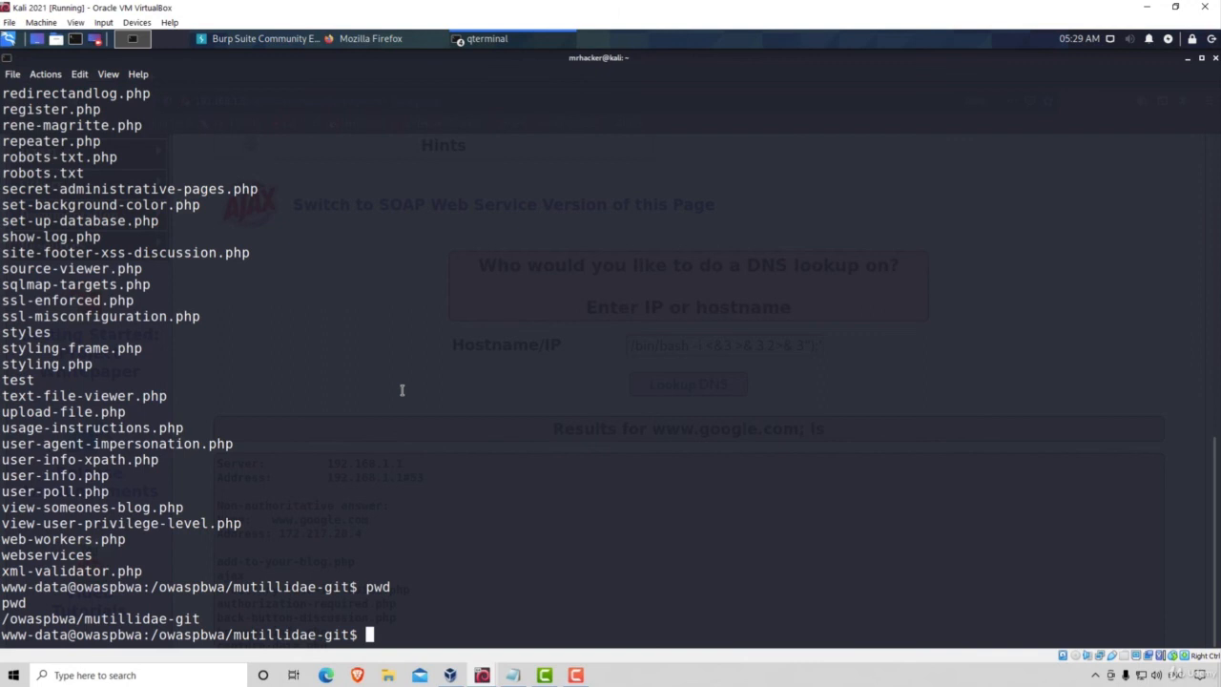
click(370, 38)
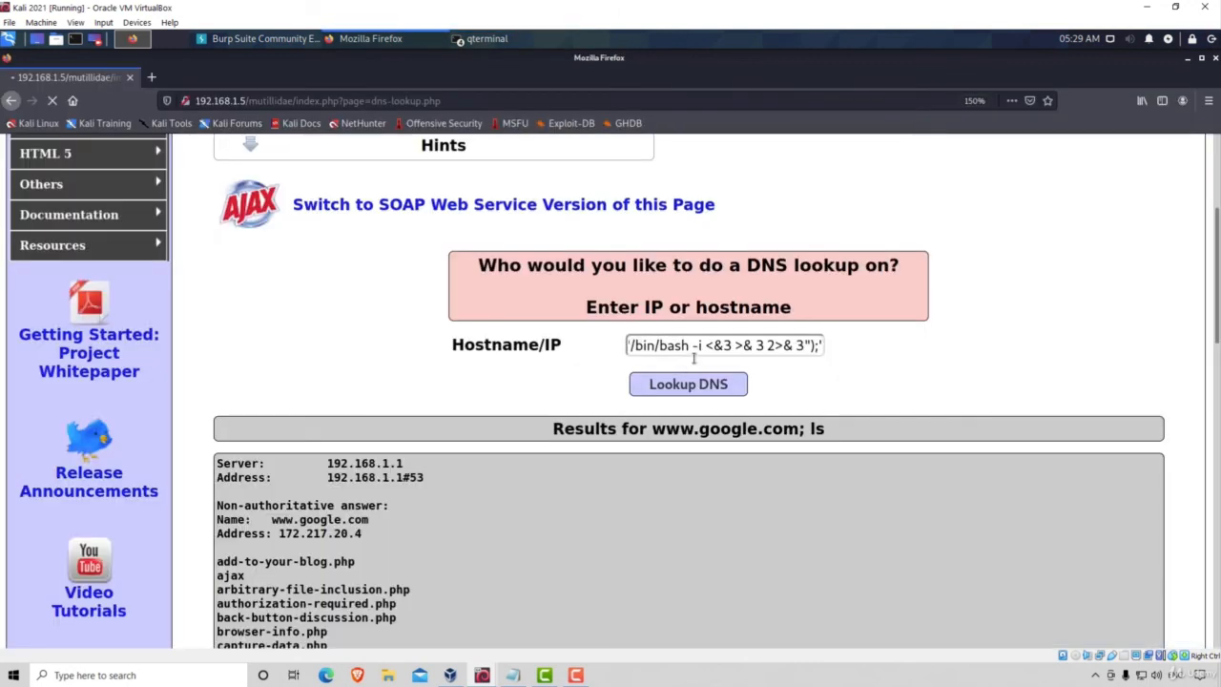
mouse_move(770, 348)
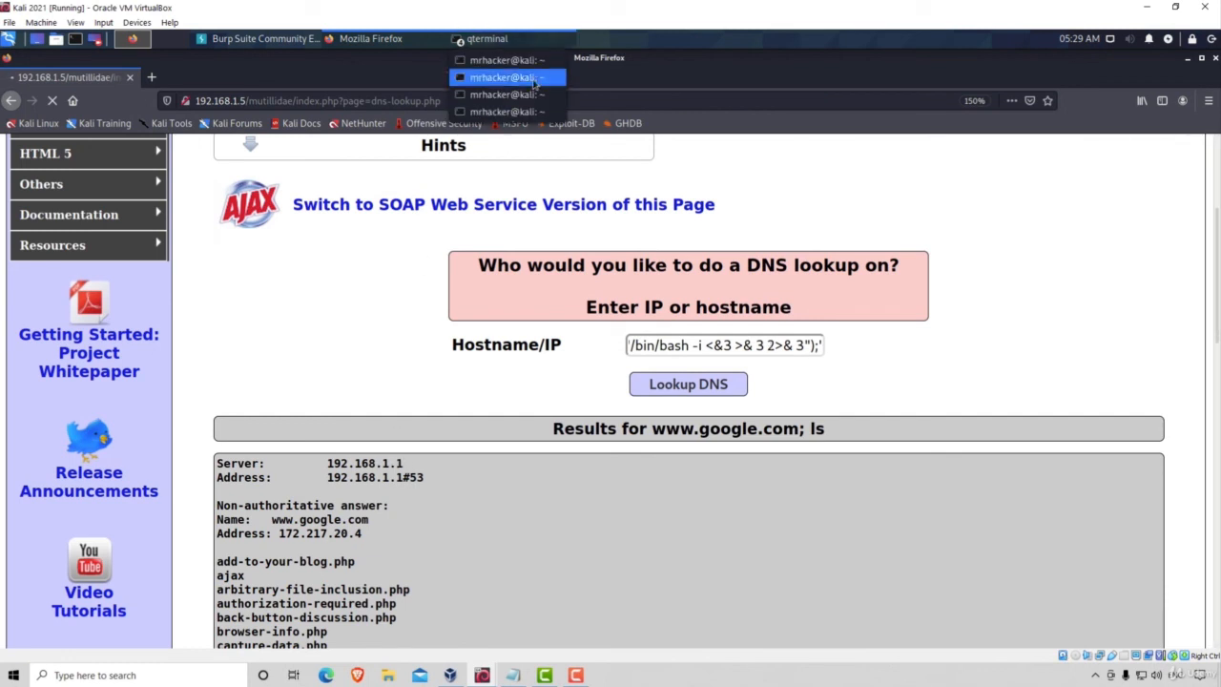
click(506, 76)
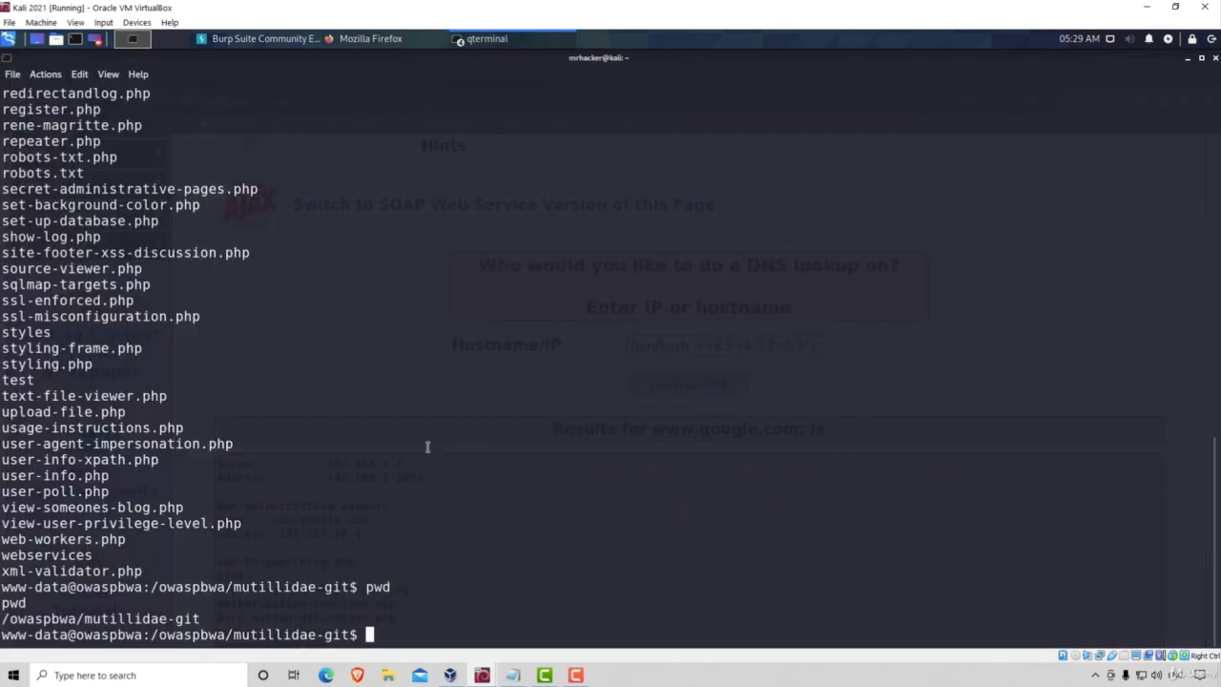